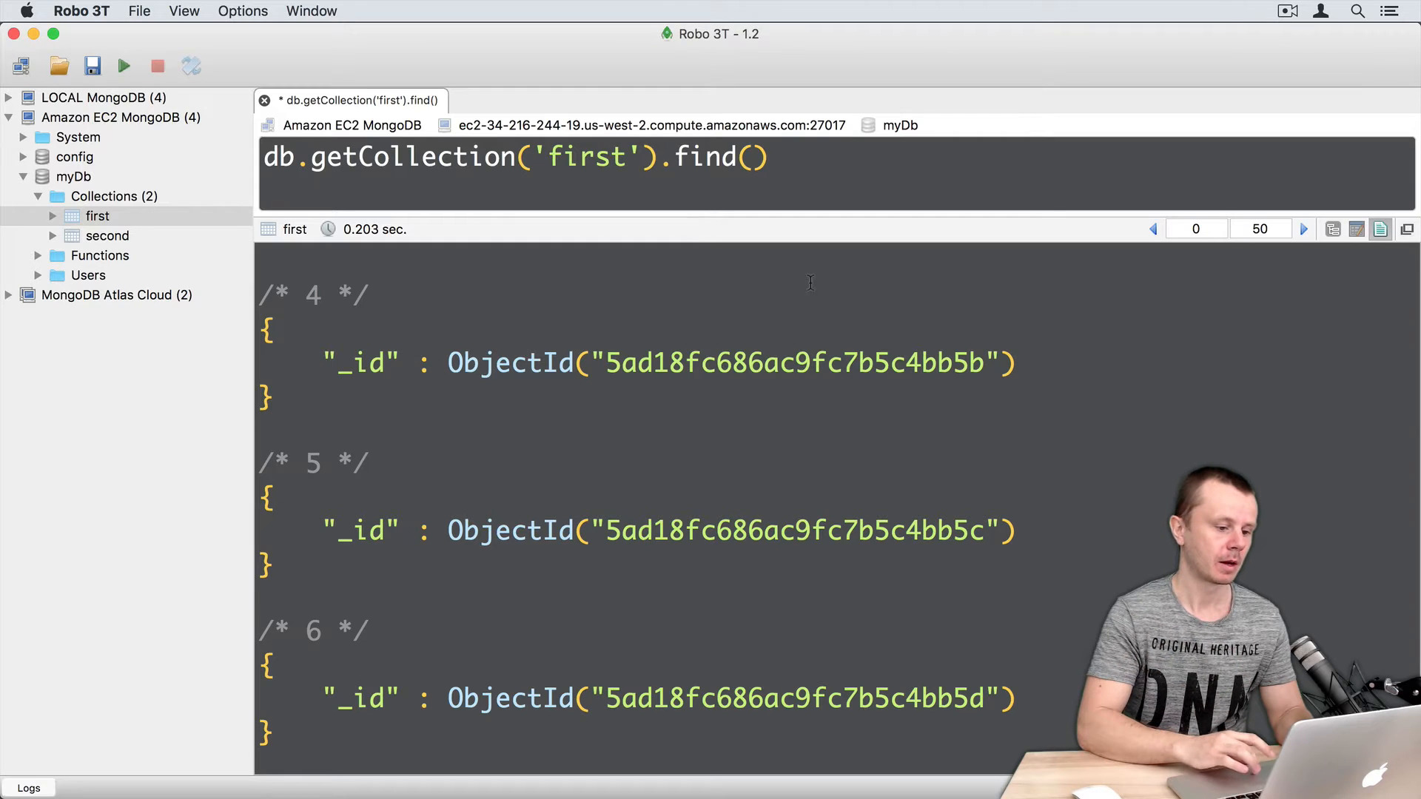
- Run remove({}) on the first collection to delete every document
{"action": "double_click", "coordinate": [708, 157]}
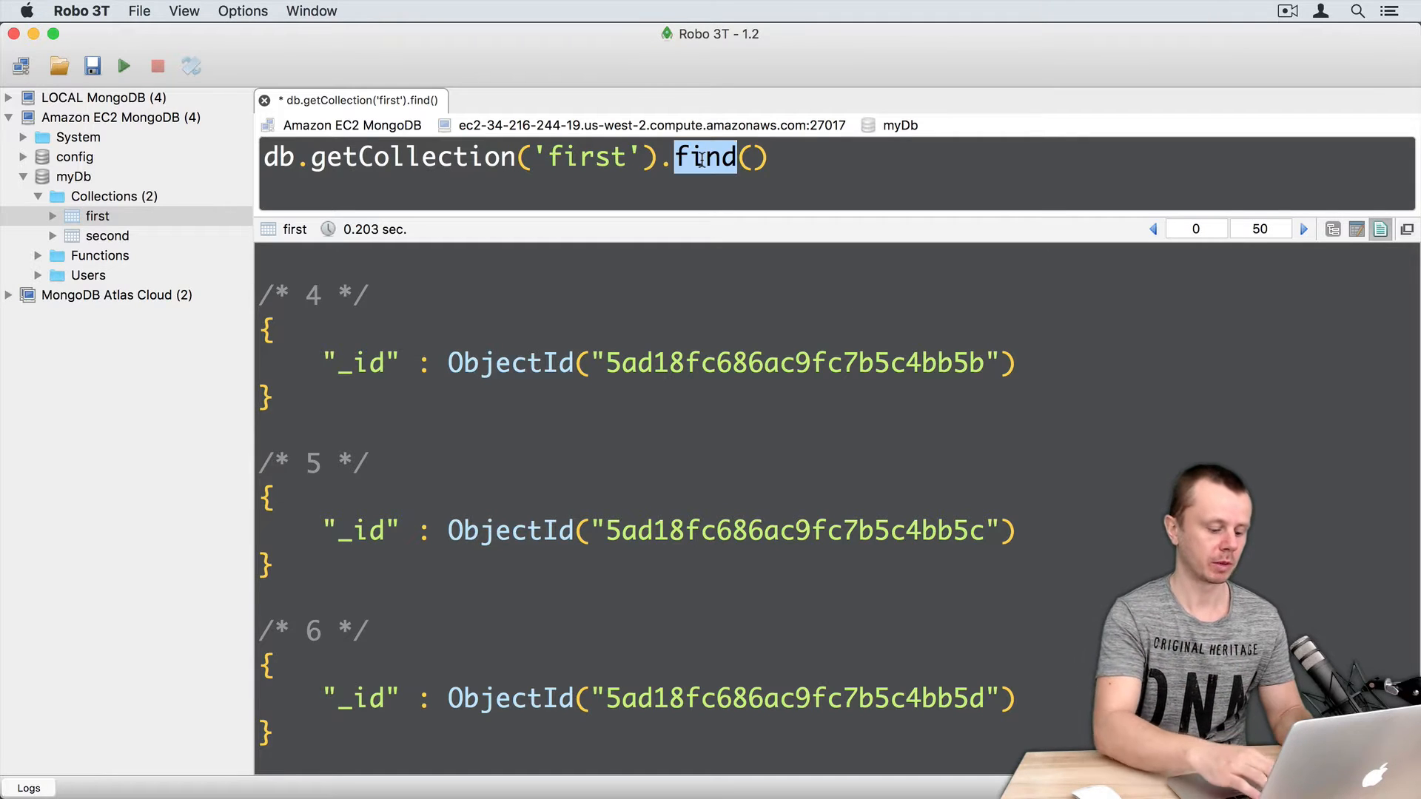
{"action": "type", "text": "remove"}
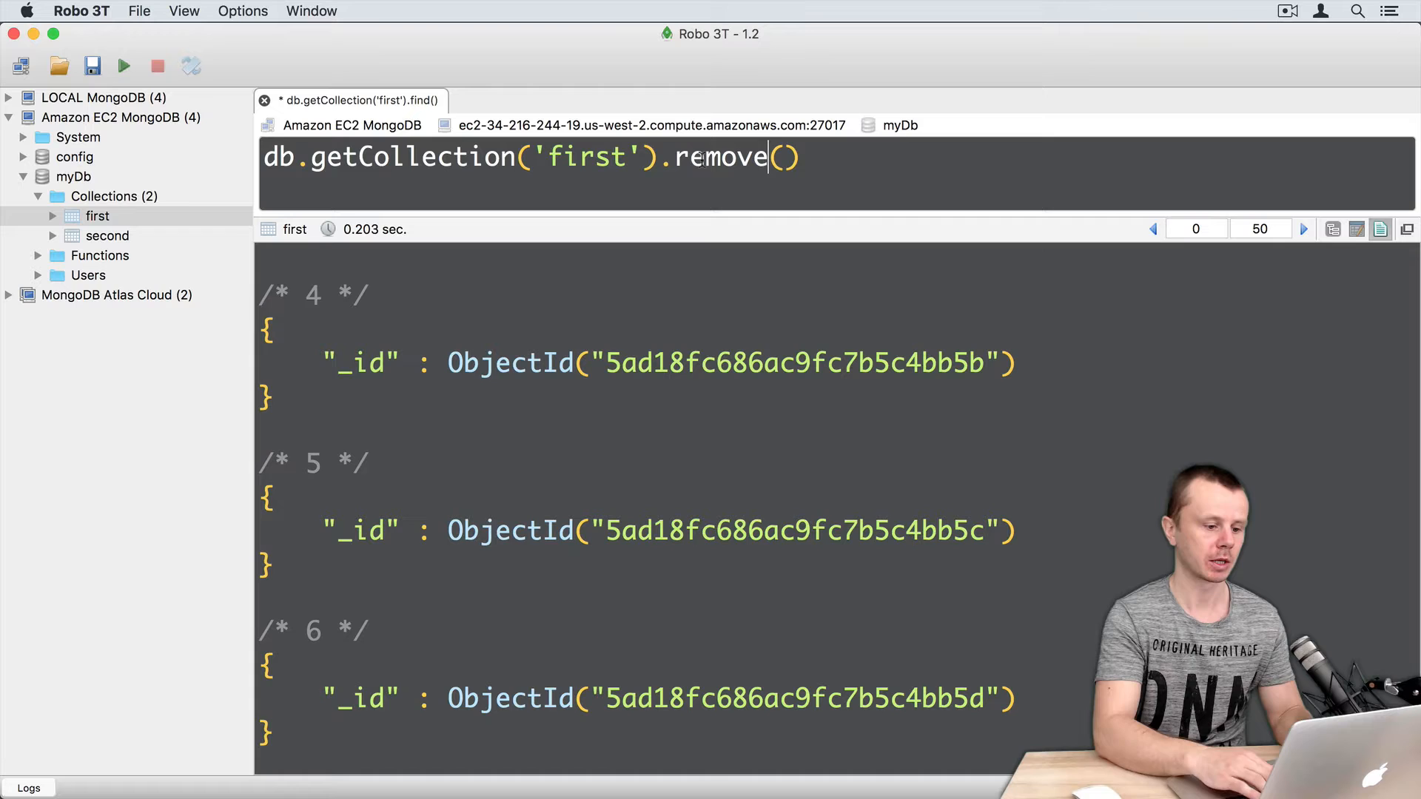
{"action": "type", "text": "{}"}
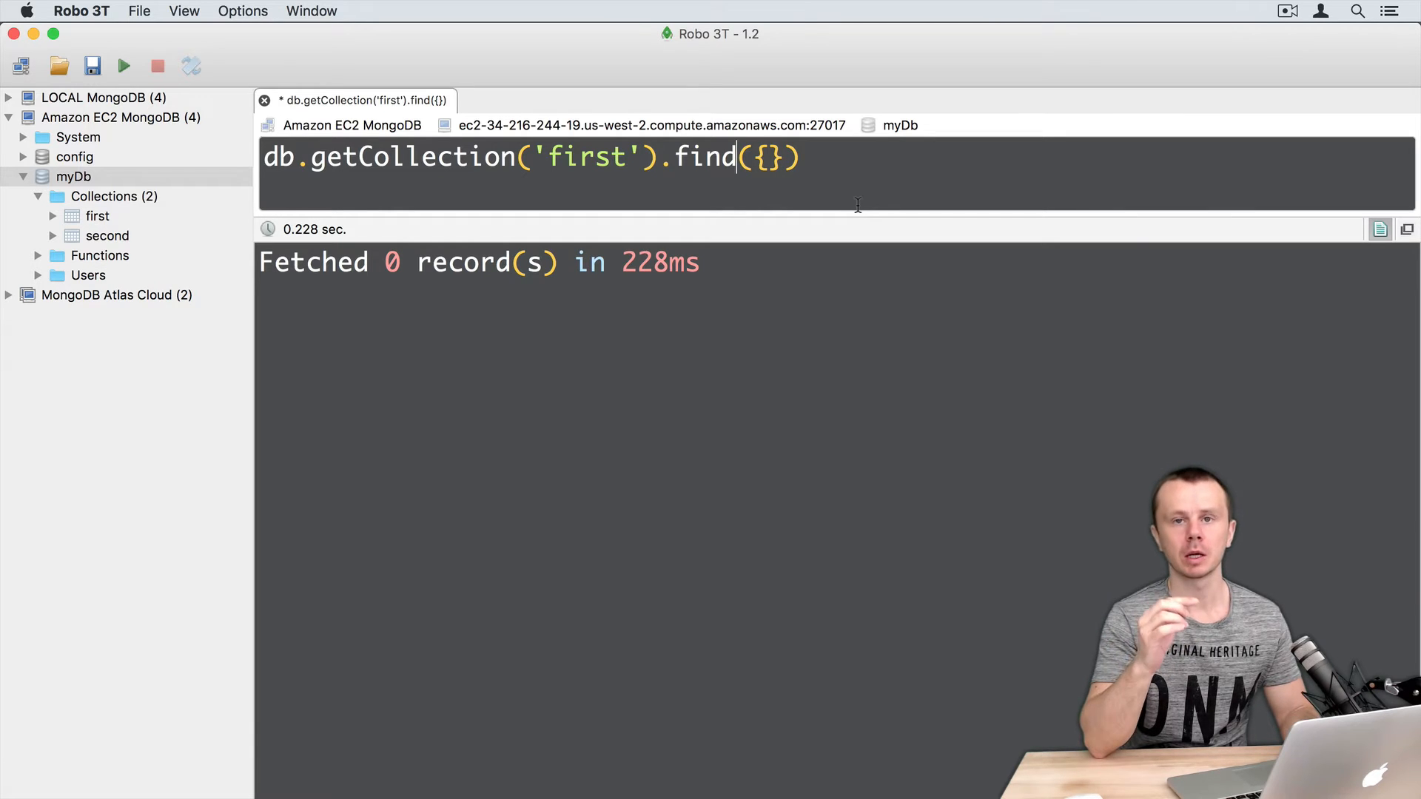
- Draft insertOne on first with a document holding "string": "Hello World"
{"action": "type", "text": "ins"}
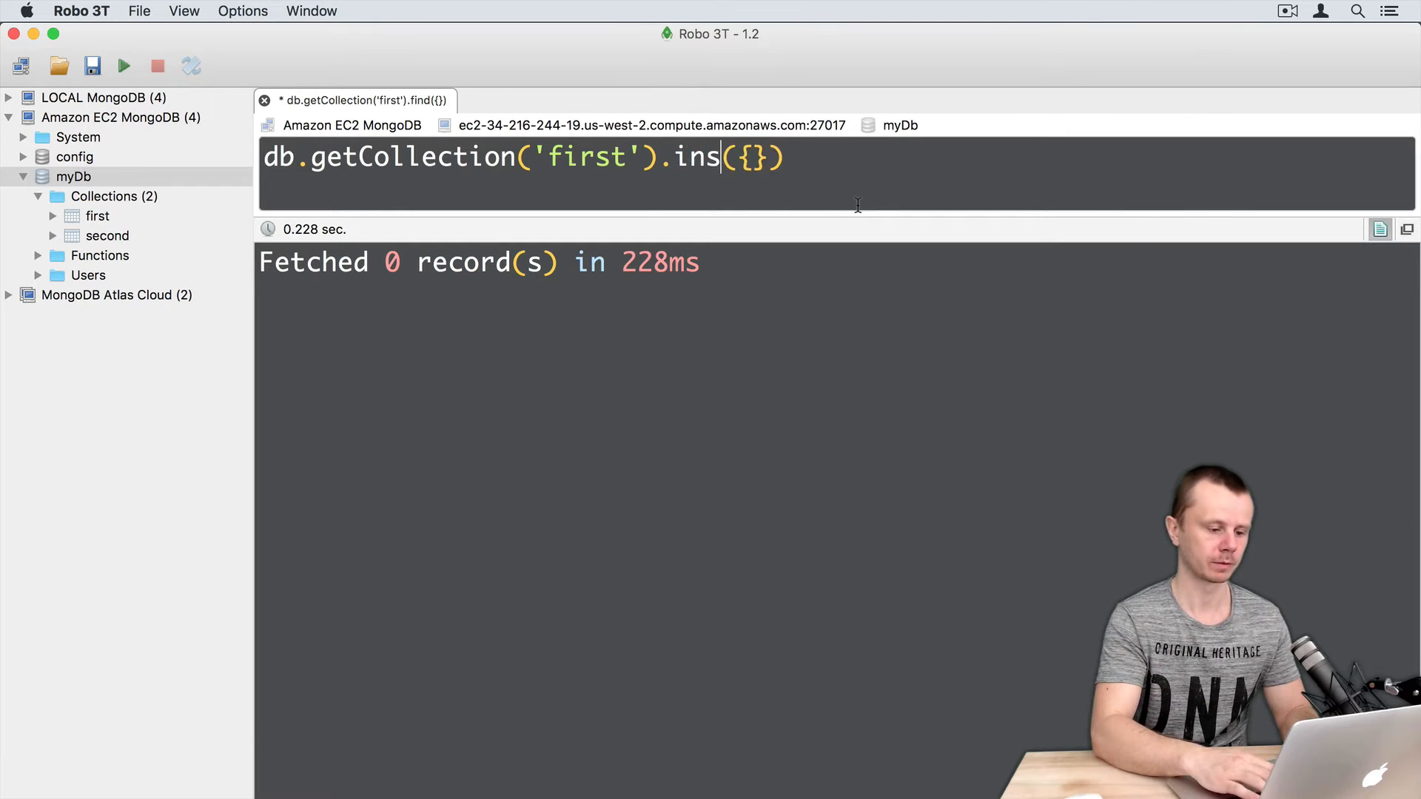
{"action": "type", "text": "ertOne"}
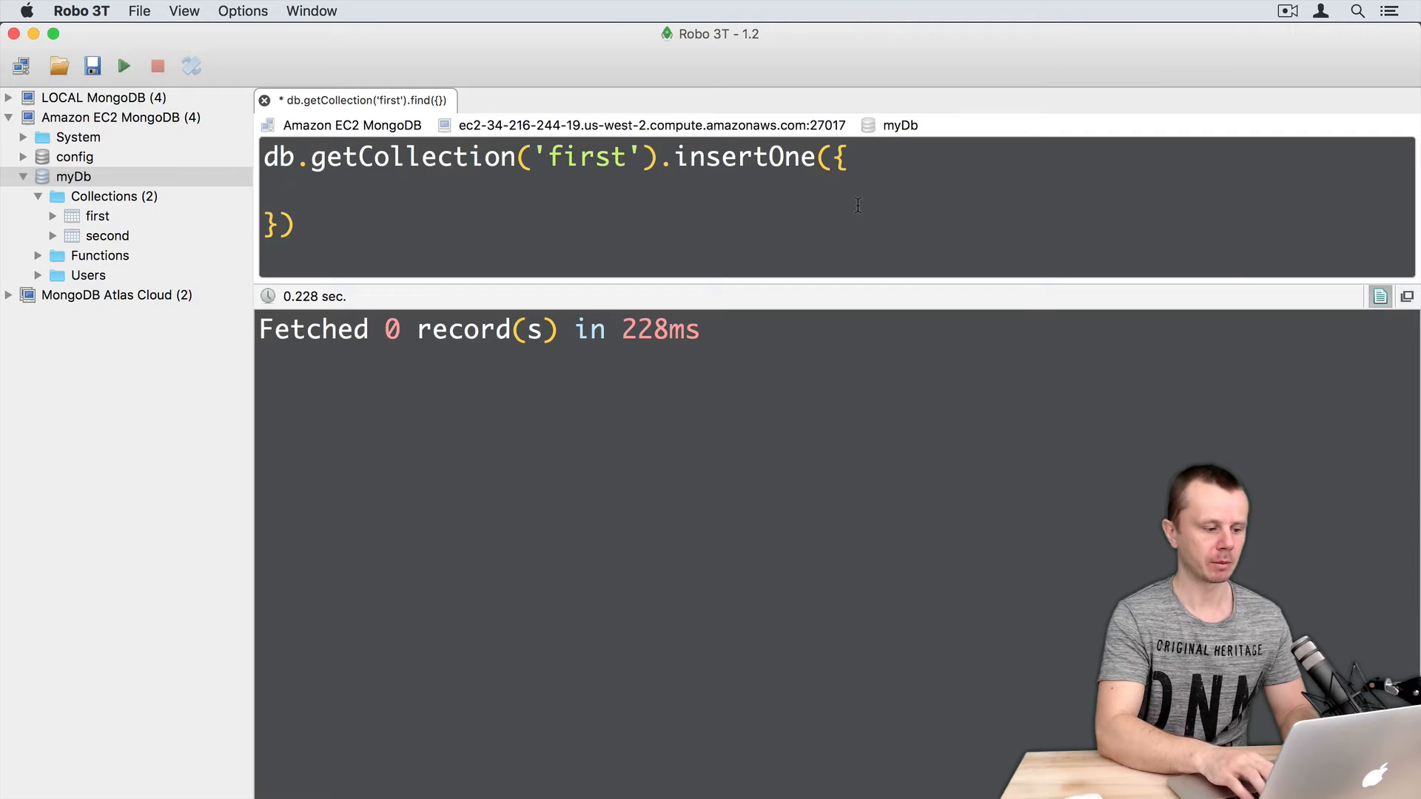
{"action": "type", "text": "\"string\":"}
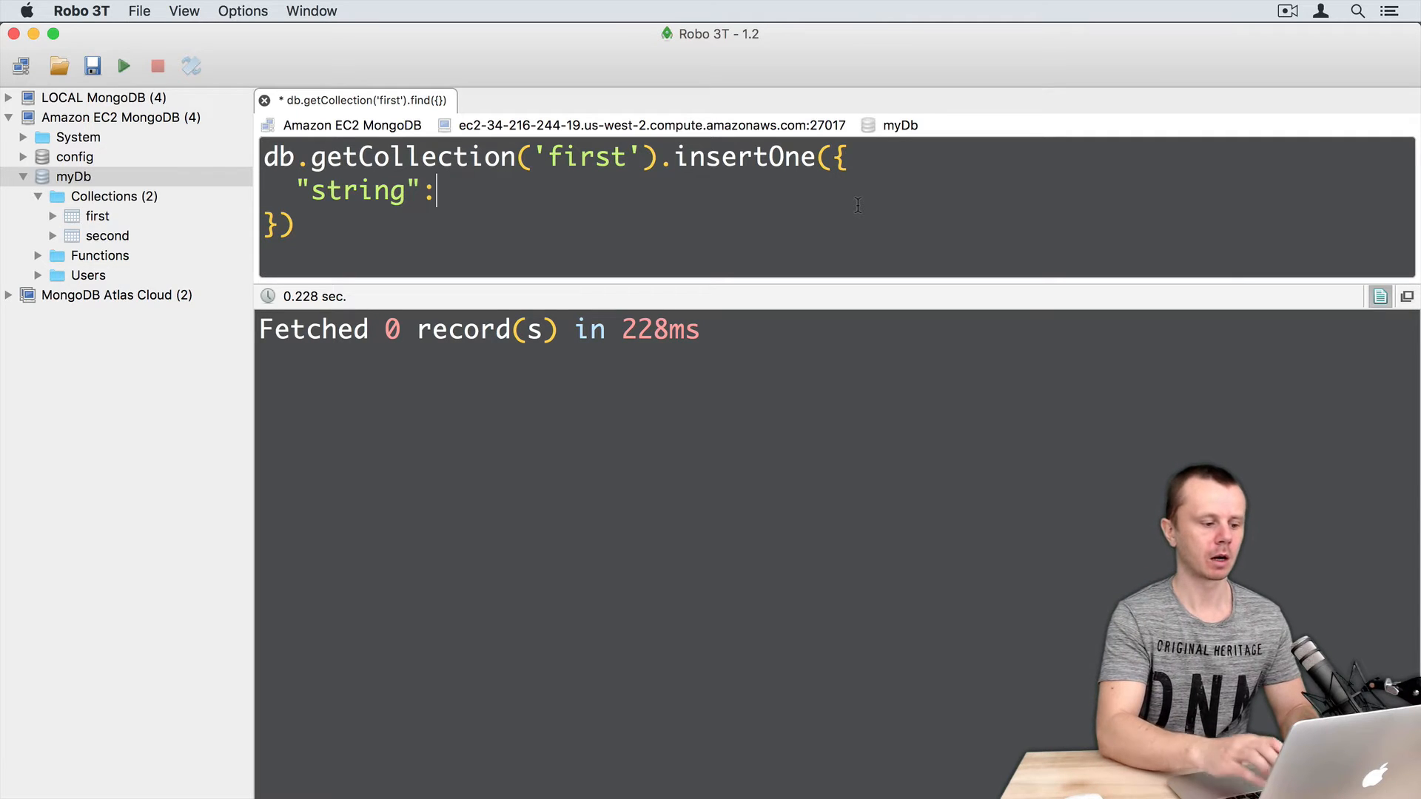
{"action": "type", "text": "\"Hel"}
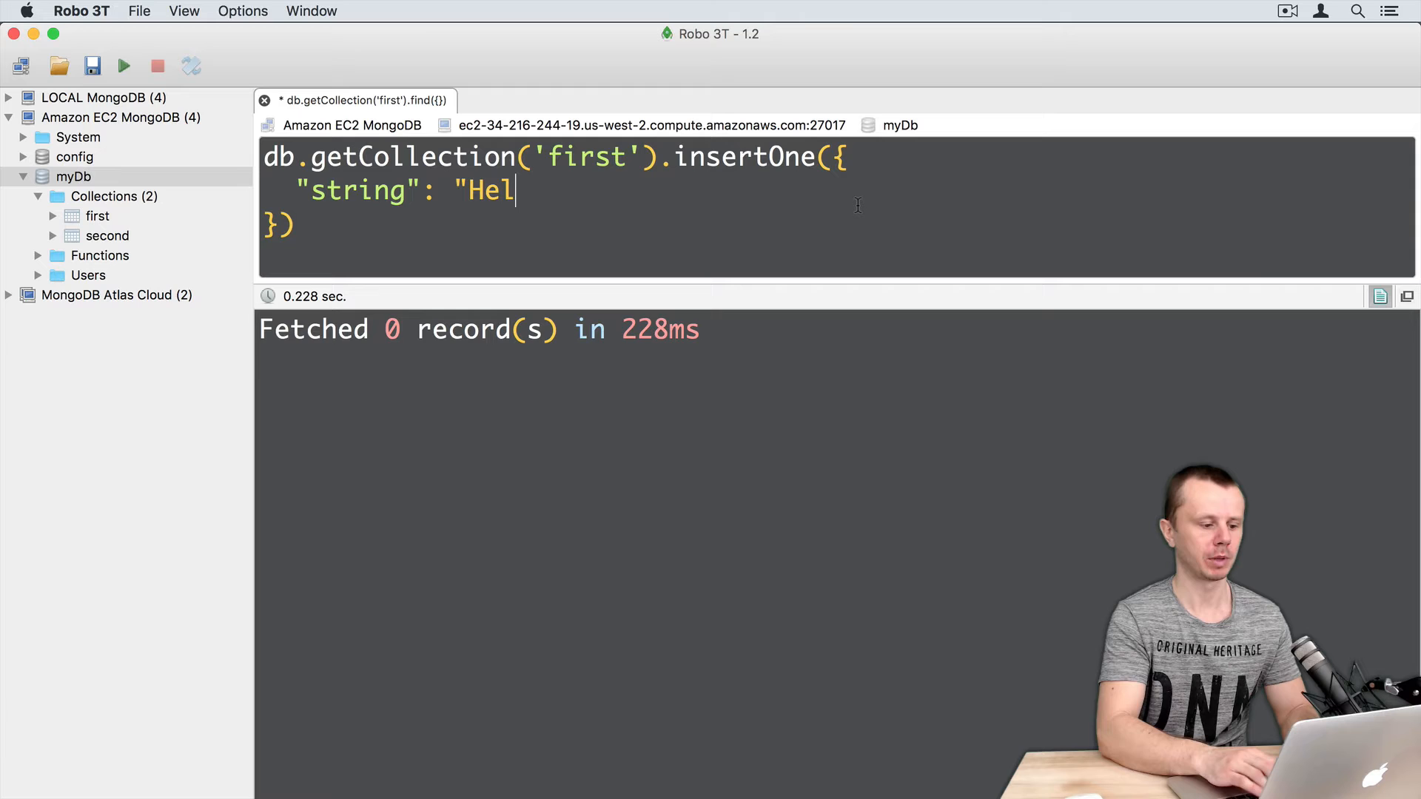
{"action": "type", "text": "lo Wo"}
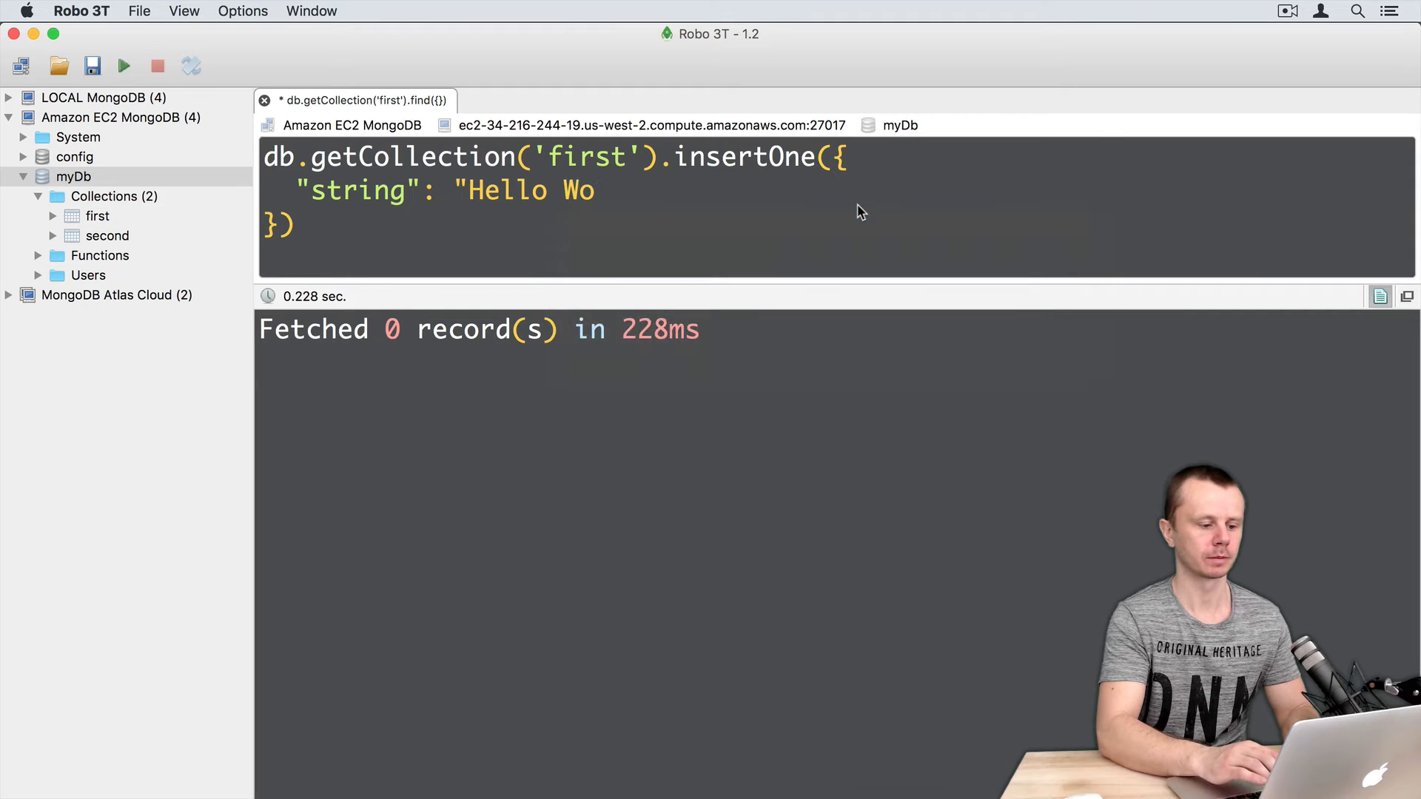
{"action": "type", "text": "rld\","}
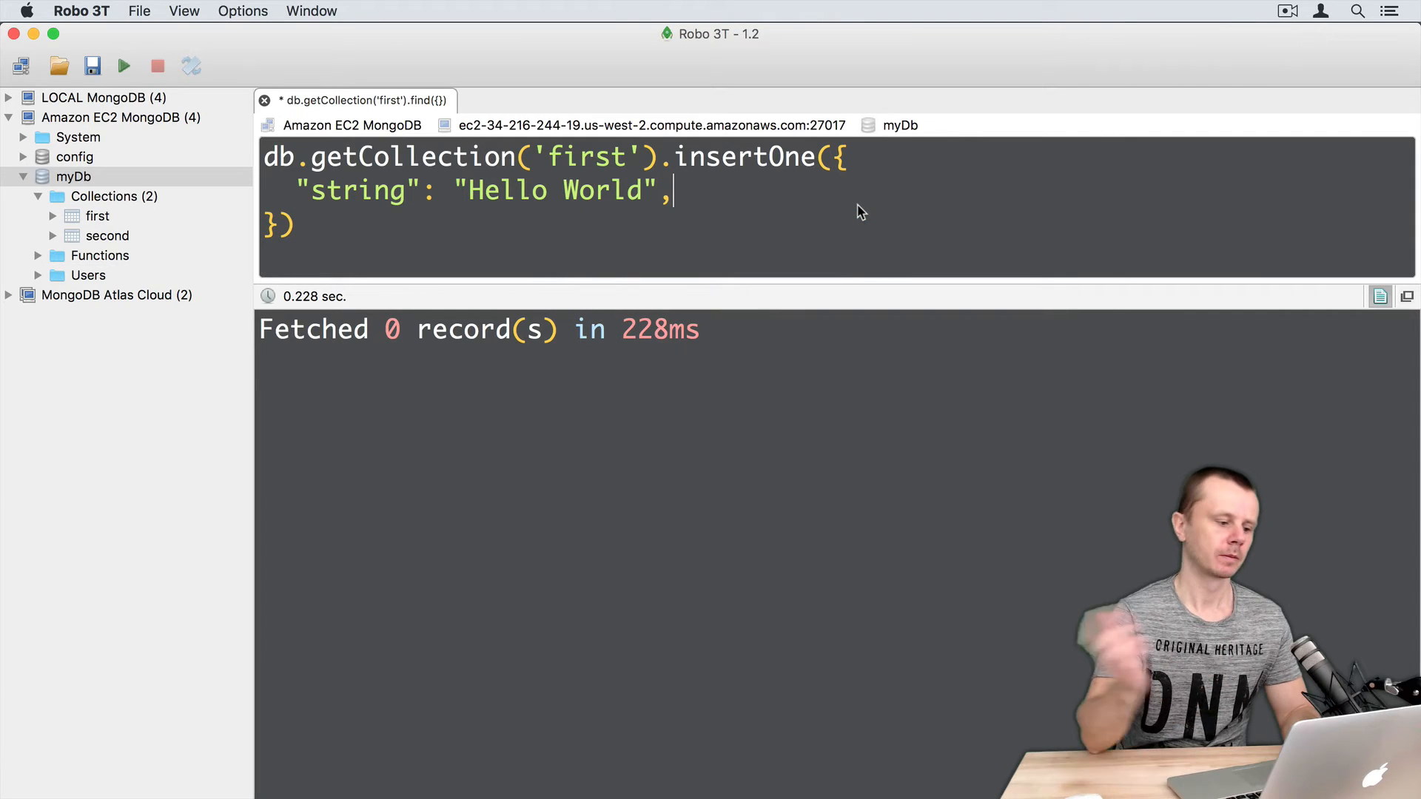
- Highlight the string field, its value, and the separating colon
{"action": "left_click_drag", "start_coordinate": [294, 190], "coordinate": [635, 191]}
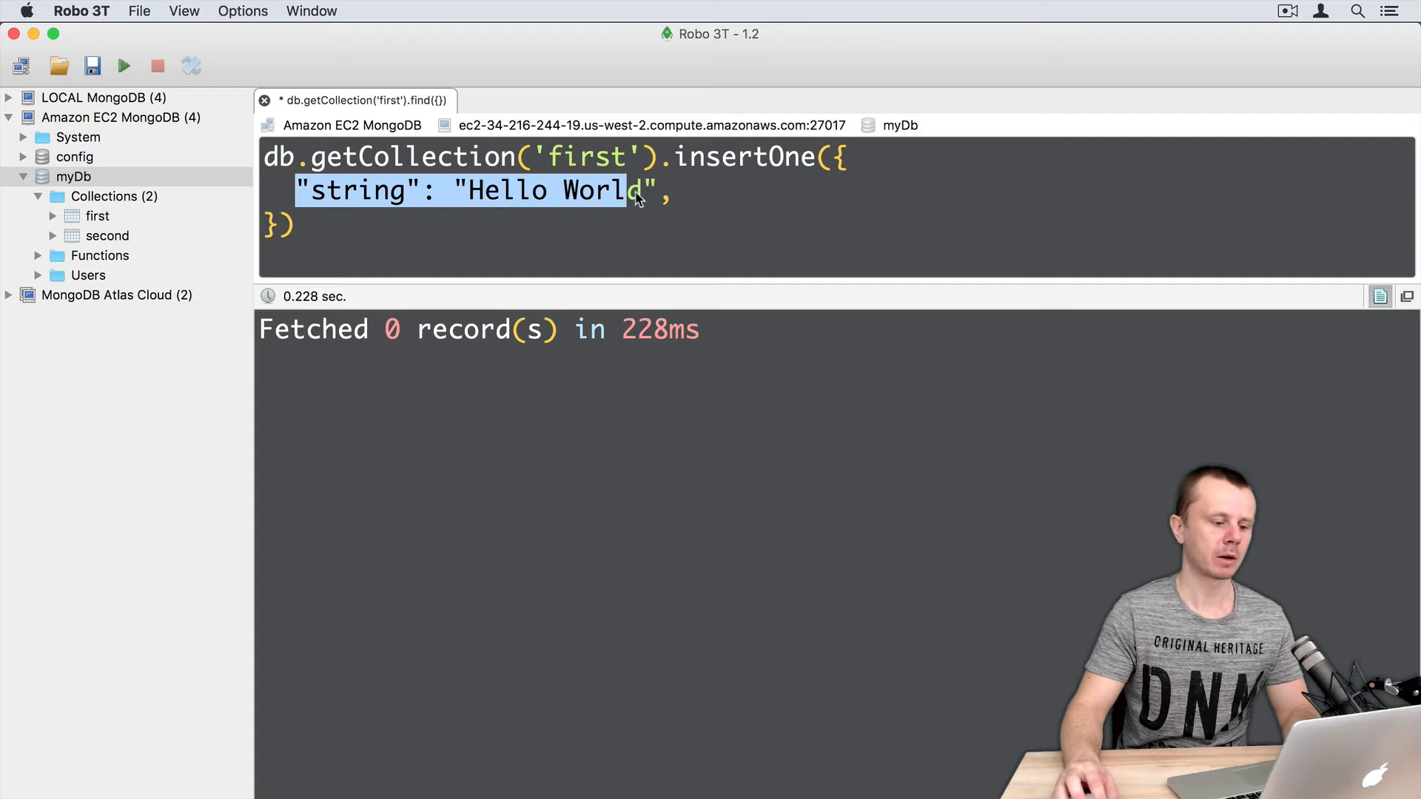
{"action": "left_click", "coordinate": [426, 191]}
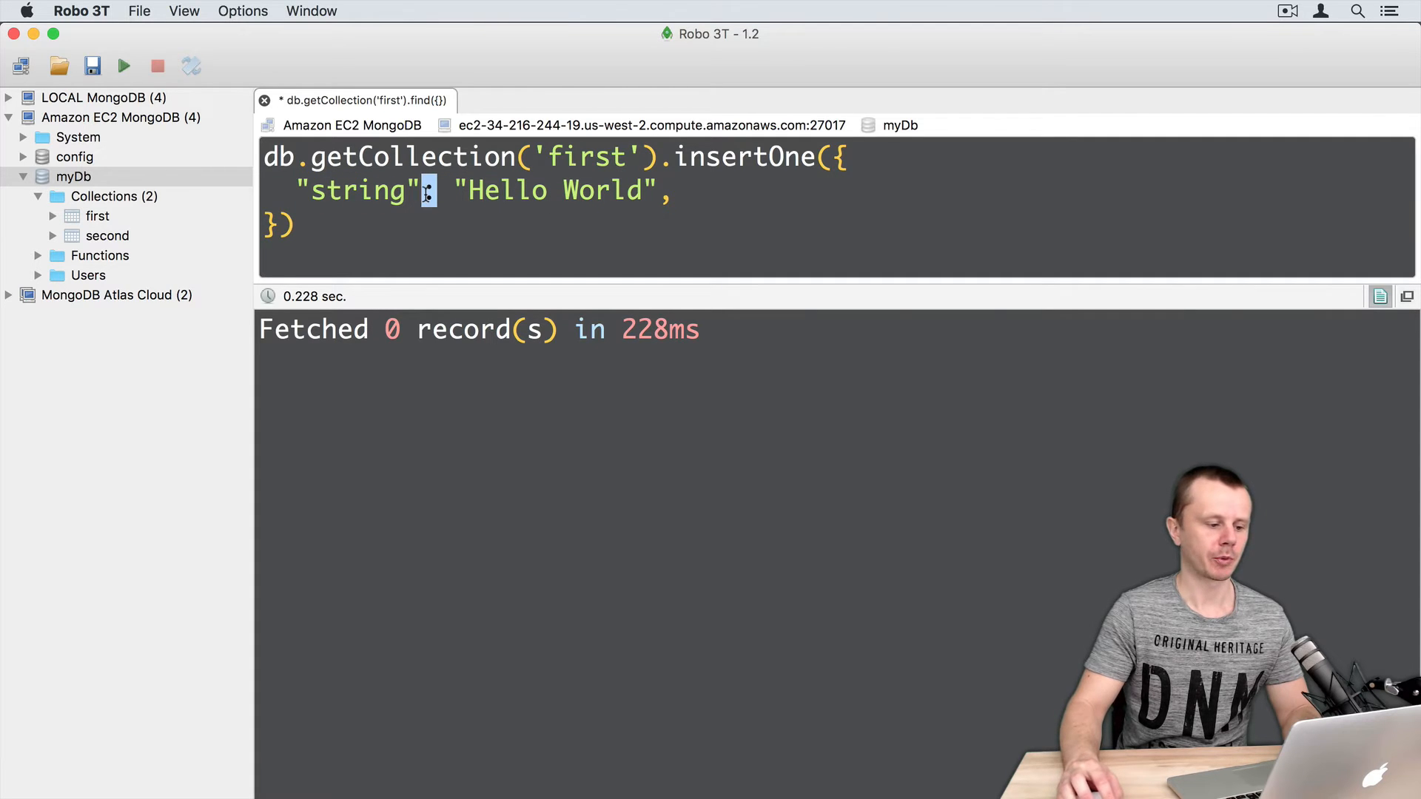
{"action": "type", "text": ":"}
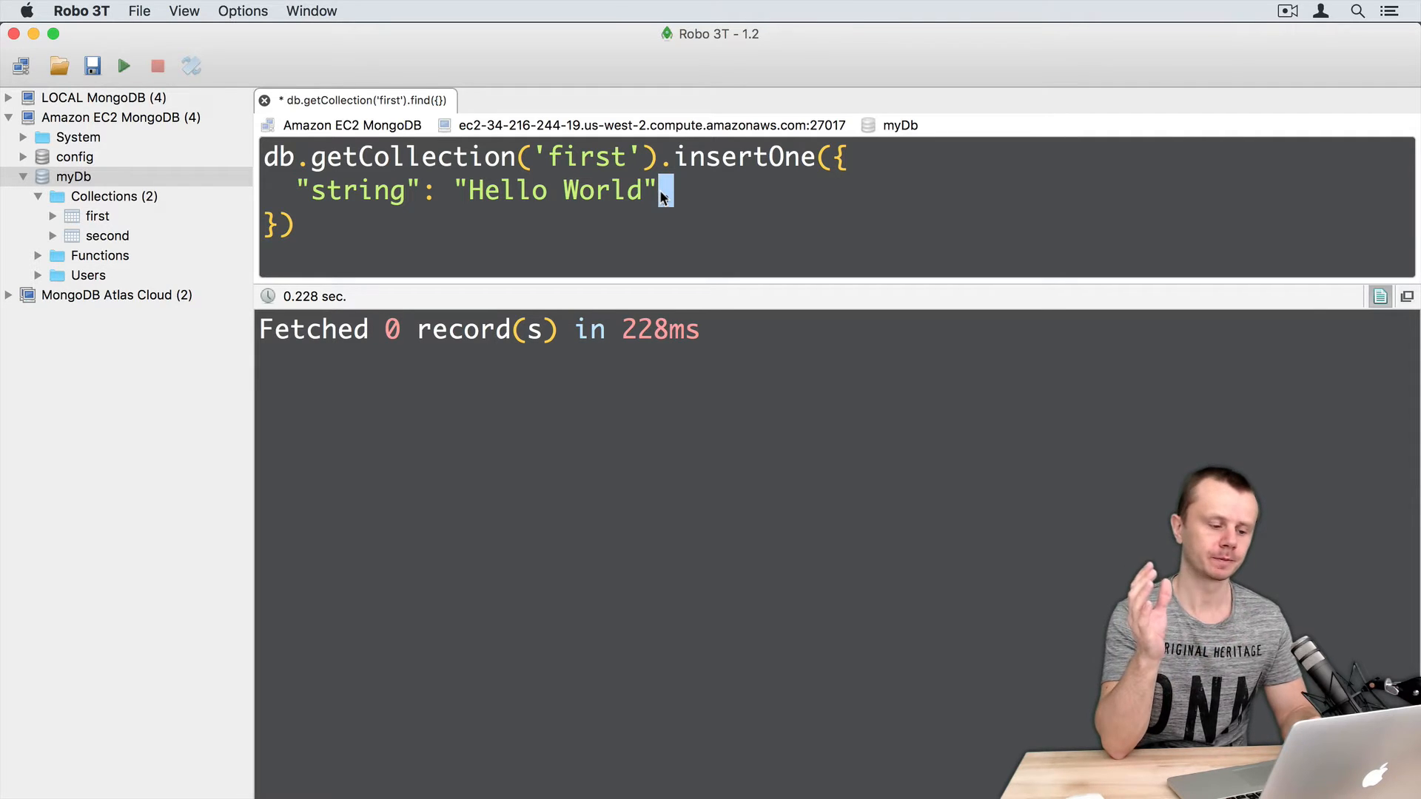
- Add "boolean": true and "number": 10 fields to the insert document
{"action": "type", "text": ","}
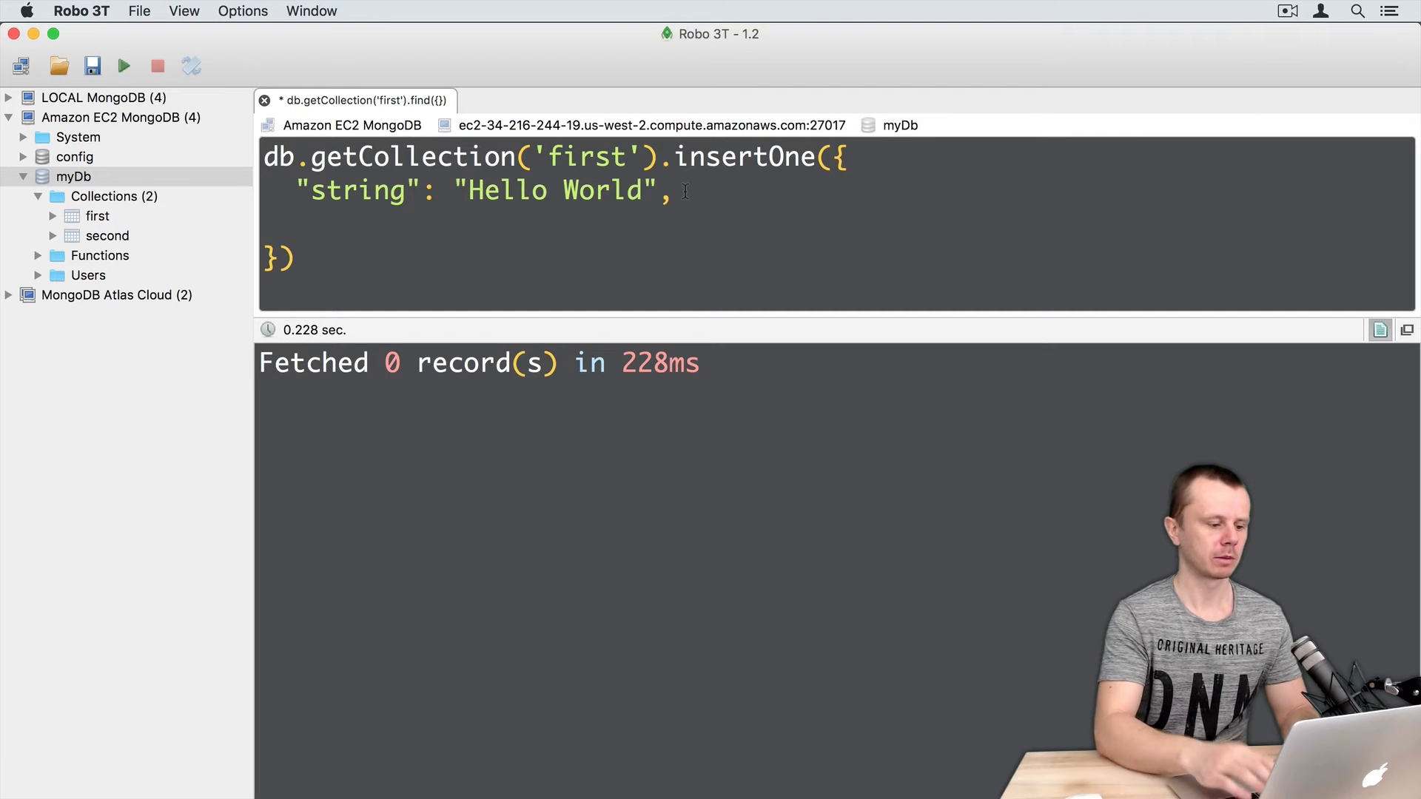
{"action": "type", "text": "\"boole"}
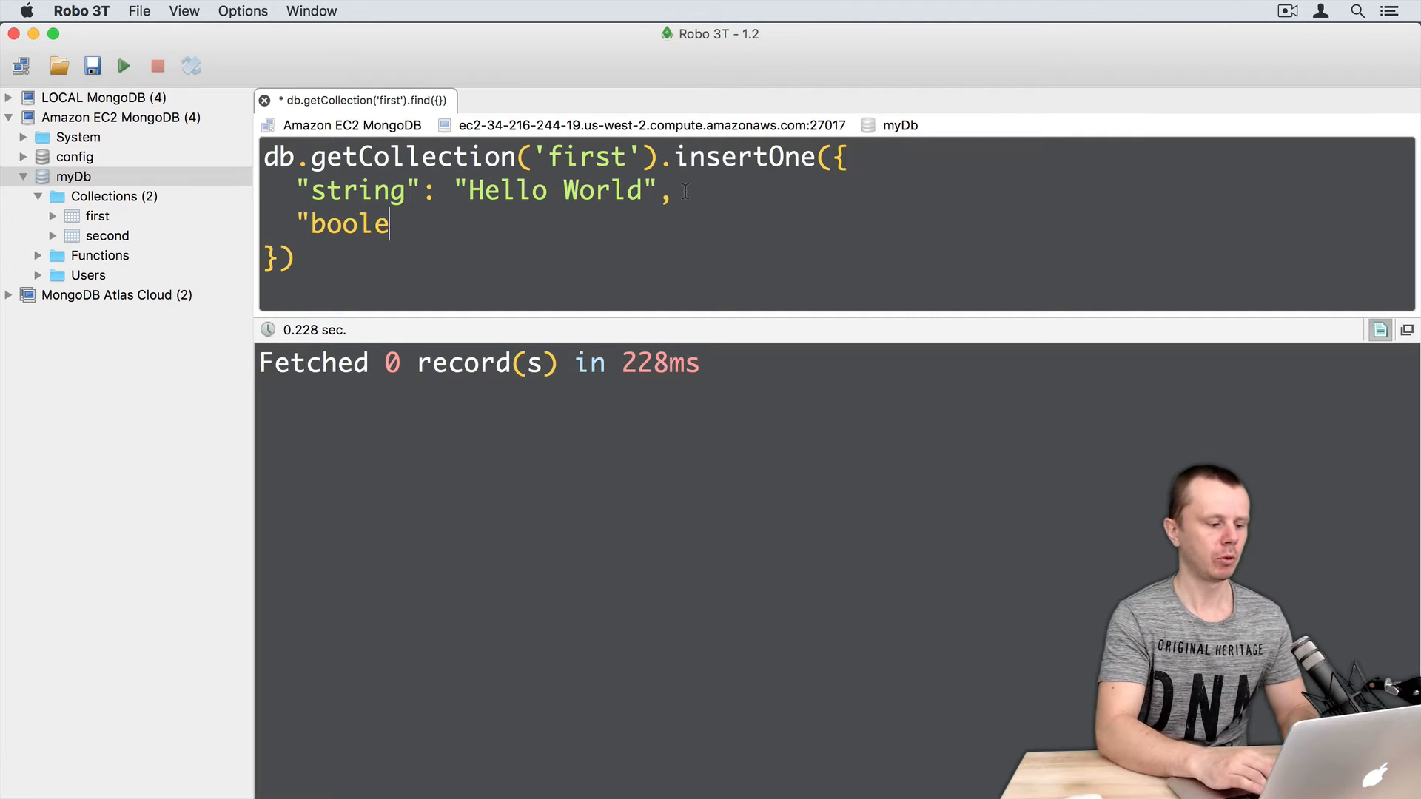
{"action": "type", "text": "an\":"}
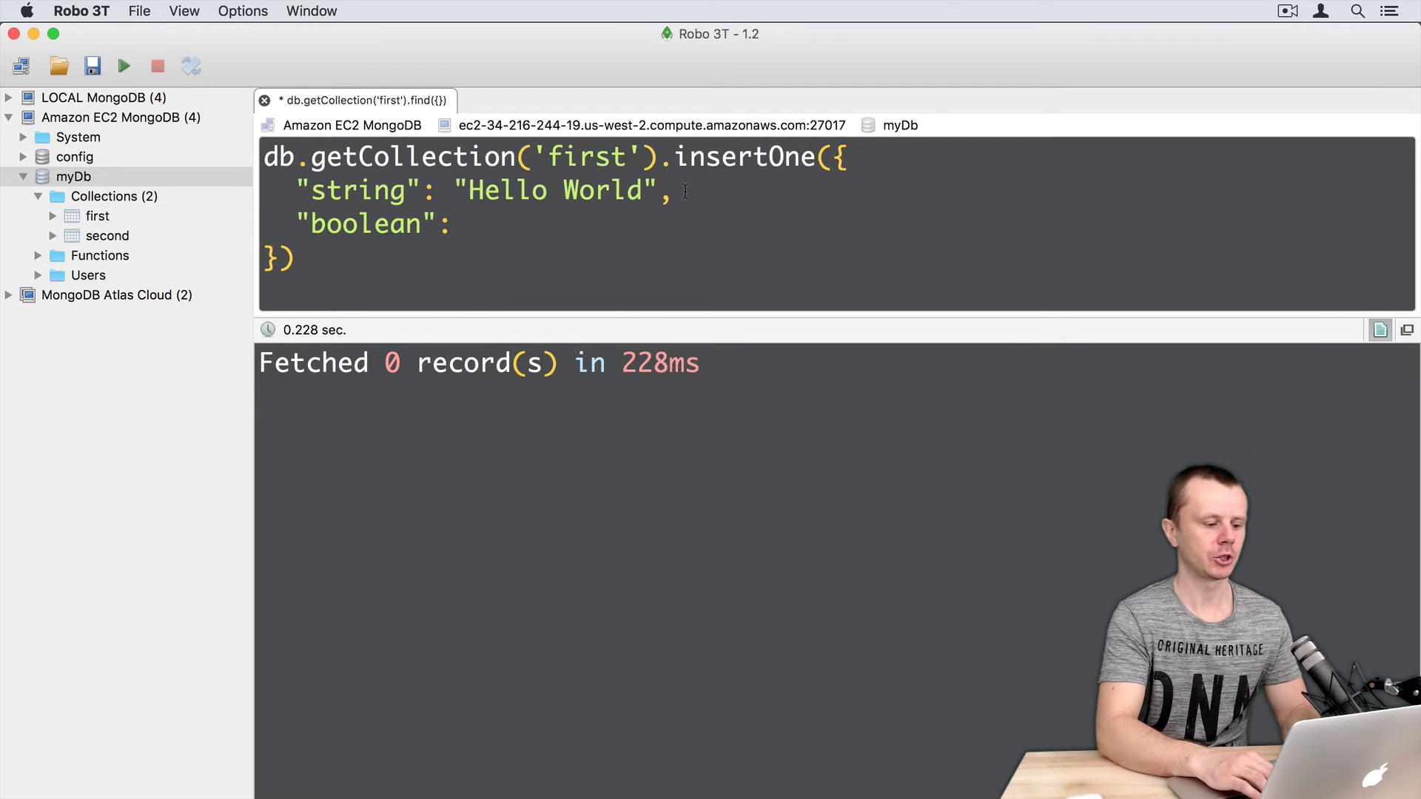
{"action": "type", "text": "true,"}
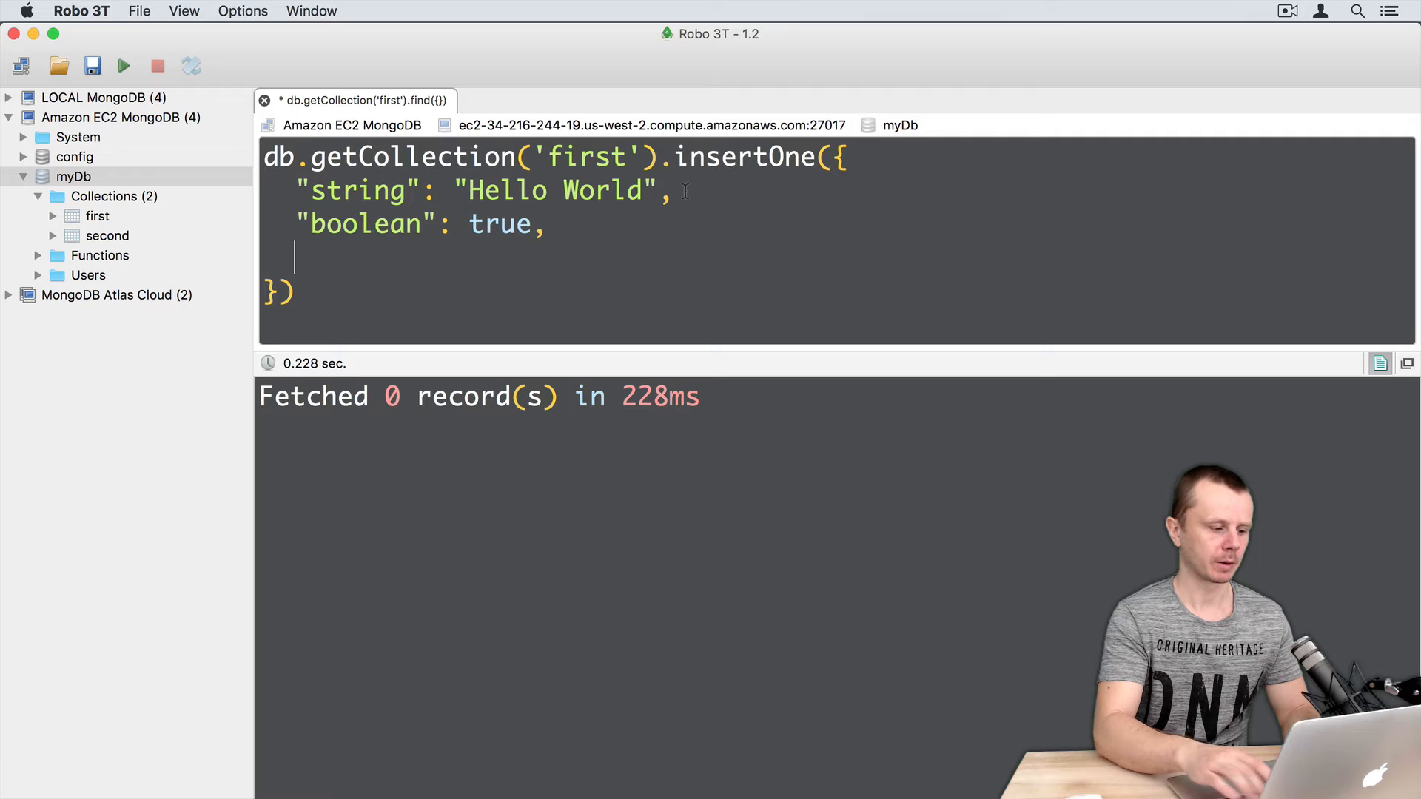
{"action": "type", "text": "\"nu"}
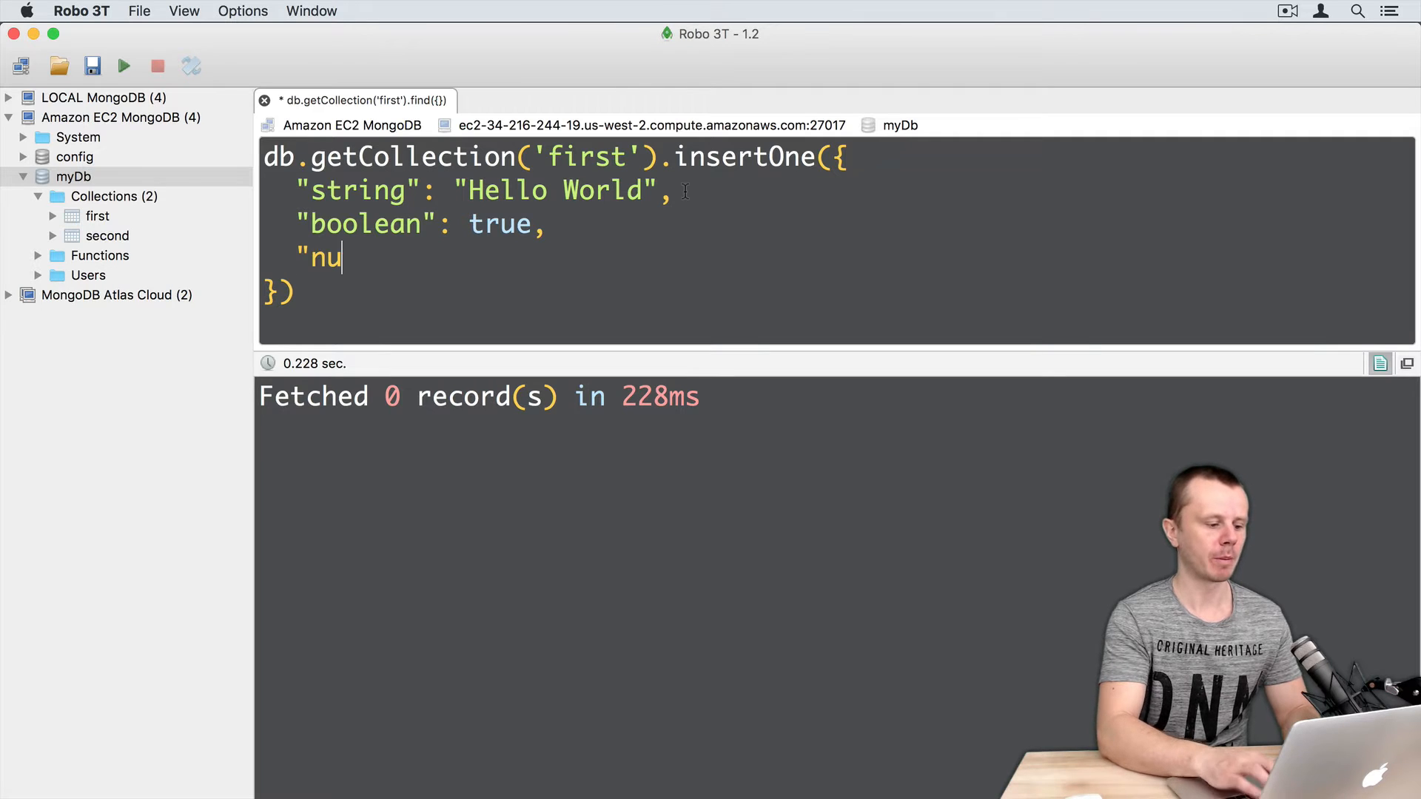
{"action": "type", "text": "mber\":"}
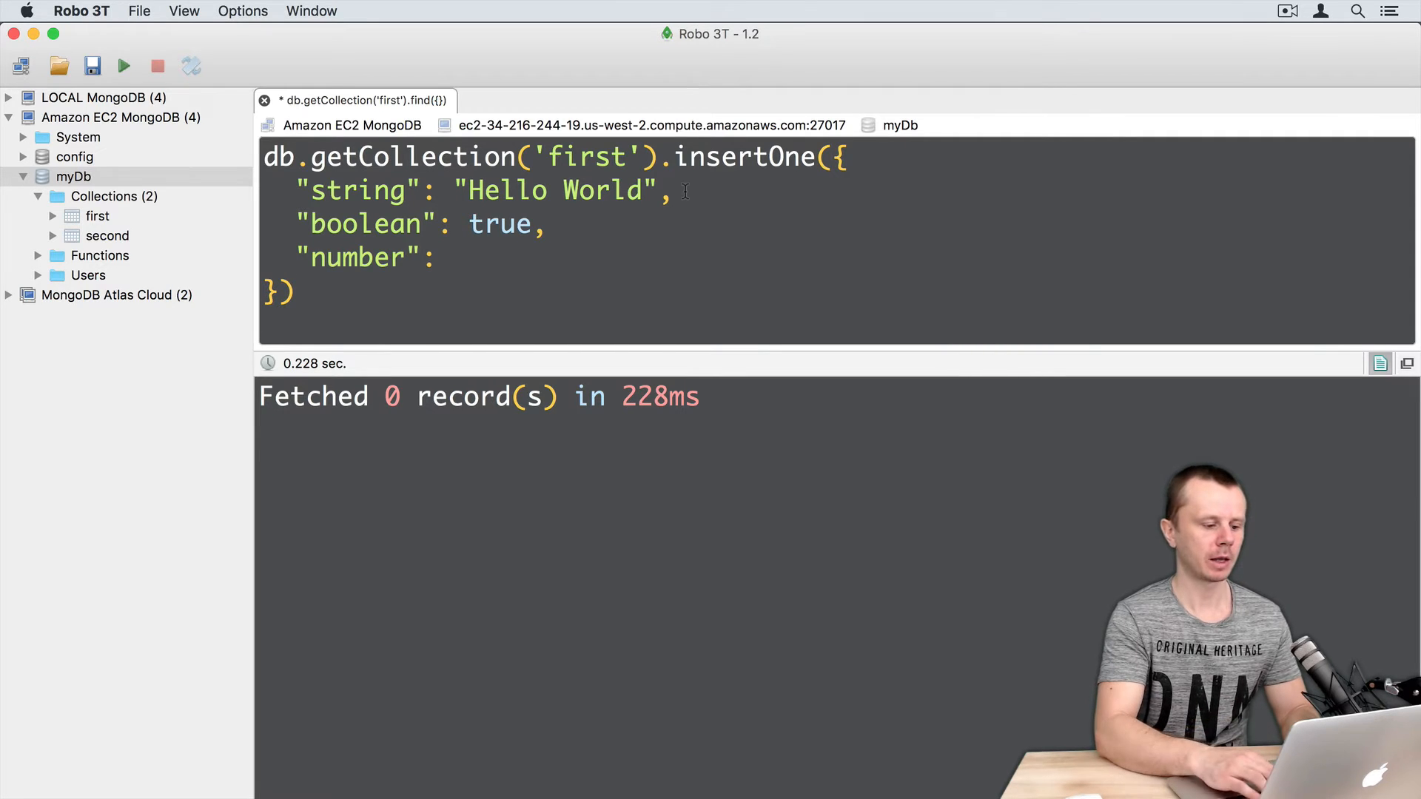
{"action": "type", "text": "10,"}
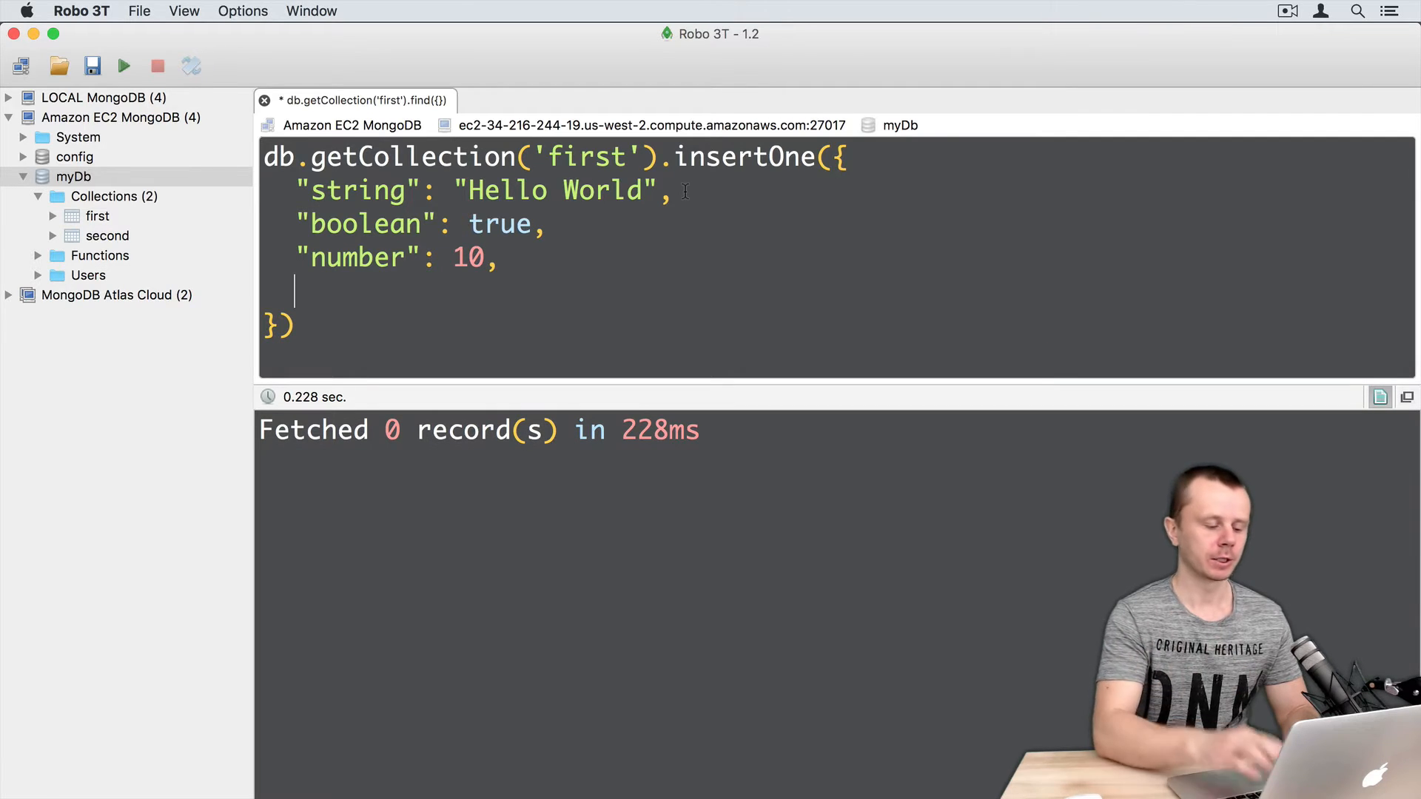
- Add a "numberInt": NumberInt(100) field to the document
{"action": "type", "text": "\"numberIn"}
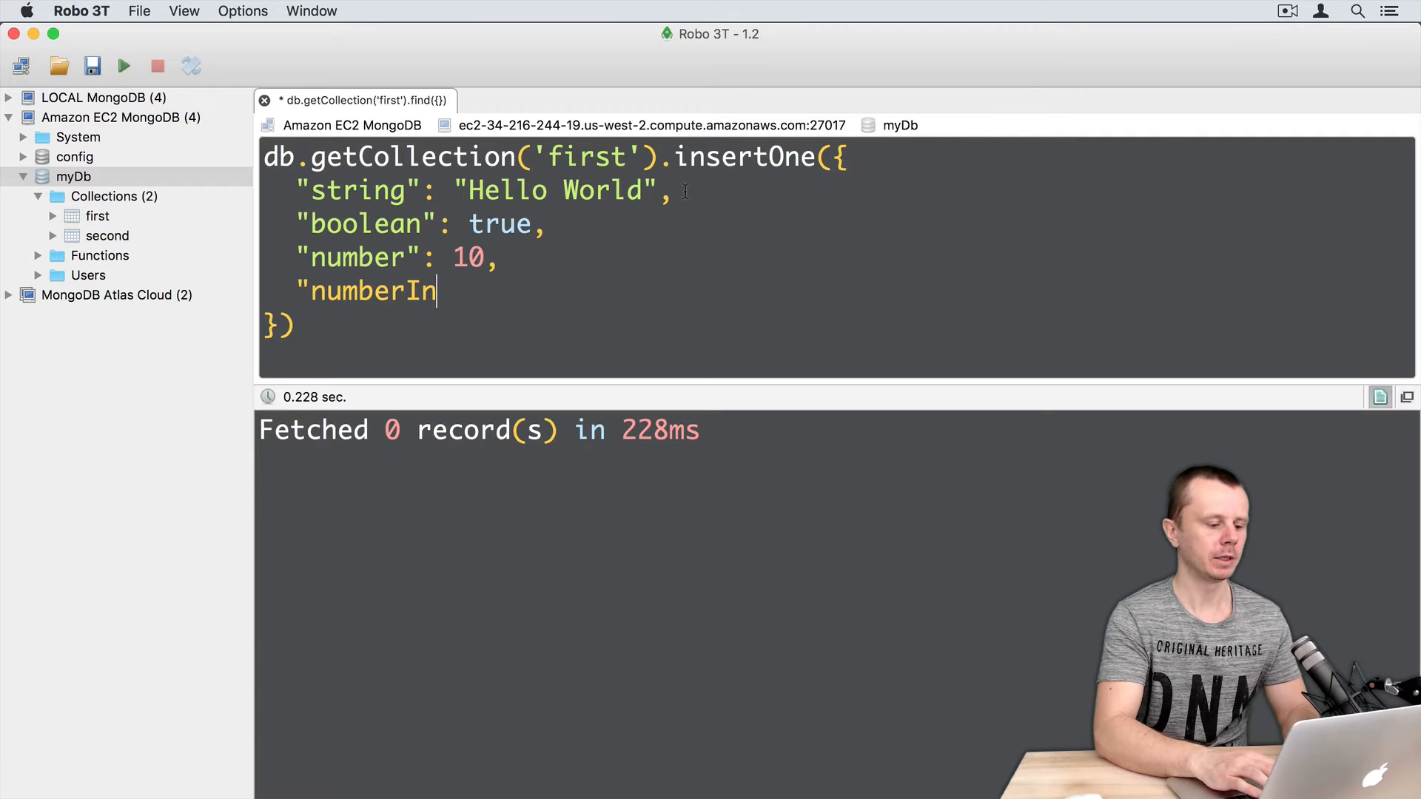
{"action": "type", "text": "t\":"}
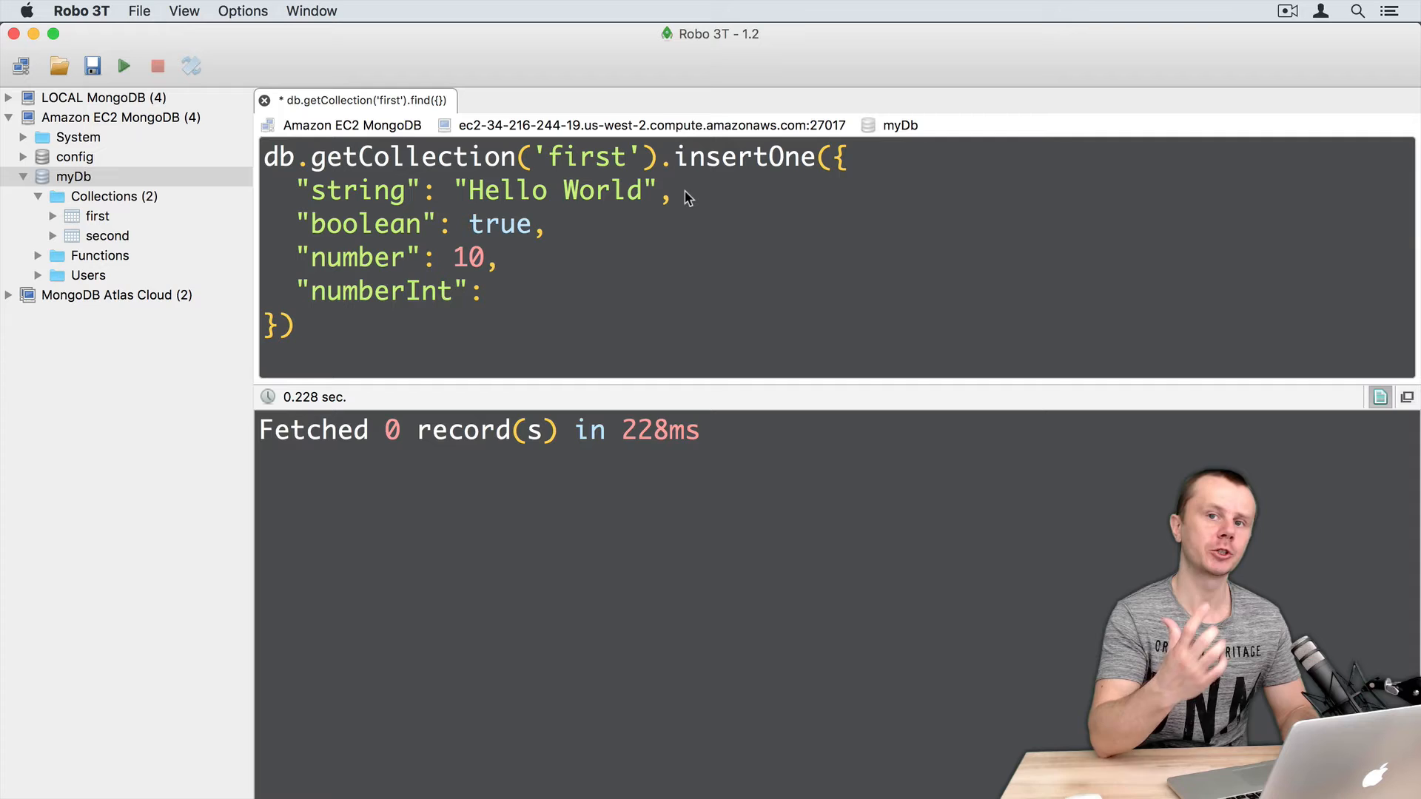
{"action": "type", "text": "Number"}
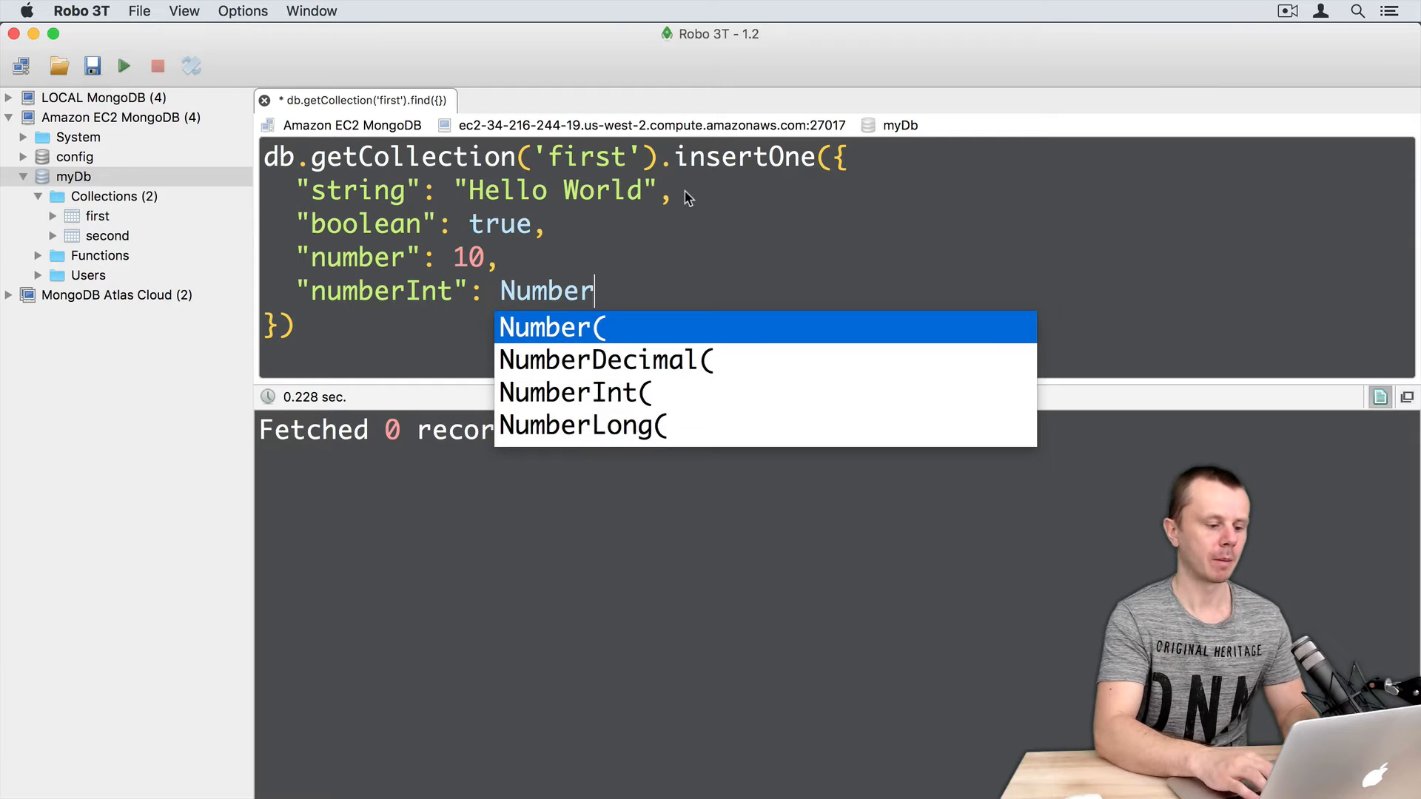
{"action": "left_click", "coordinate": [575, 392]}
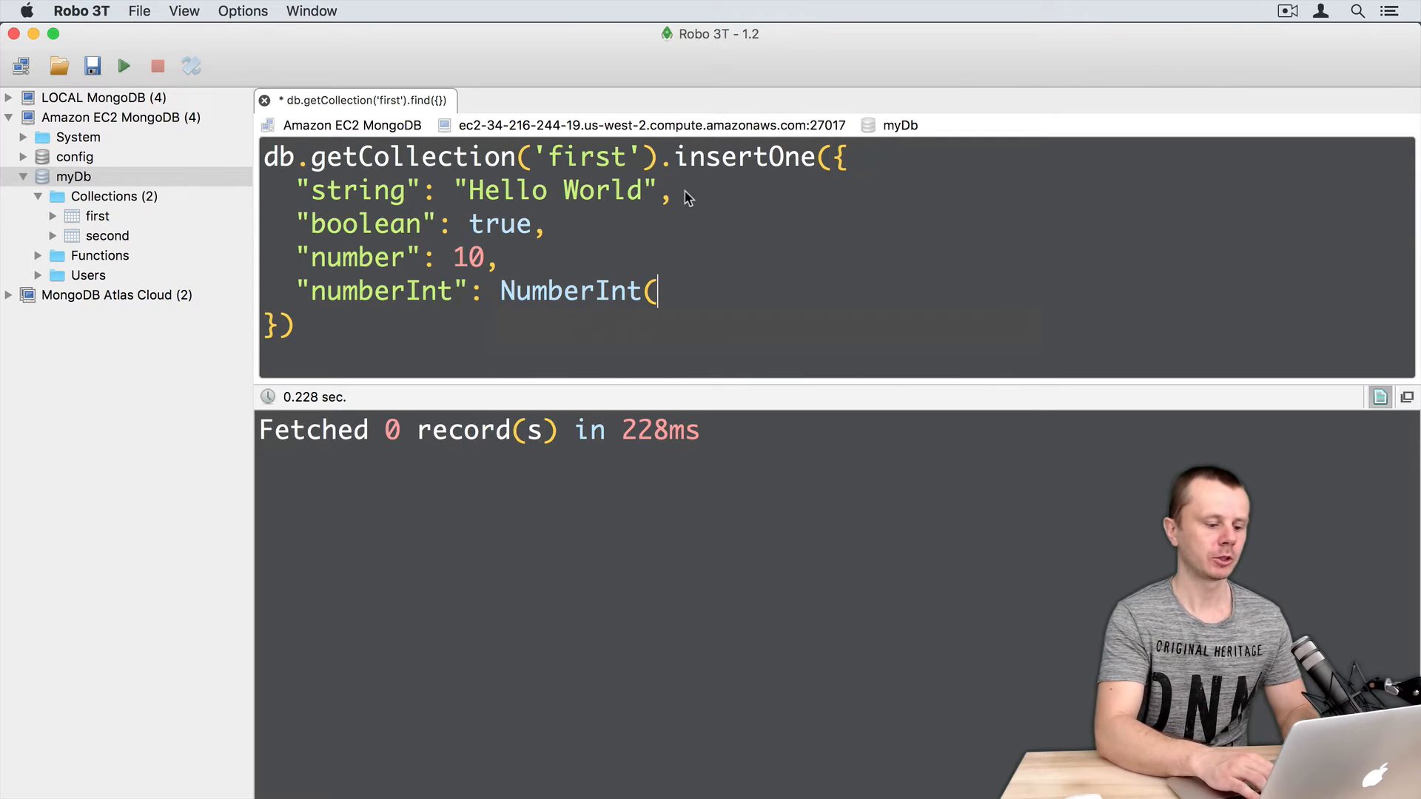
{"action": "type", "text": "100),"}
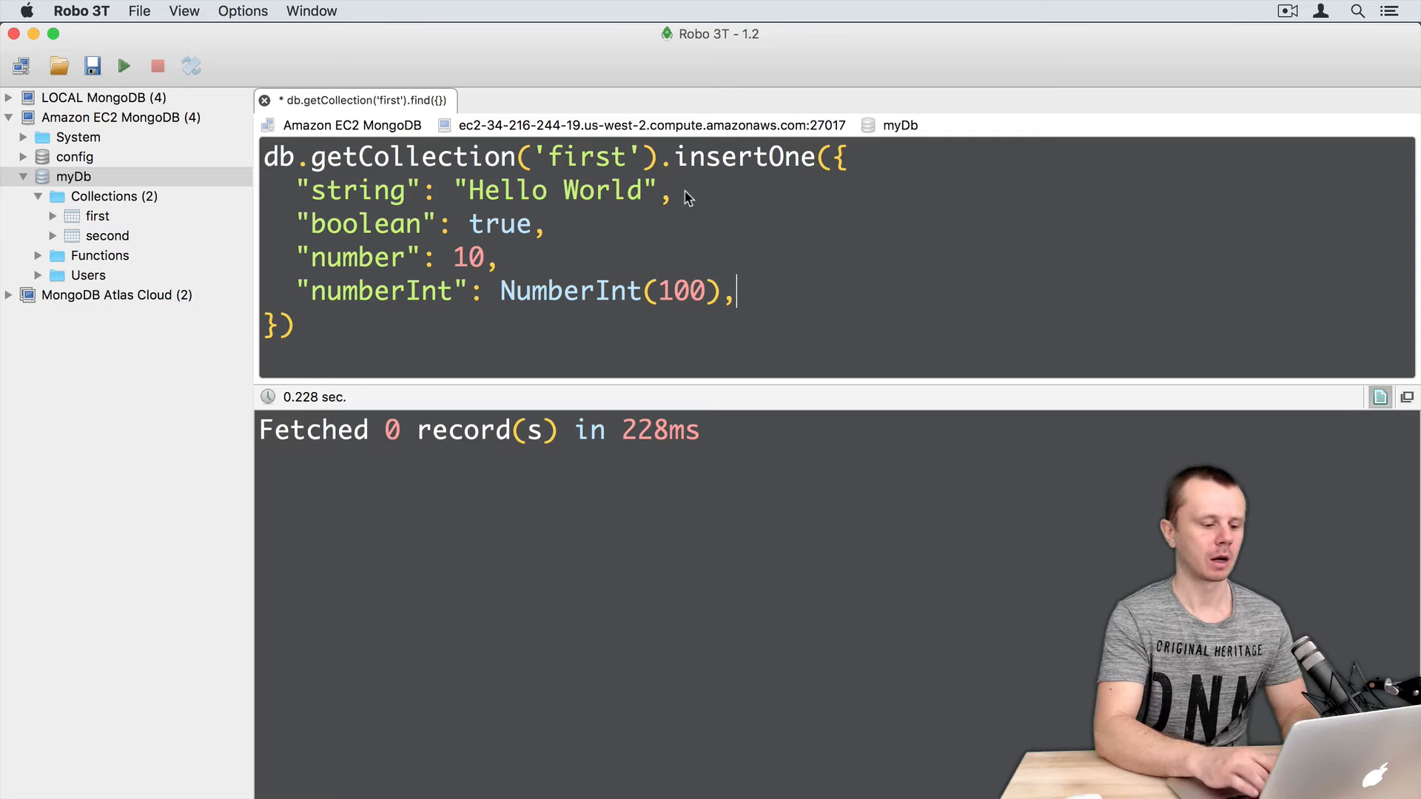
{"action": "type", "text": "\"nu"}
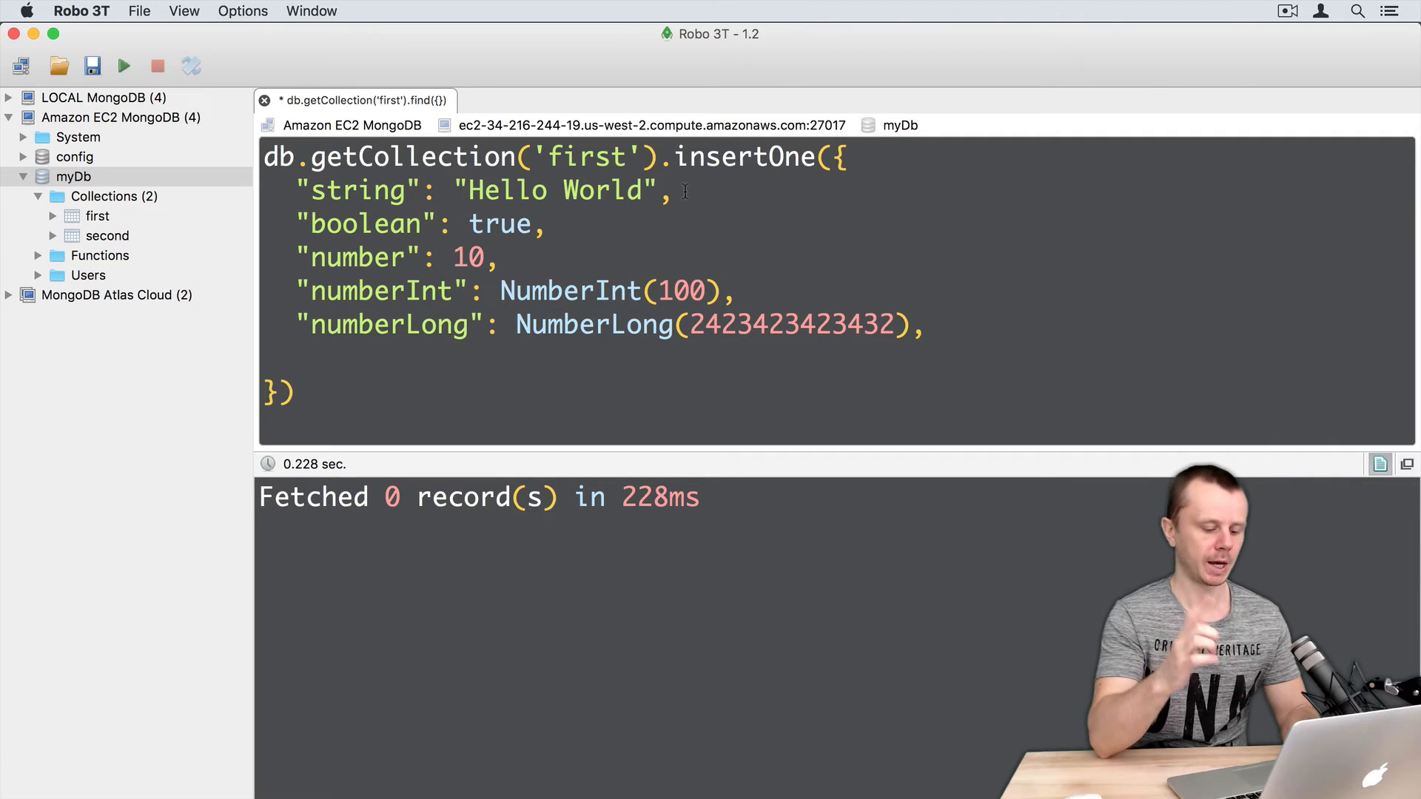
{"action": "type", "text": "\"dat"}
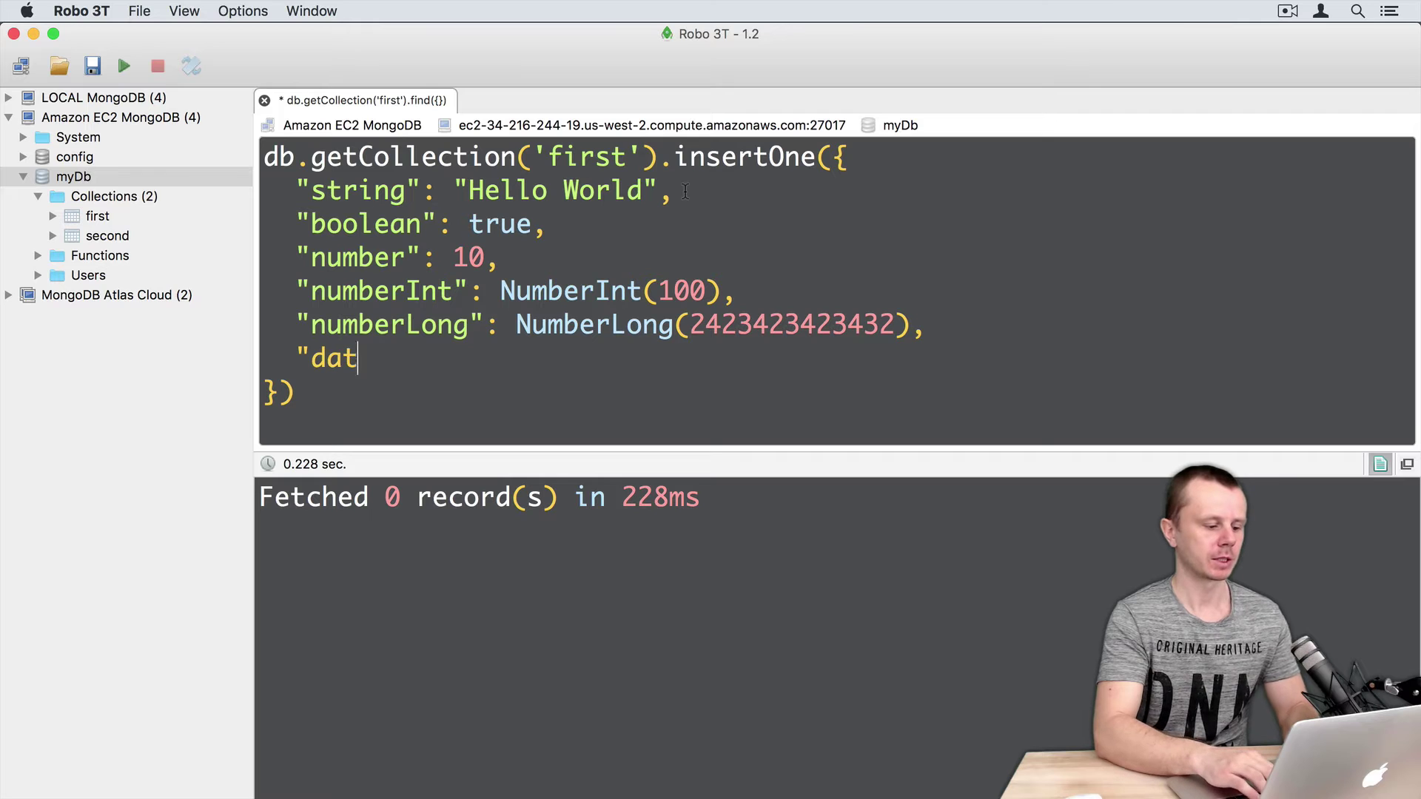
{"action": "type", "text": "e\":"}
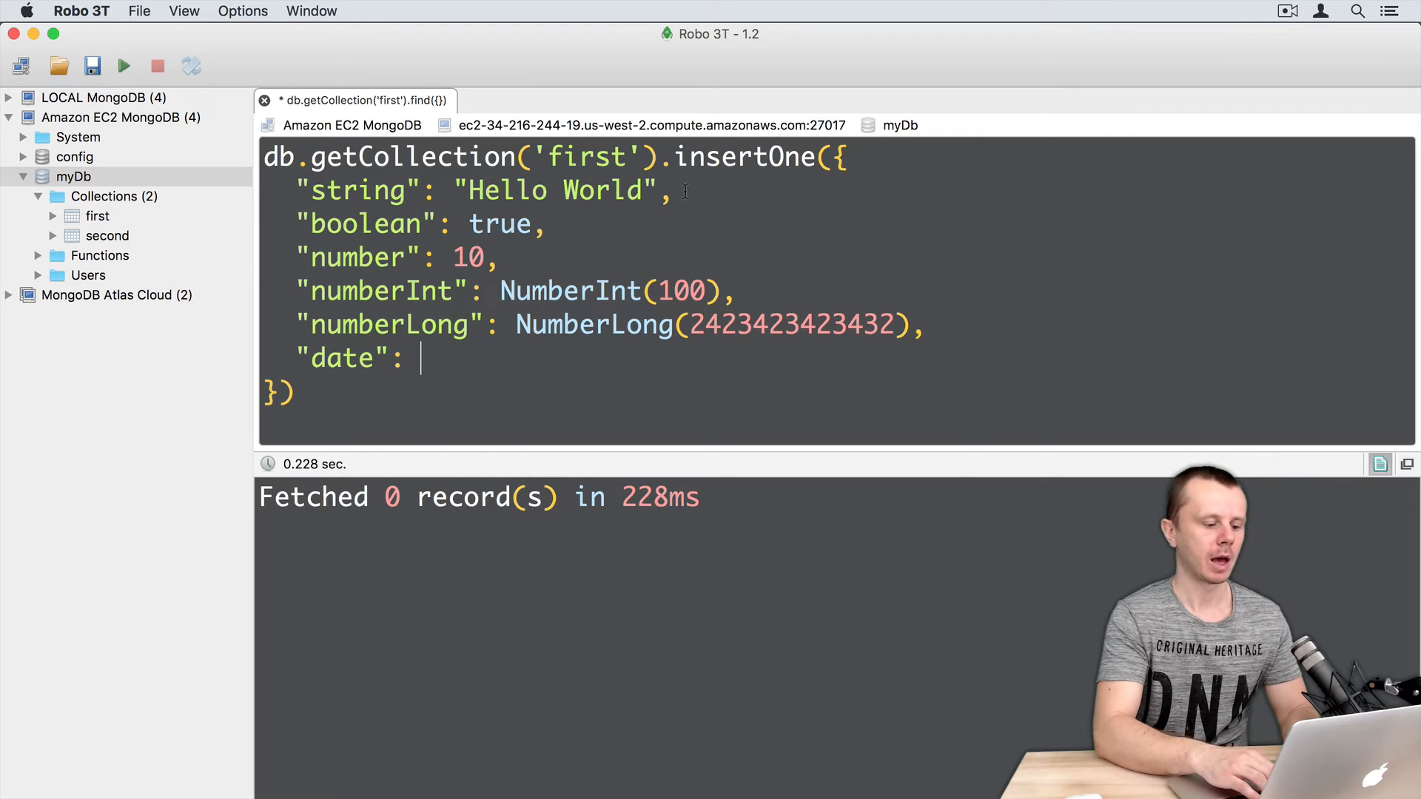
{"action": "type", "text": "new Date(),"}
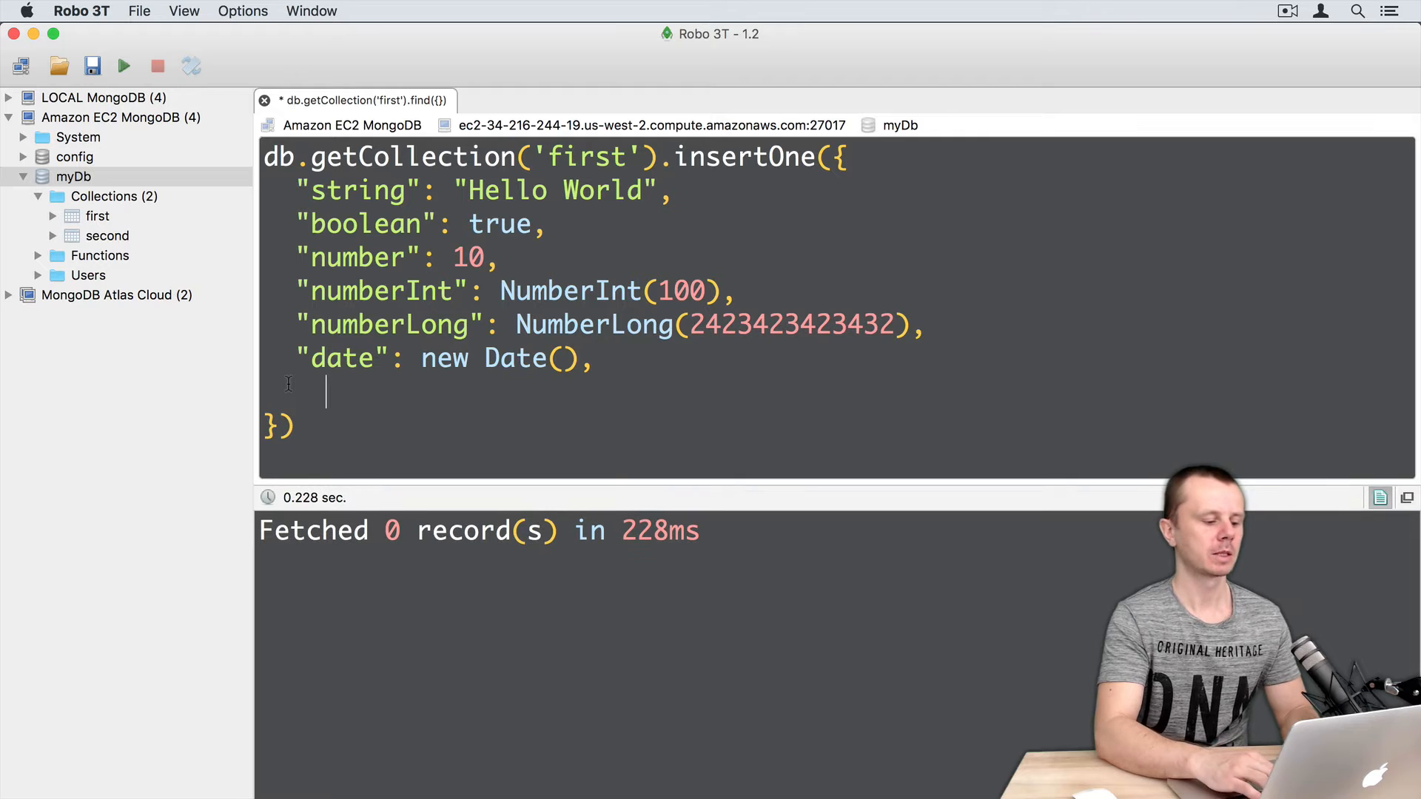
- Add an embedded object field { "a": 10, "b": true }
{"action": "type", "text": "\"object"}
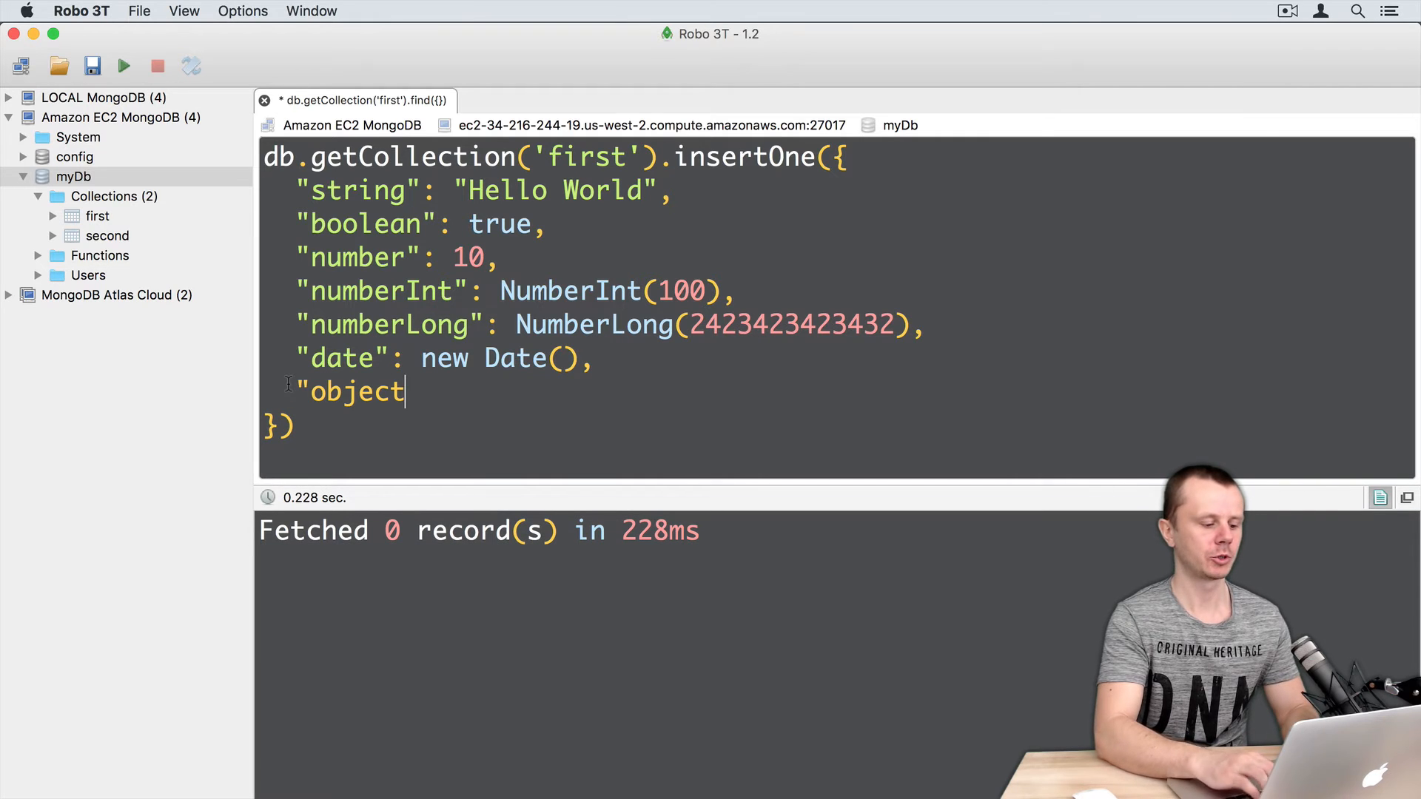
{"action": "type", "text": "\": {"}
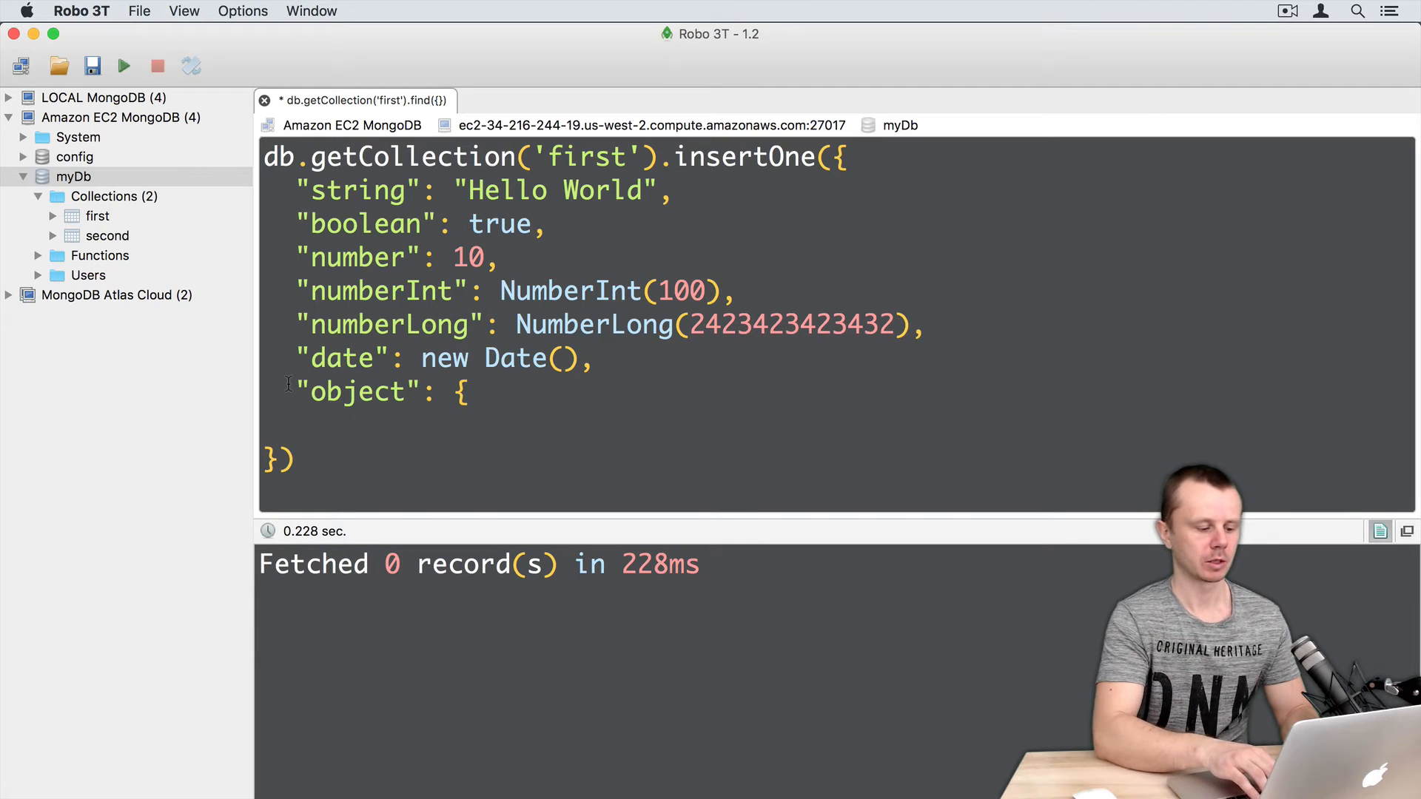
{"action": "type", "text": "\"a\":"}
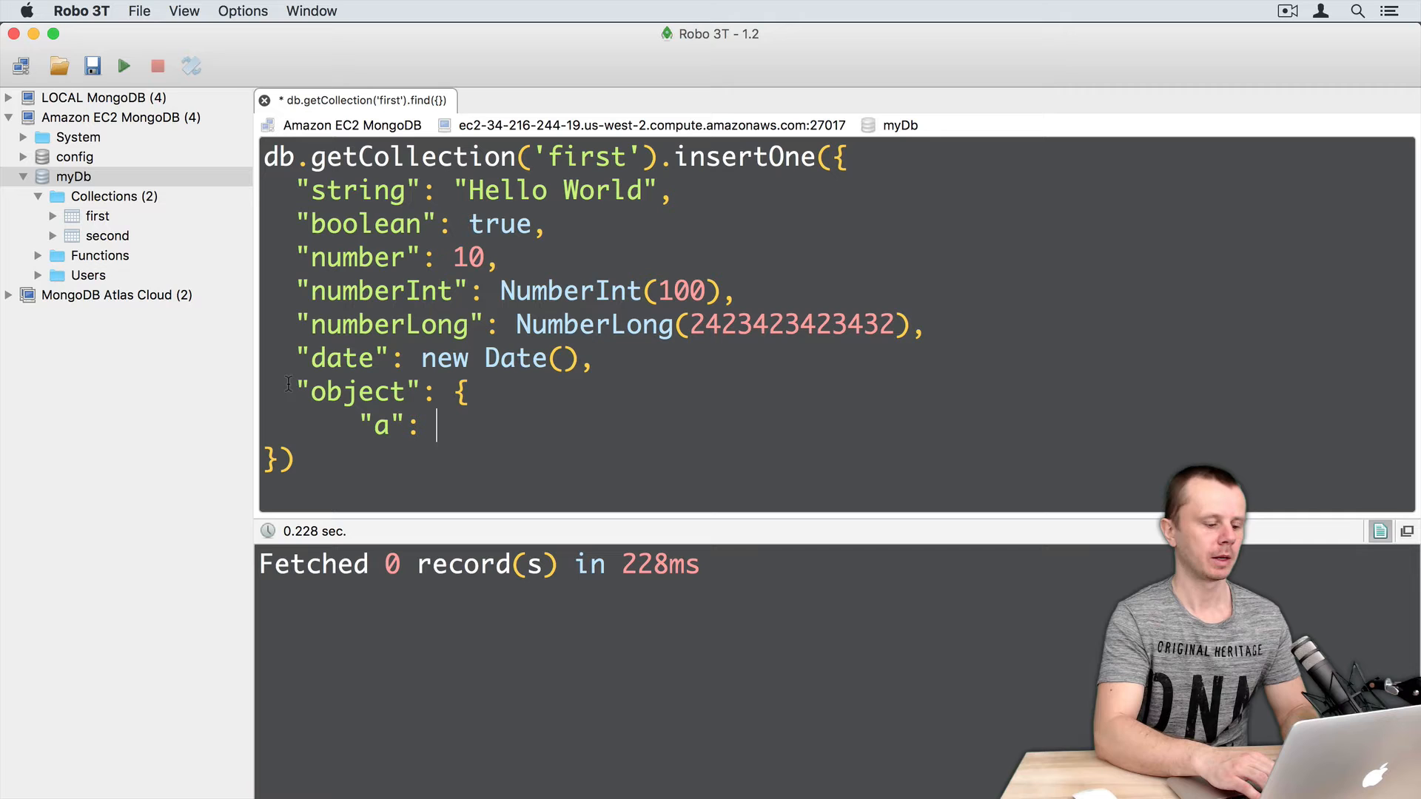
{"action": "type", "text": "10,"}
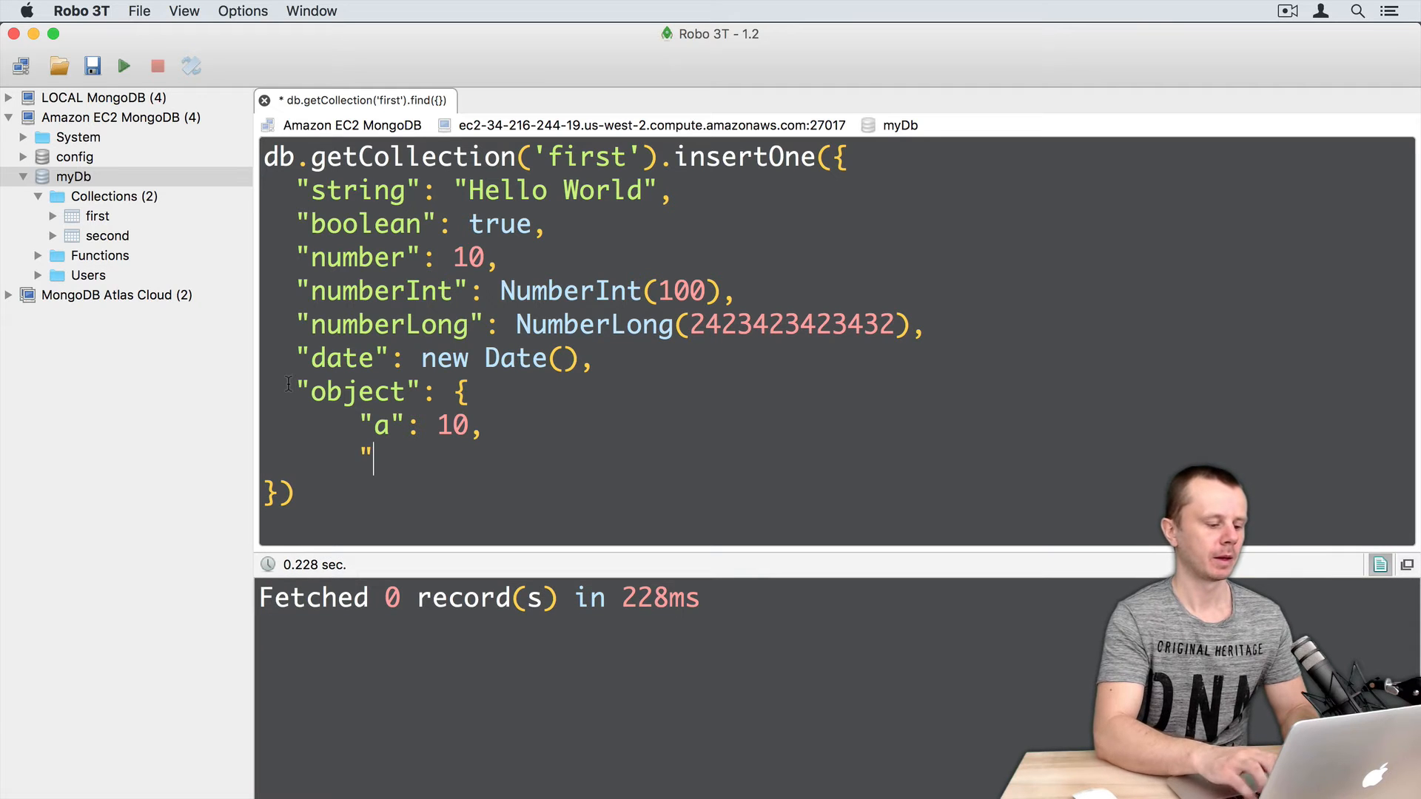
{"action": "type", "text": "b\": true"}
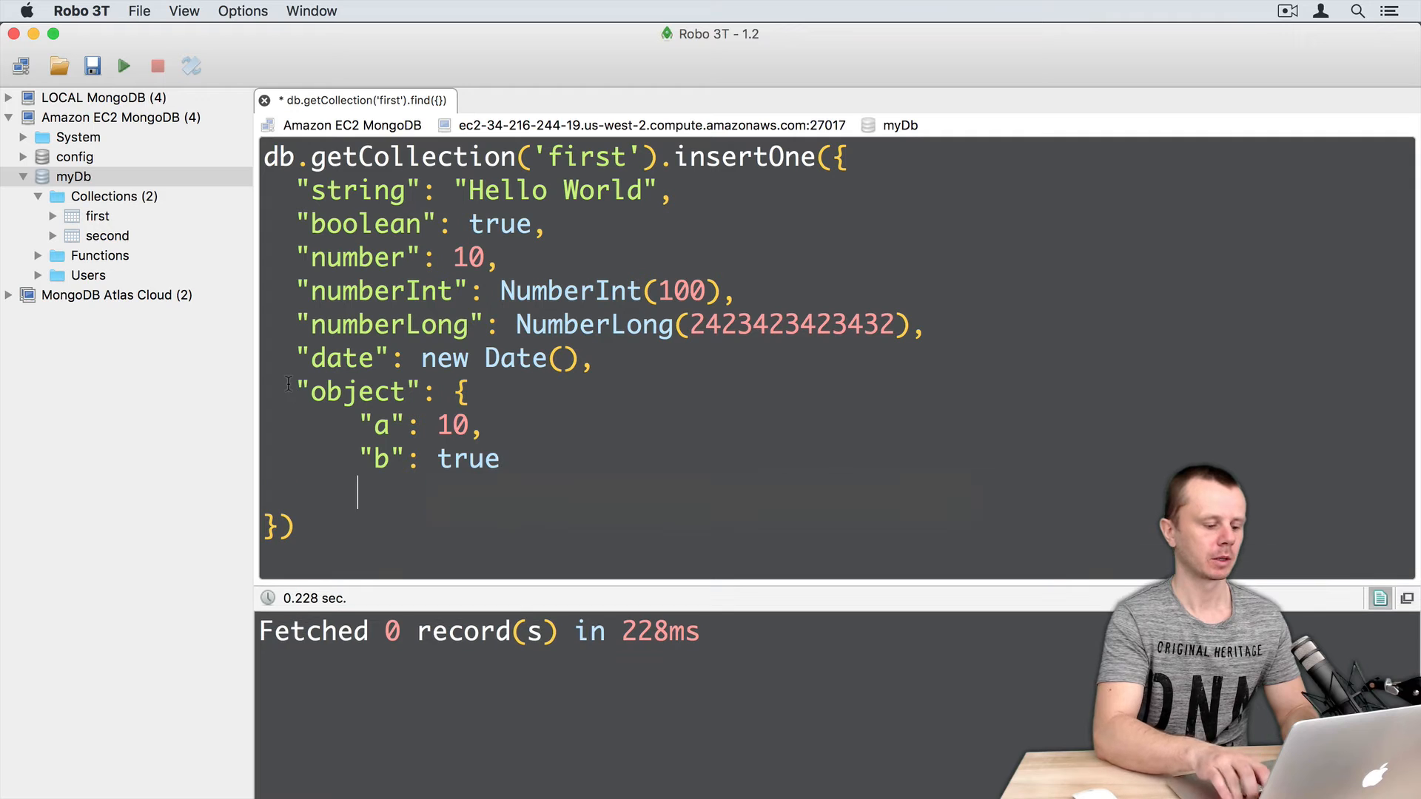
{"action": "type", "text": "},"}
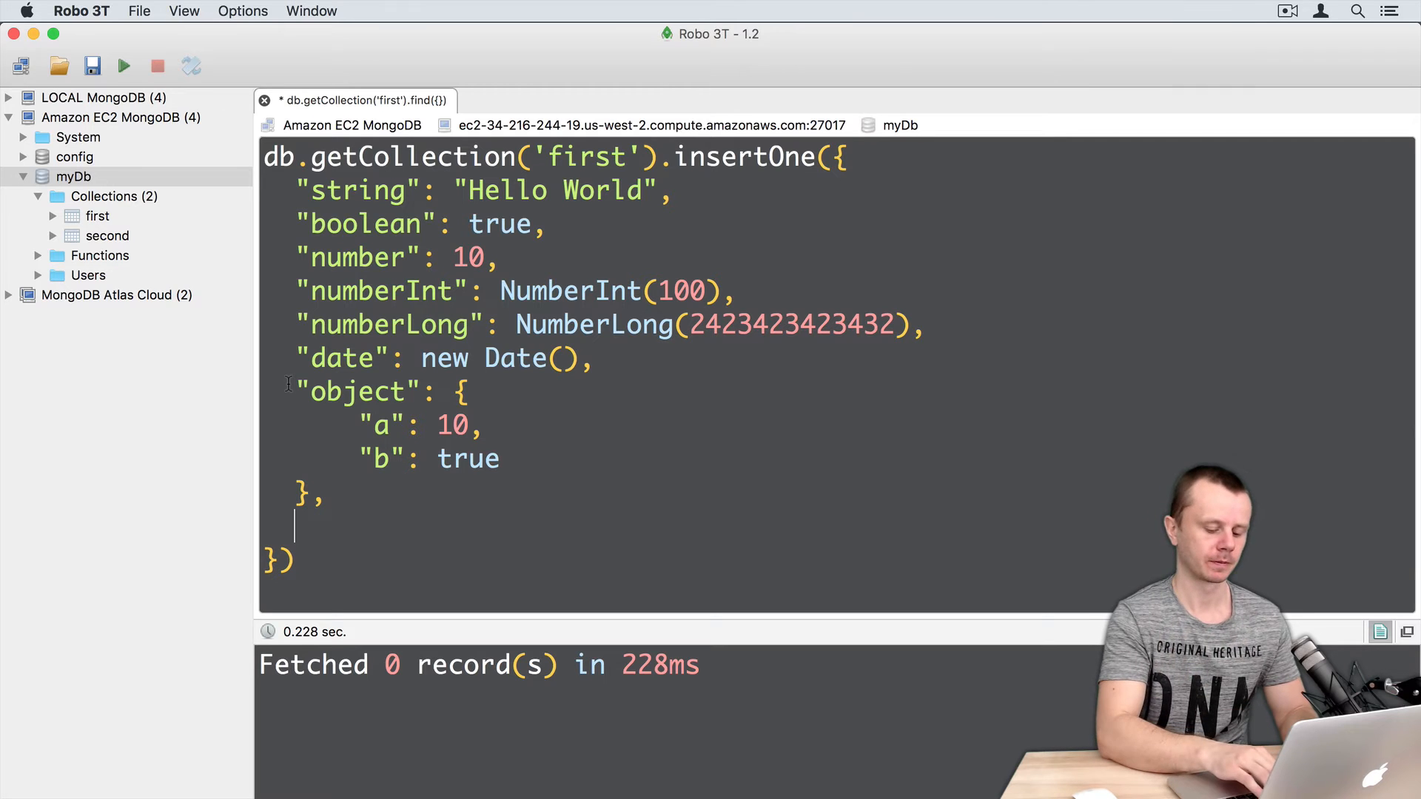
- Add an array field holding [1, 2, 3]
{"action": "type", "text": "\"array\": ["}
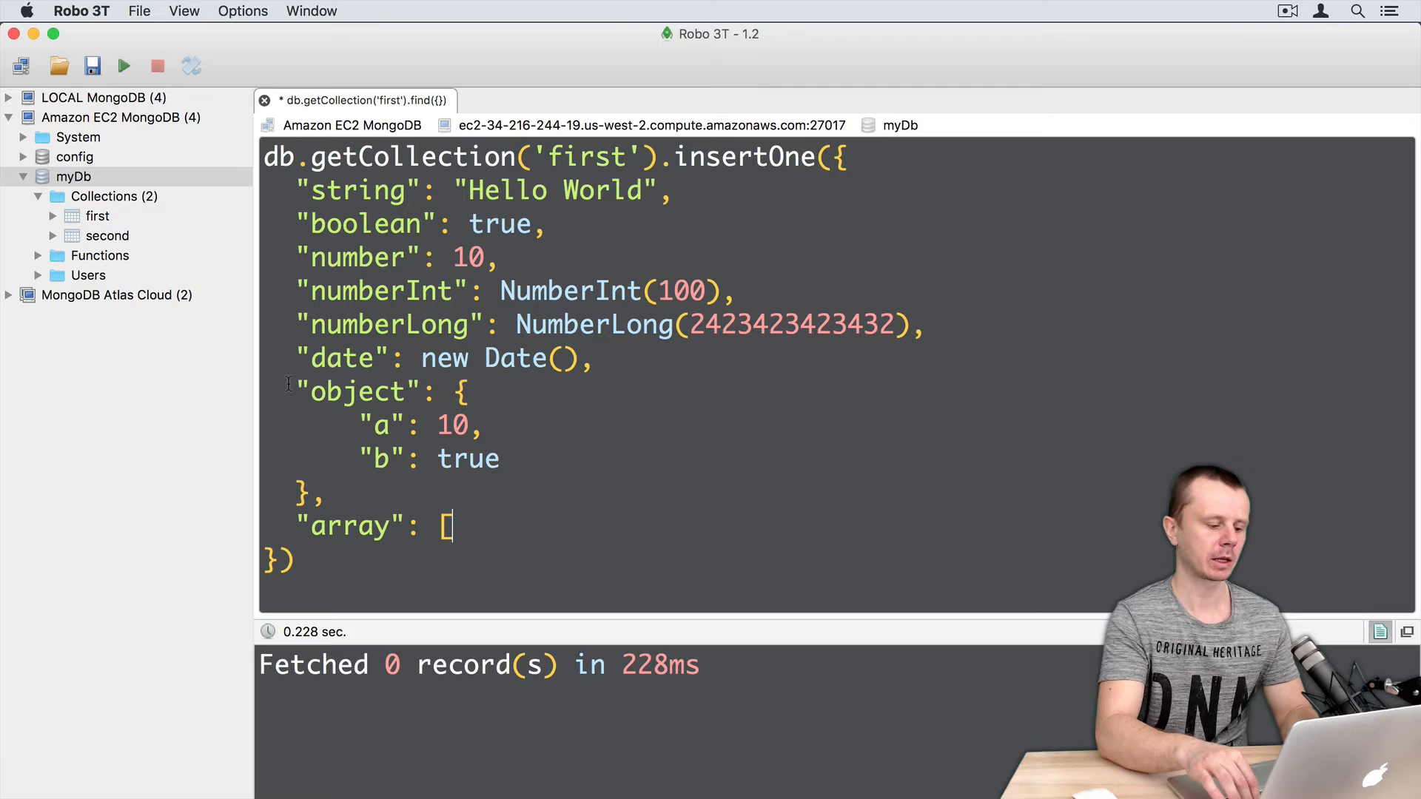
{"action": "type", "text": "1]"}
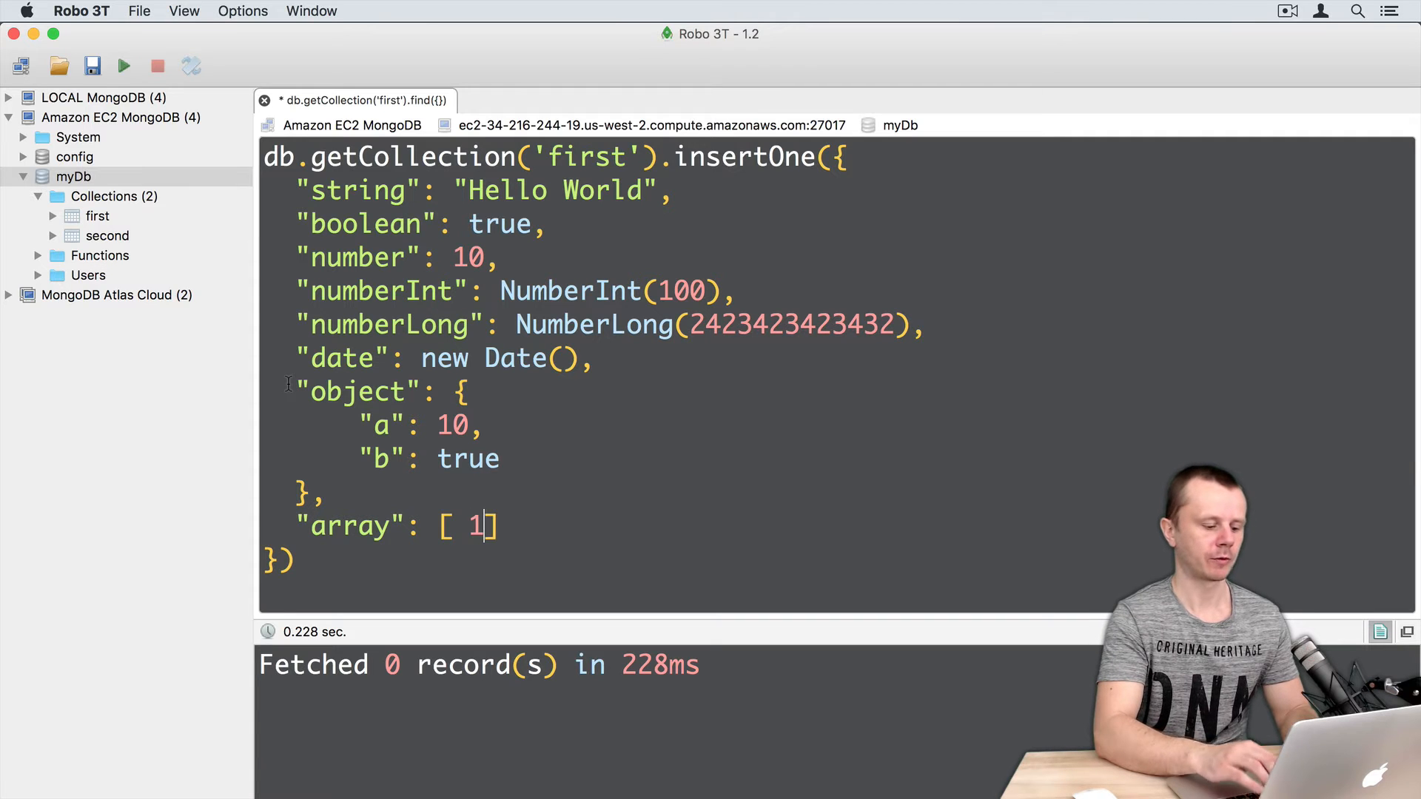
{"action": "type", "text": ", 2, 3"}
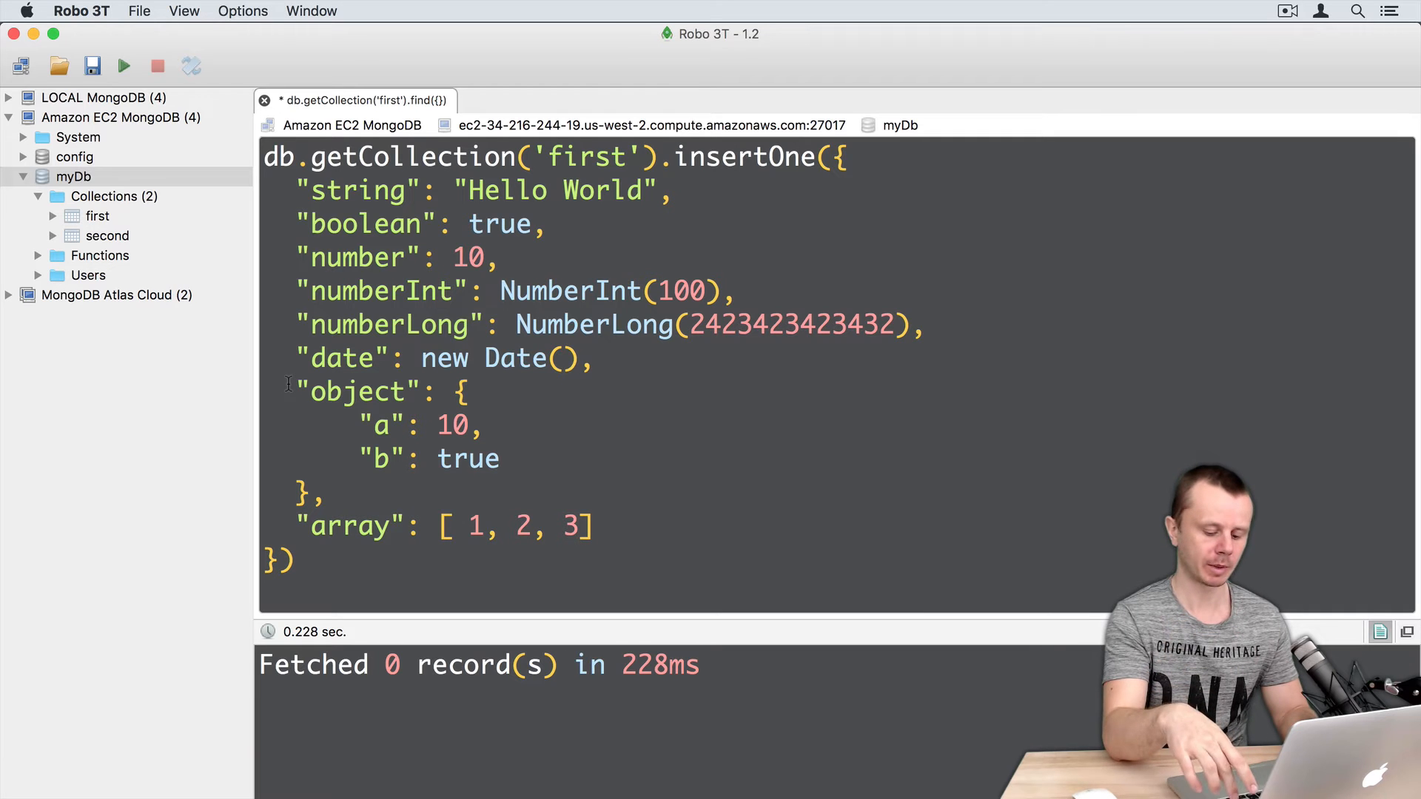
- Execute the insertOne so the result shows acknowledged true and an insertedId
{"action": "left_click", "coordinate": [123, 67]}
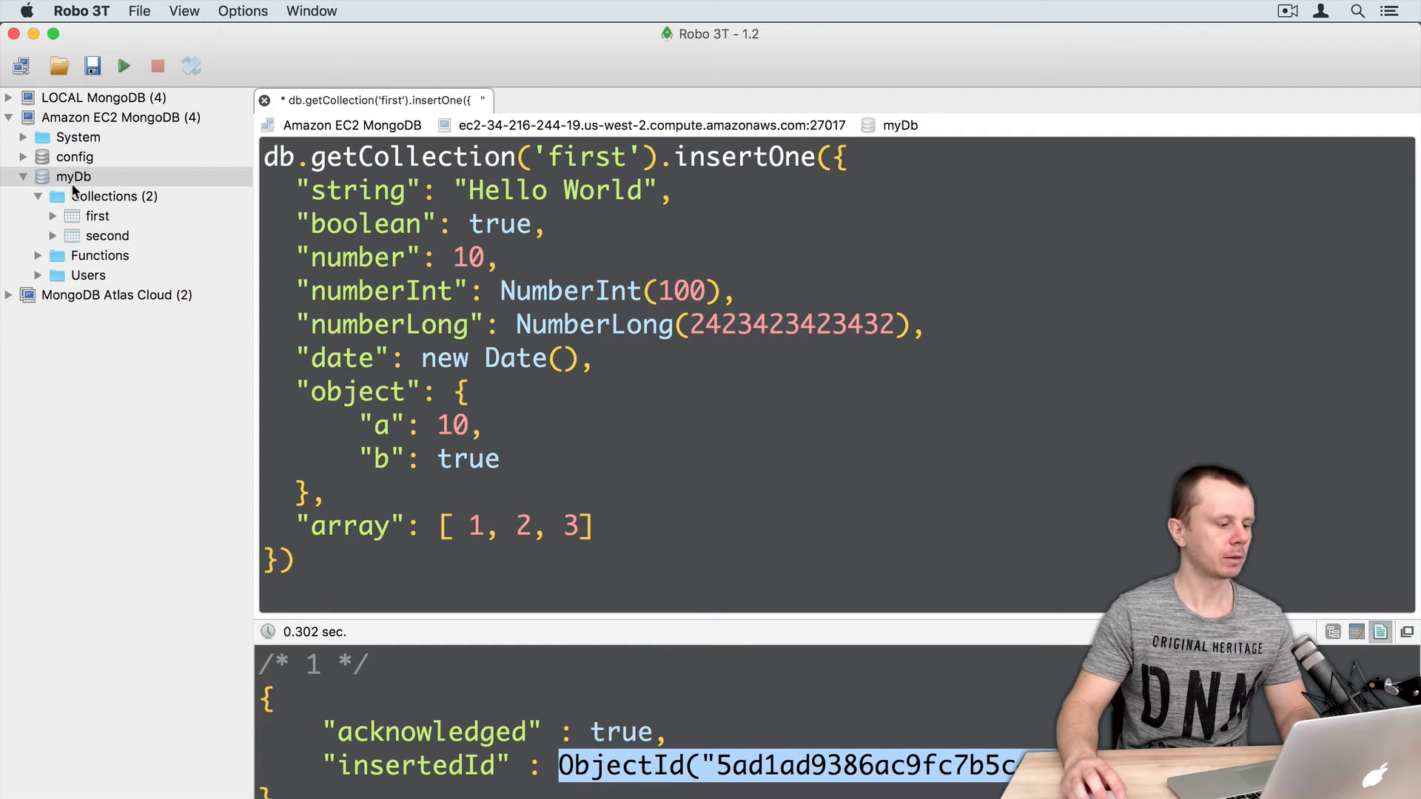
- Open a new shell on myDb and enter db.first.find() via autocomplete
{"action": "right_click", "coordinate": [74, 178]}
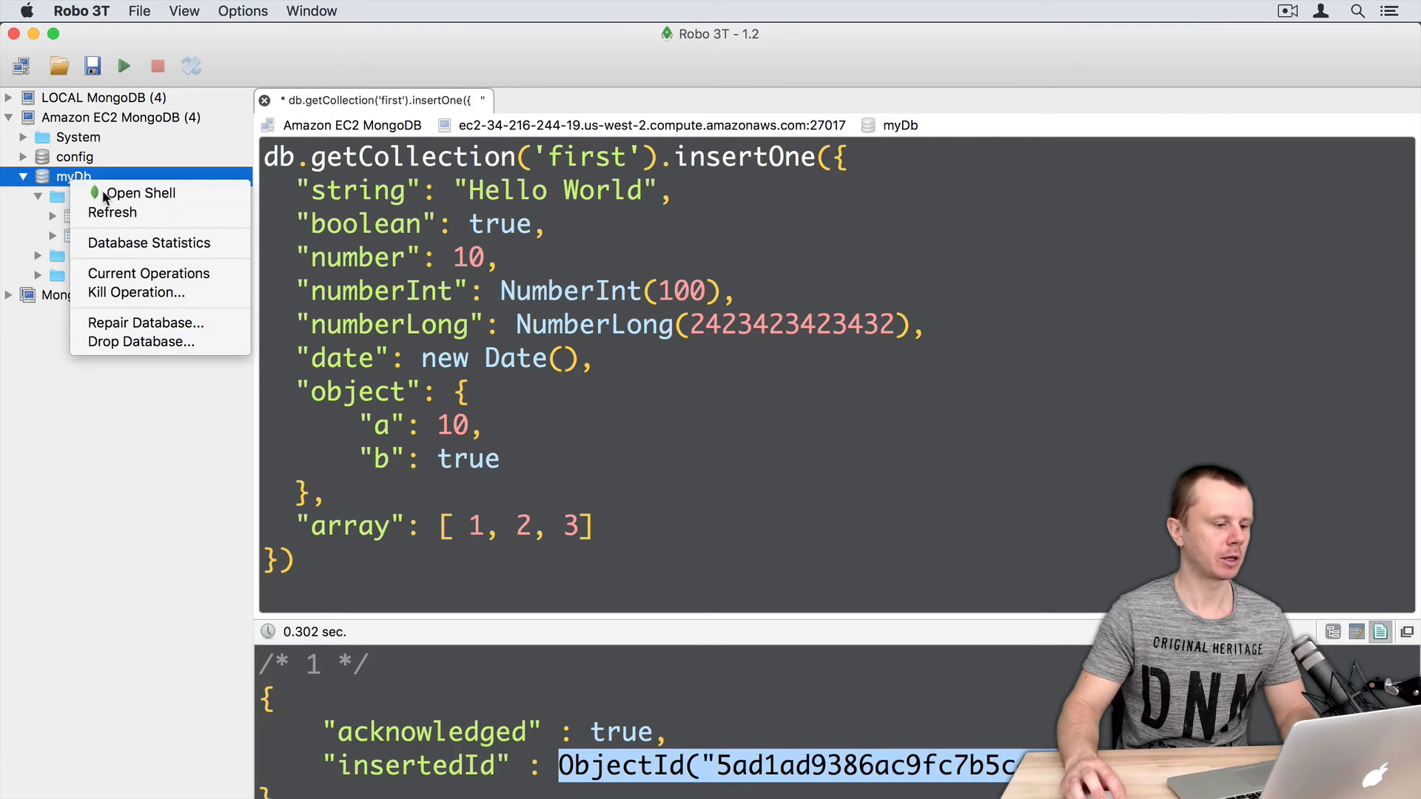
{"action": "left_click", "coordinate": [139, 193]}
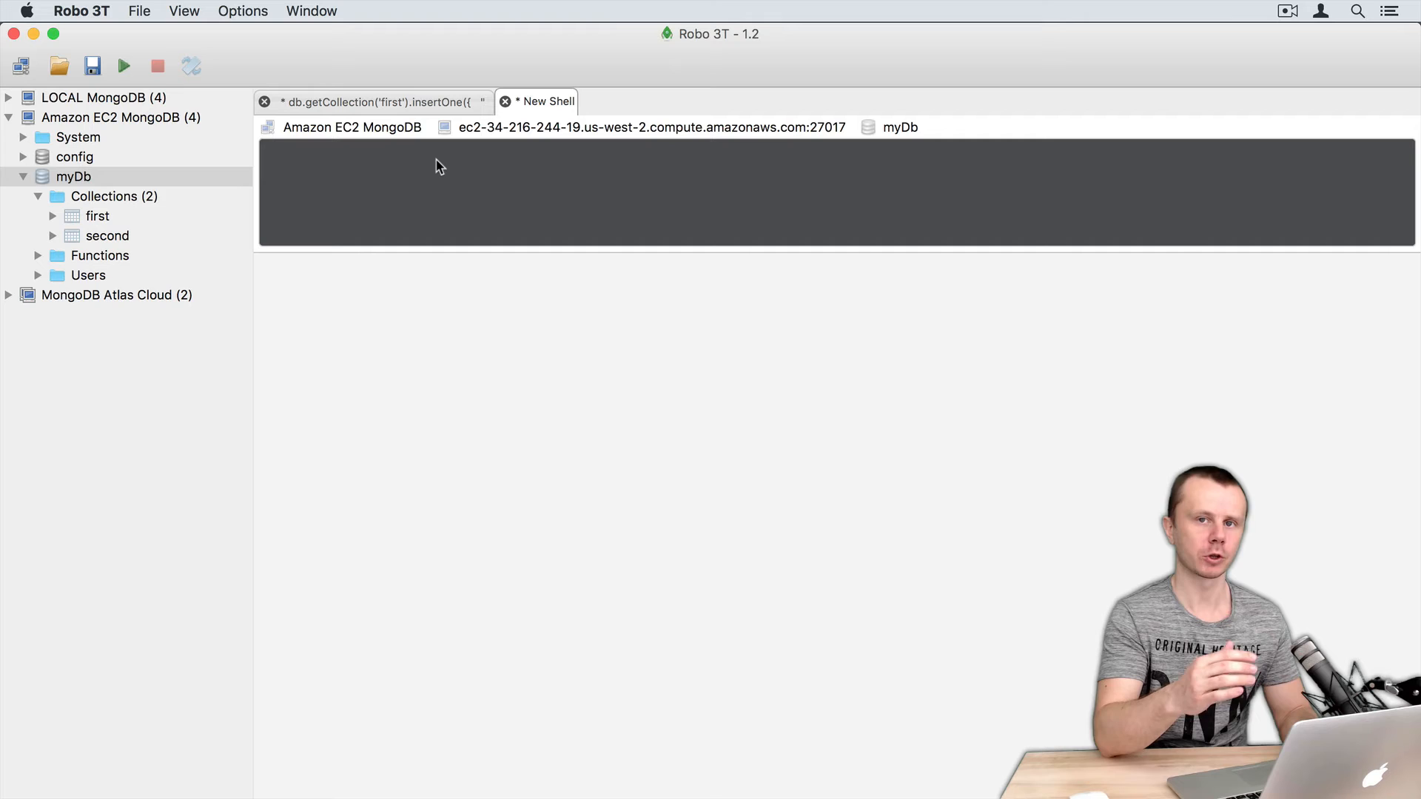
{"action": "type", "text": "d"}
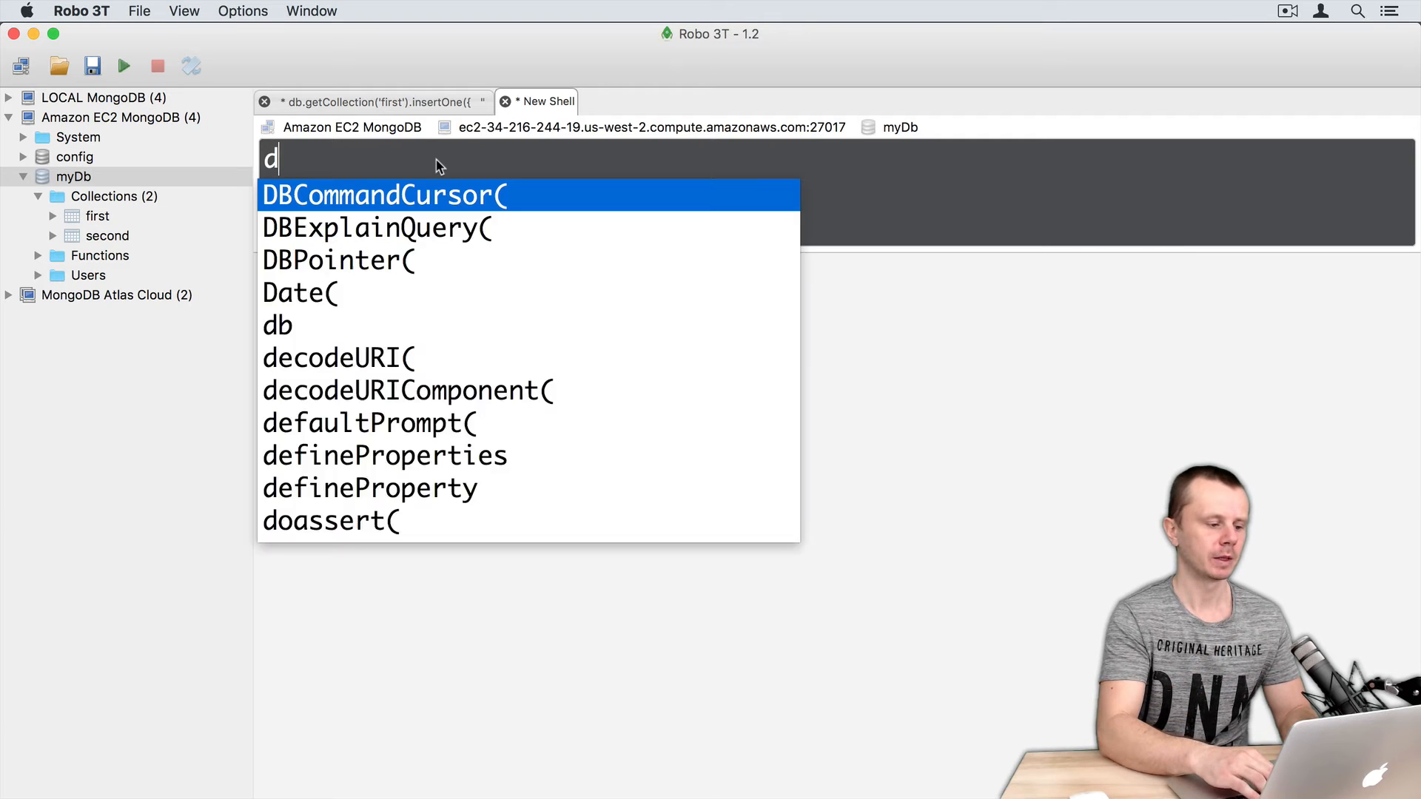
{"action": "type", "text": "b.first.find"}
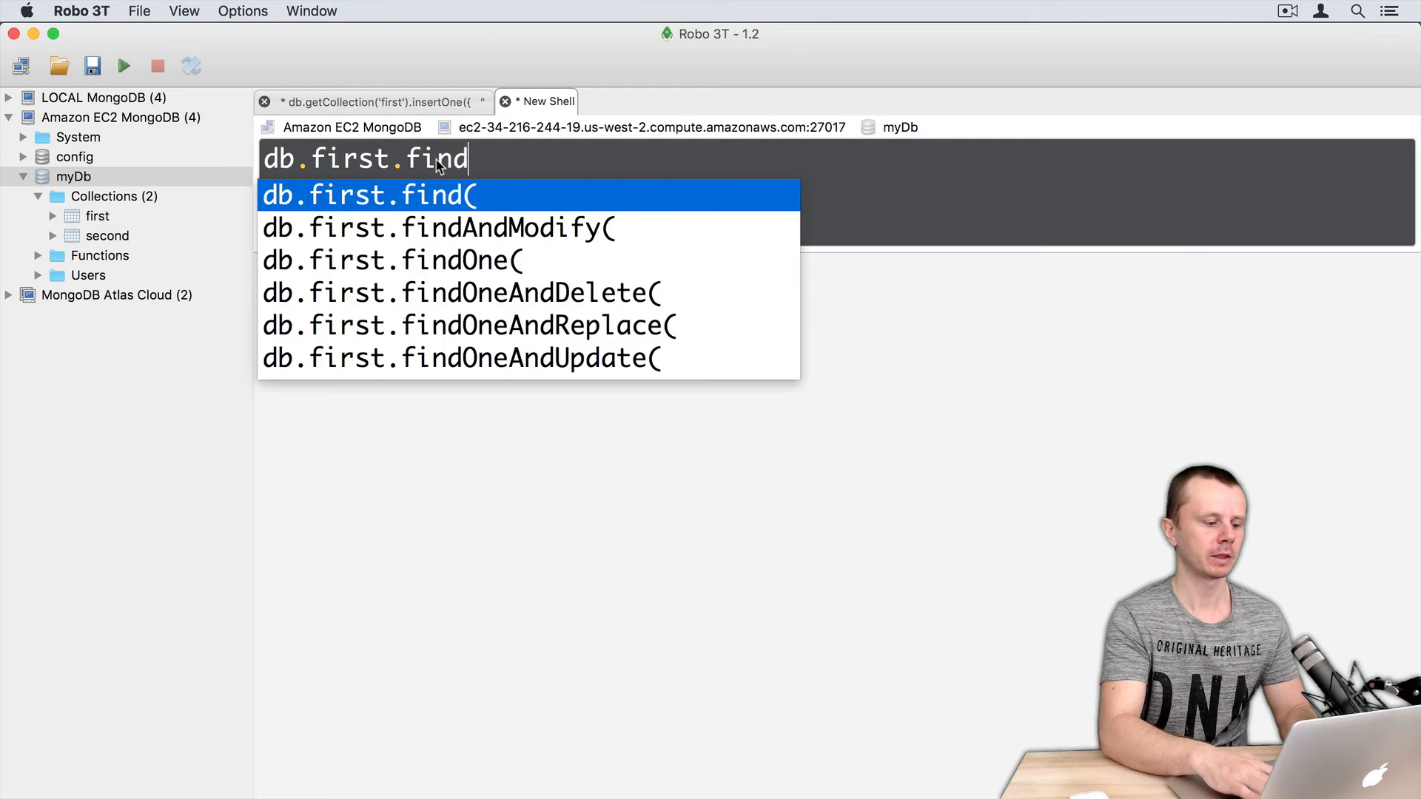
{"action": "left_click", "coordinate": [373, 195]}
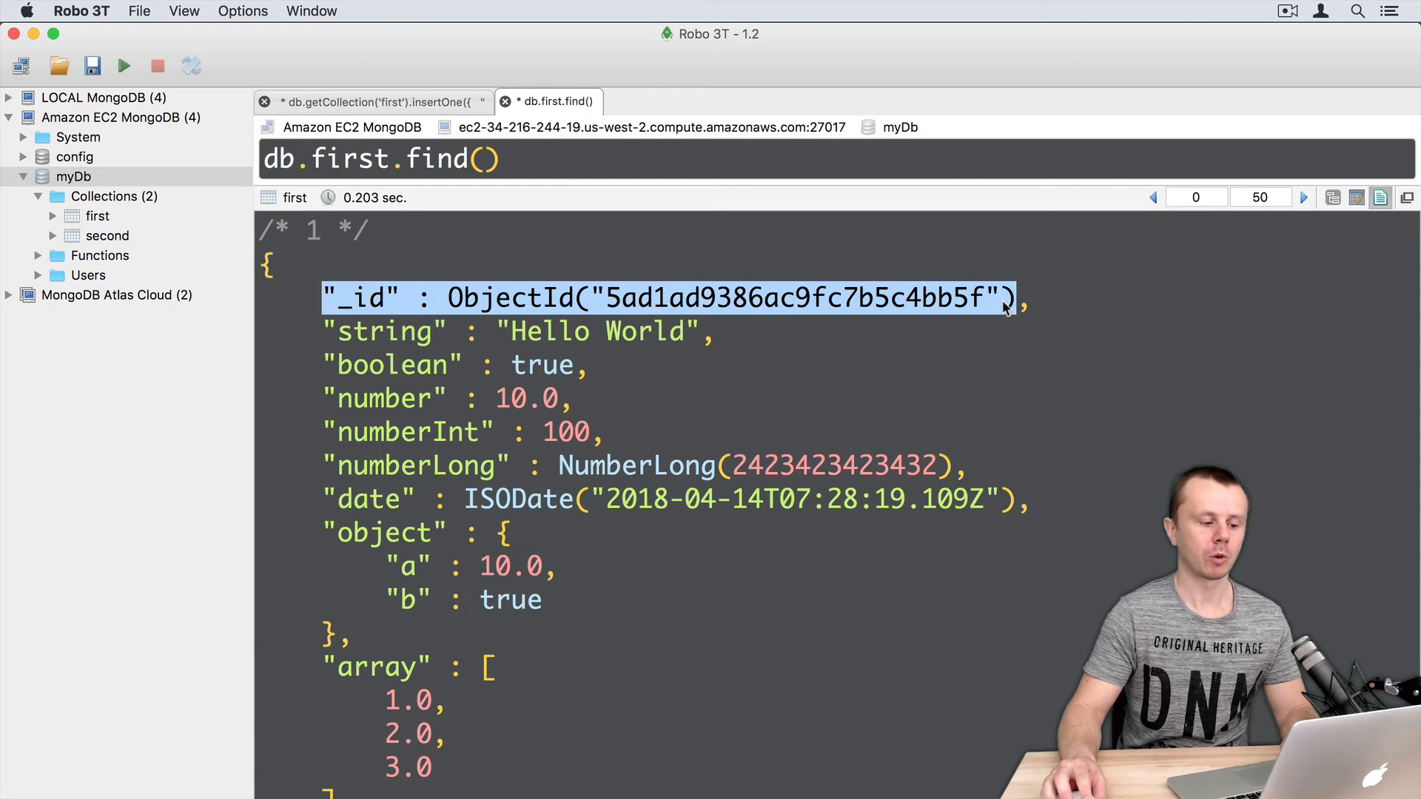
{"action": "mouse_move", "coordinate": [993, 310]}
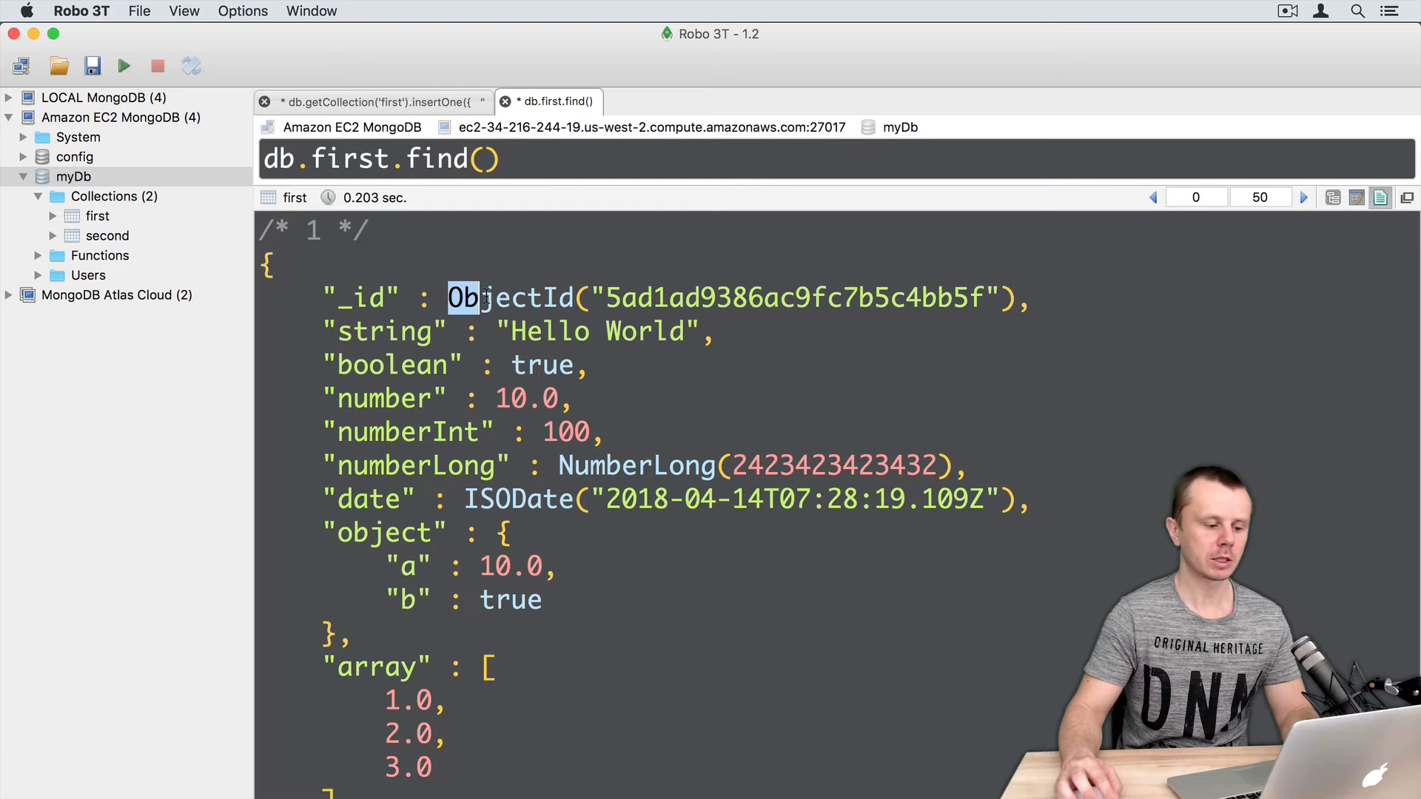
- Compare the find() results with the insert statement, noting the _id ObjectId, 10.0 and ISODate
{"action": "double_click", "coordinate": [511, 297]}
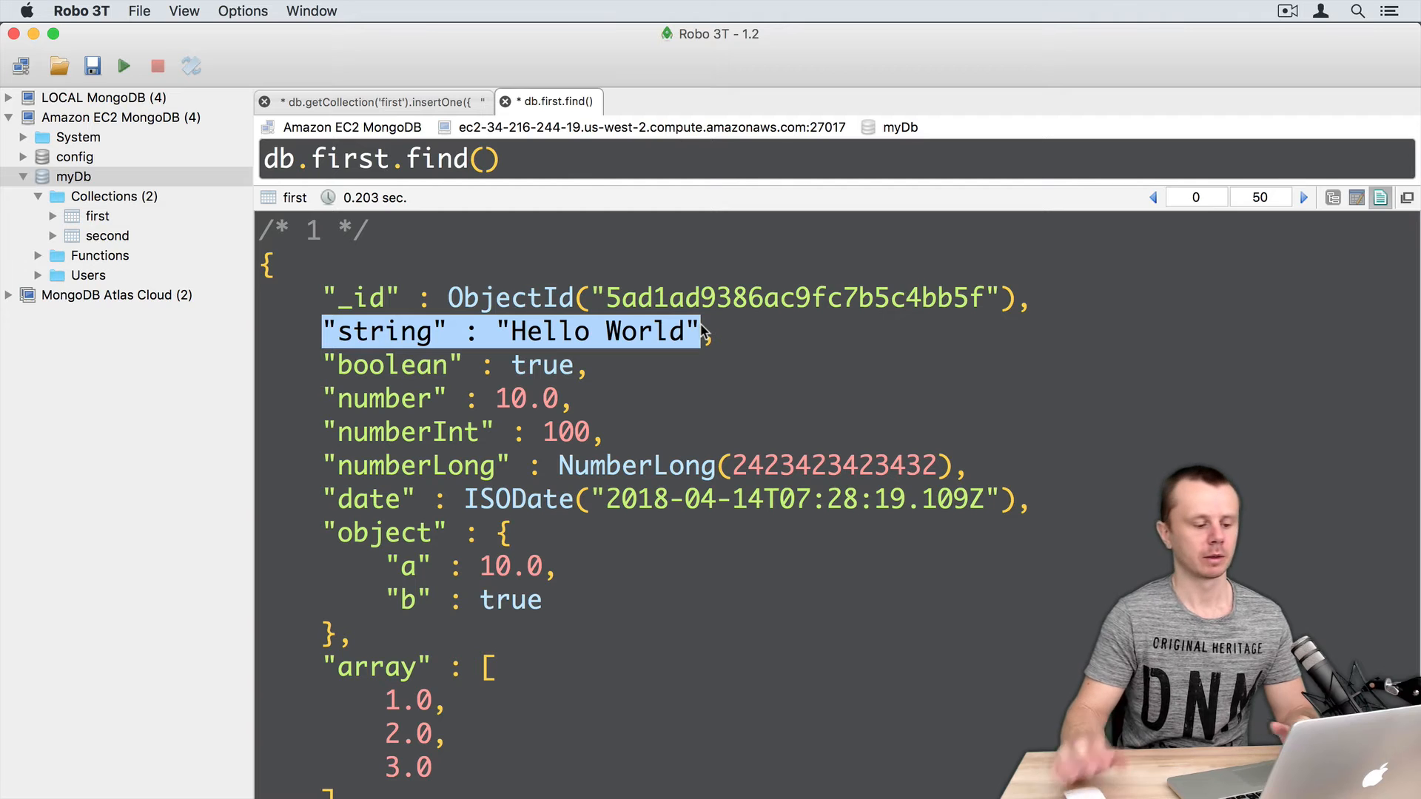
{"action": "left_click", "coordinate": [379, 102]}
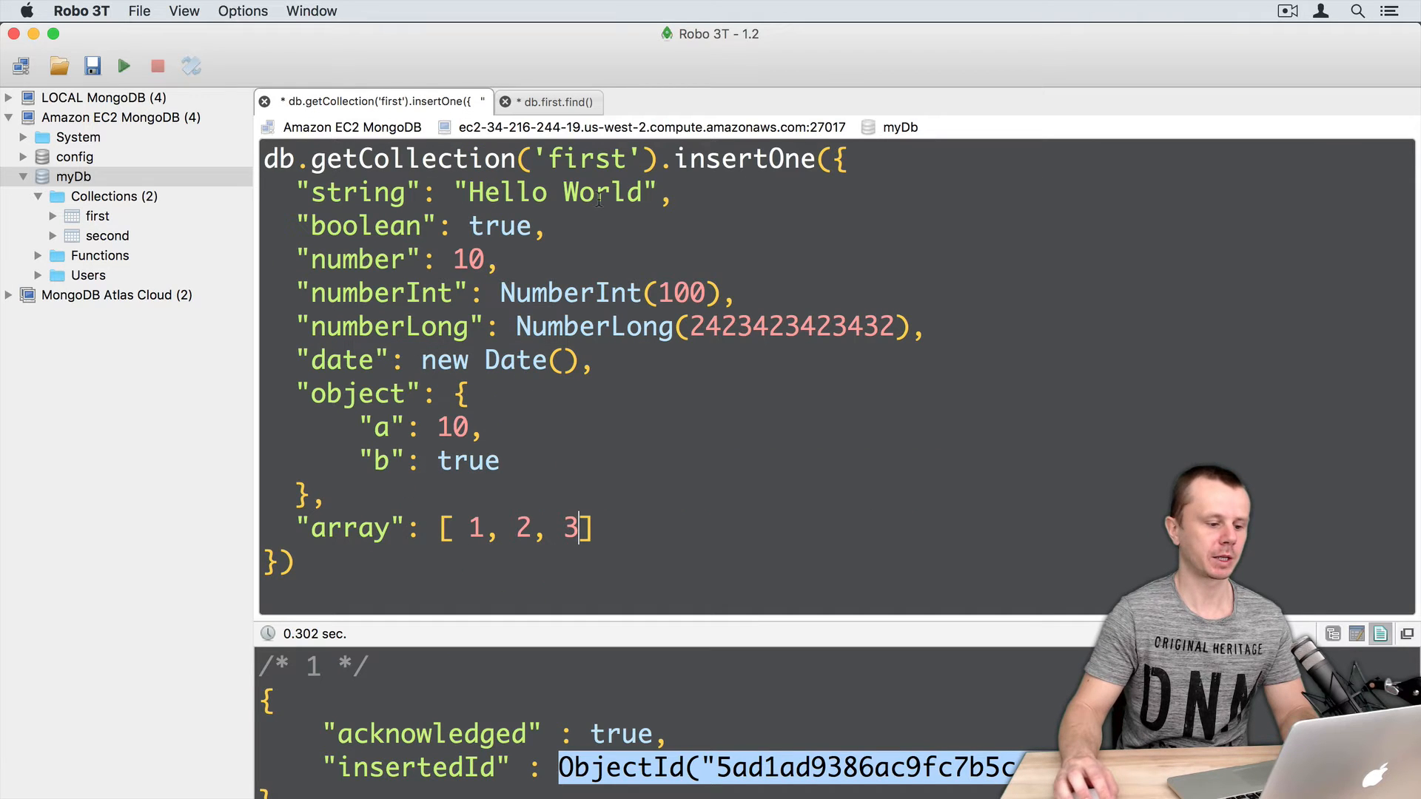
{"action": "left_click", "coordinate": [559, 100]}
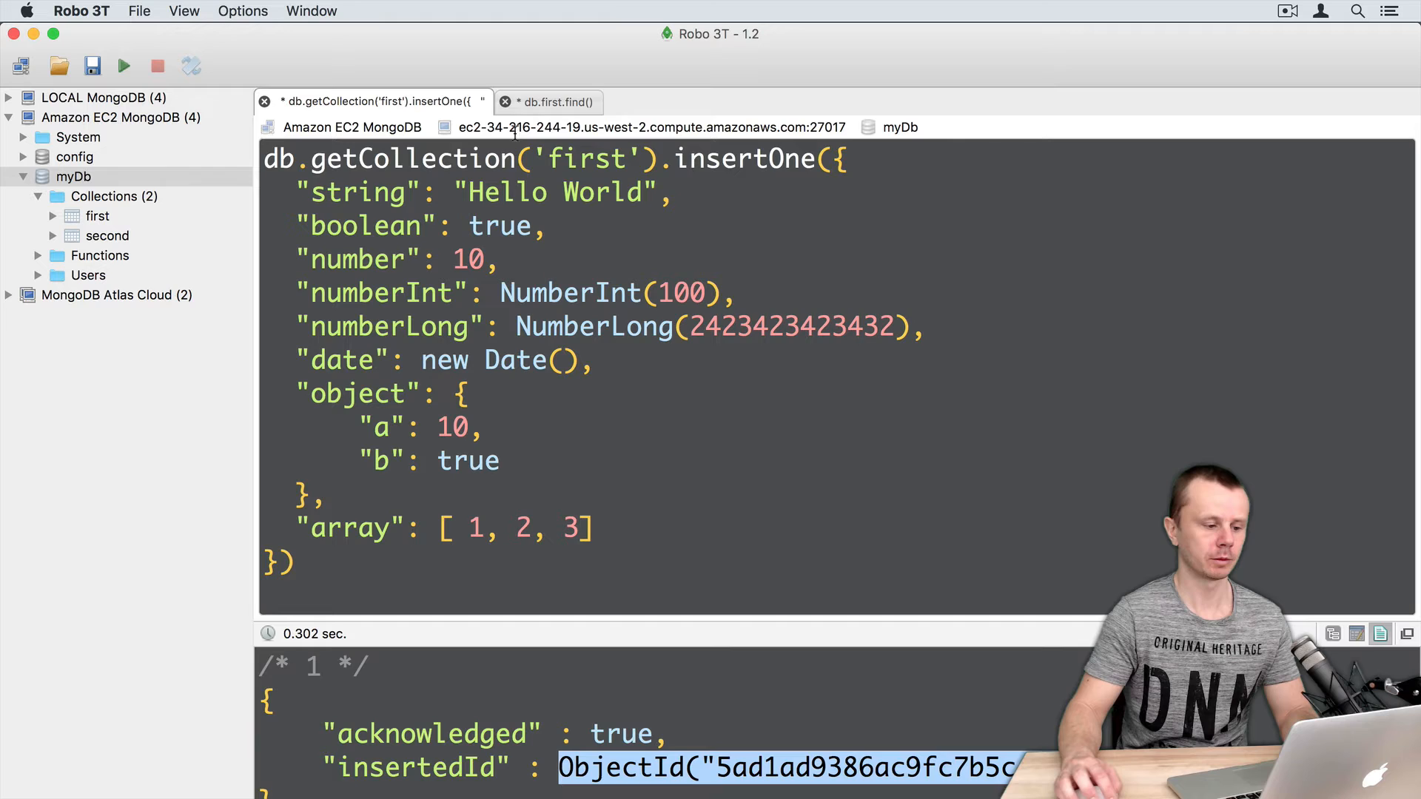
{"action": "left_click", "coordinate": [563, 101]}
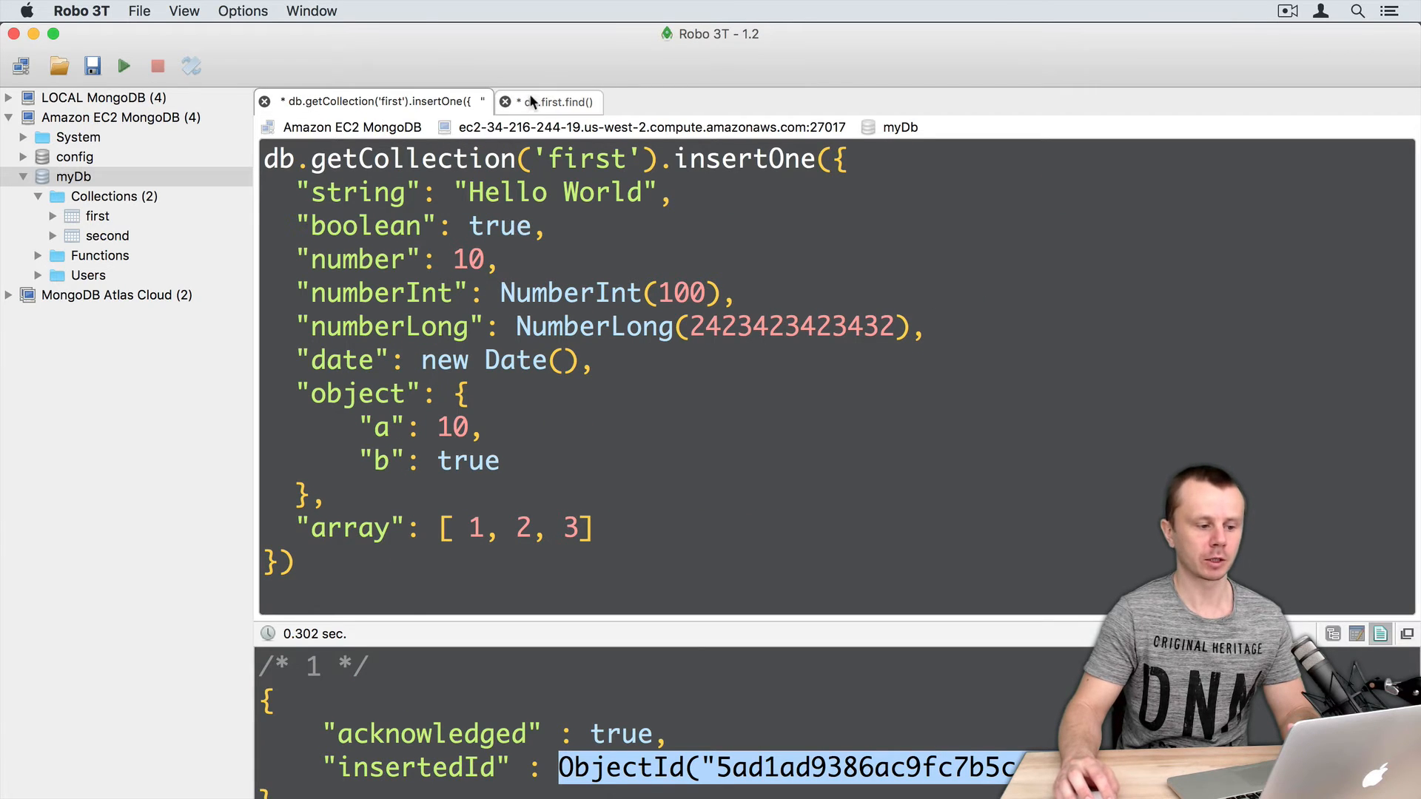
{"action": "left_click", "coordinate": [555, 102]}
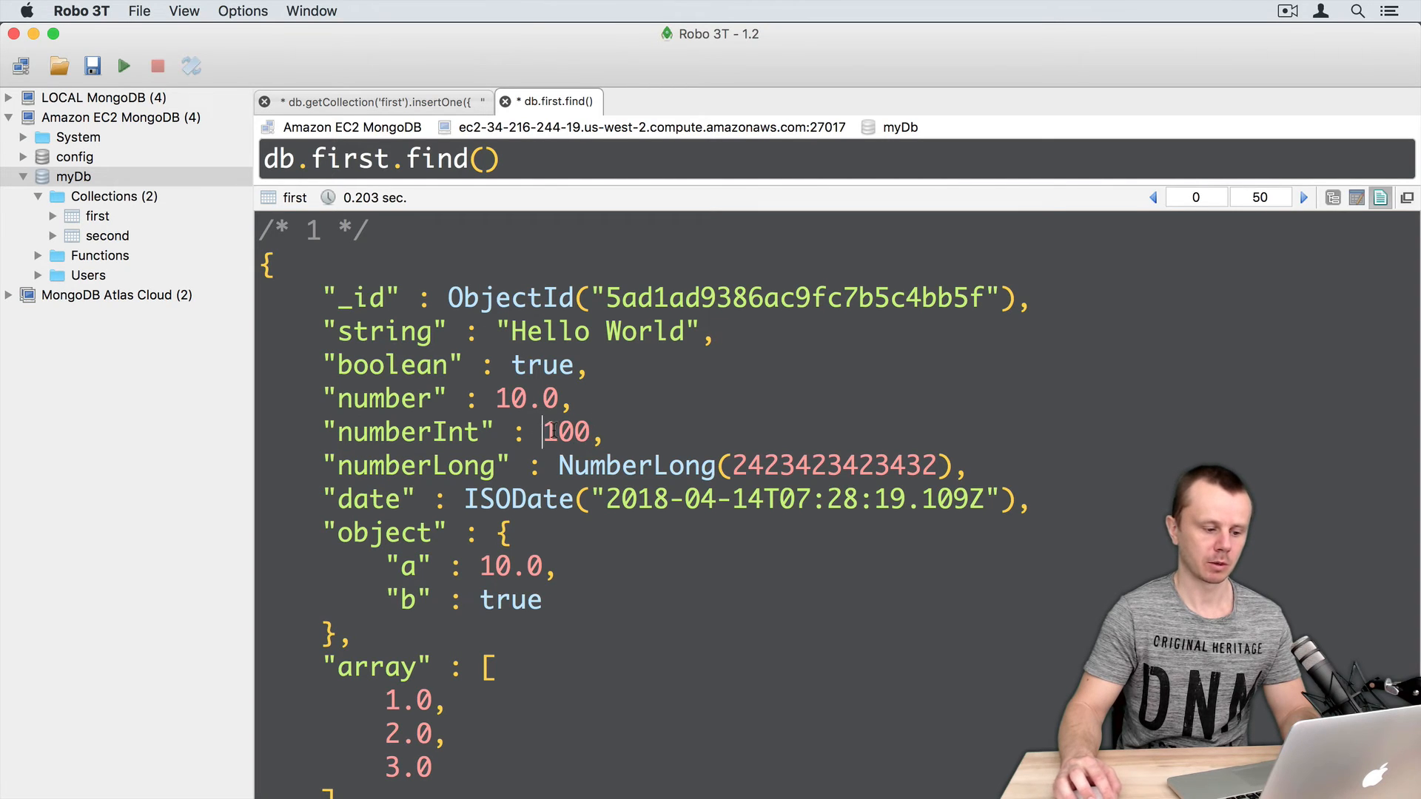
{"action": "double_click", "coordinate": [568, 432]}
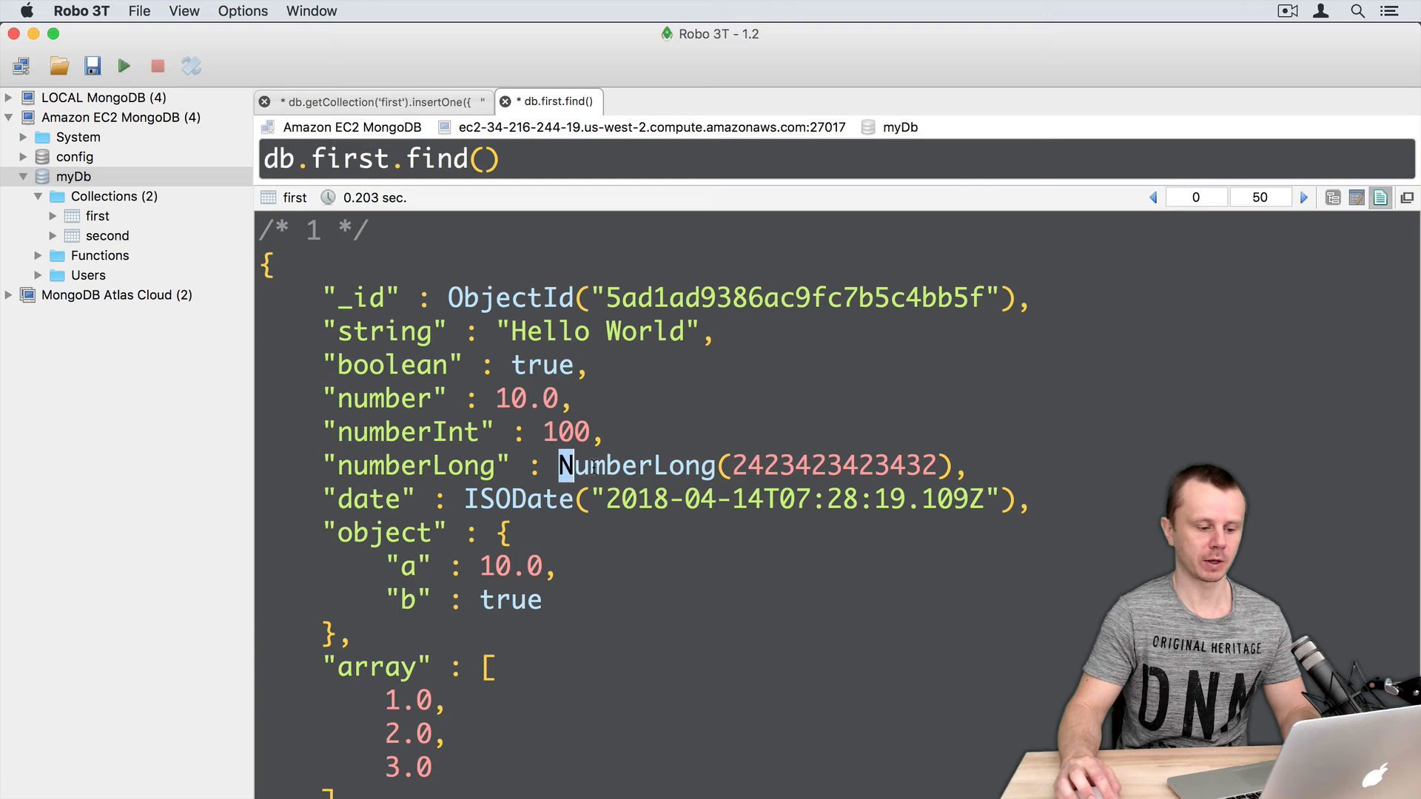
{"action": "double_click", "coordinate": [637, 465]}
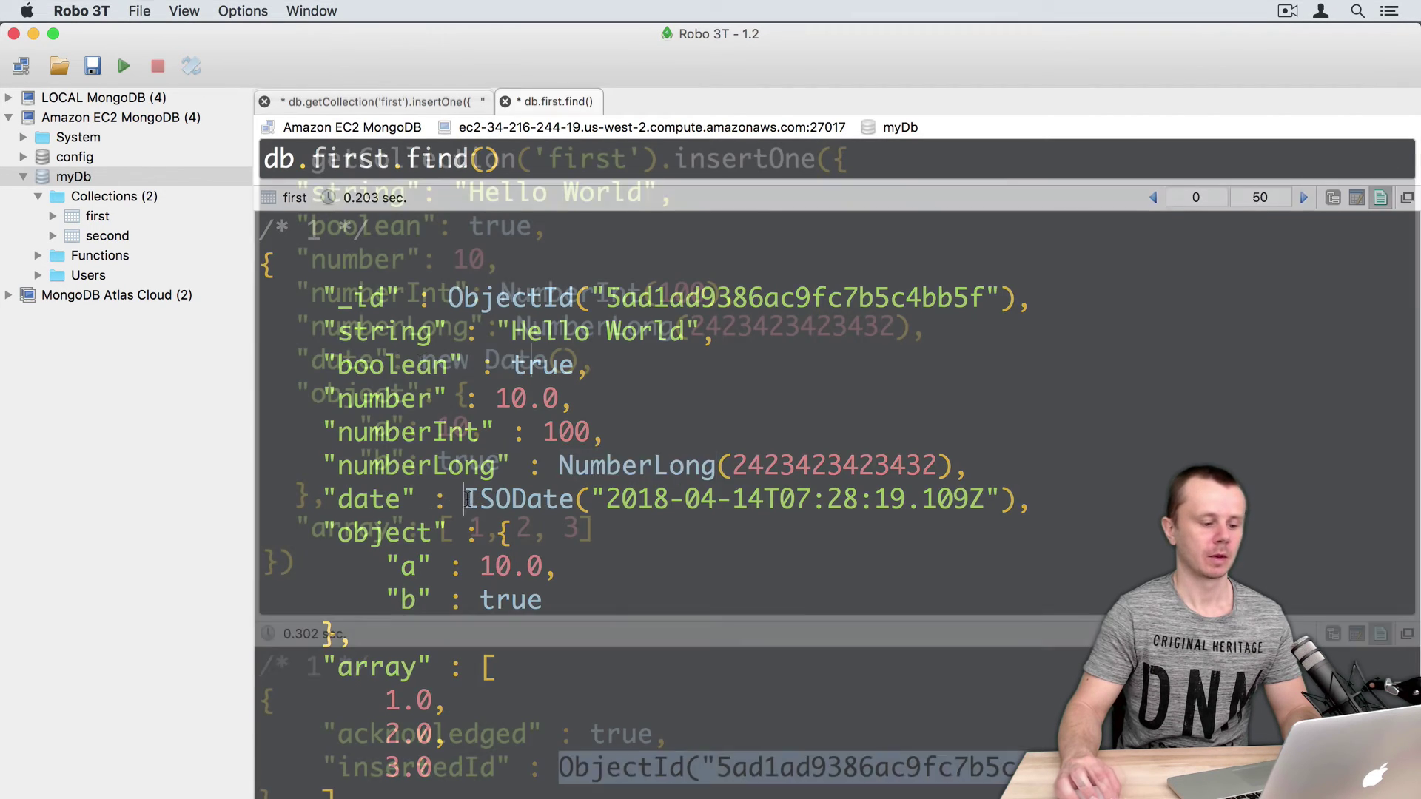
{"action": "left_click", "coordinate": [379, 102]}
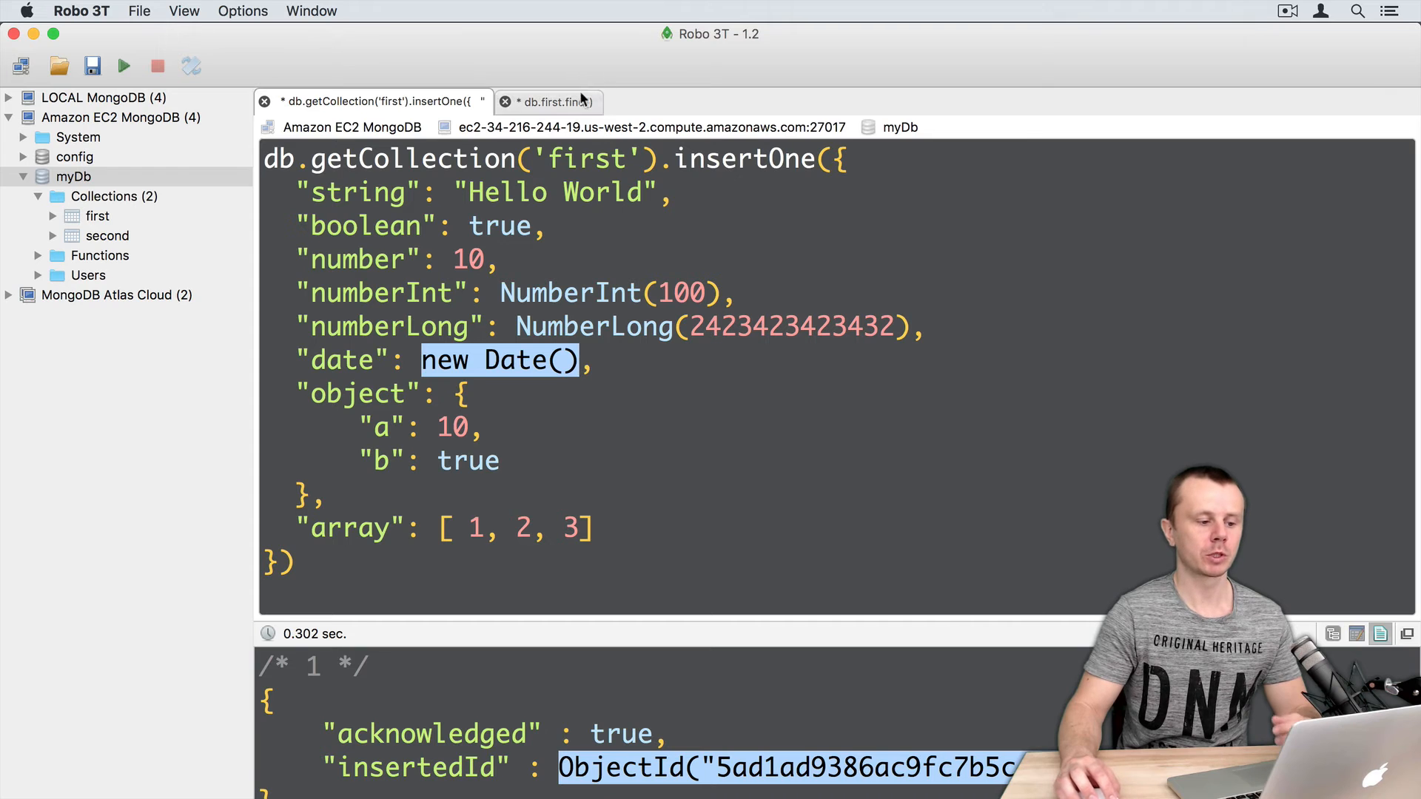
{"action": "mouse_move", "coordinate": [563, 109]}
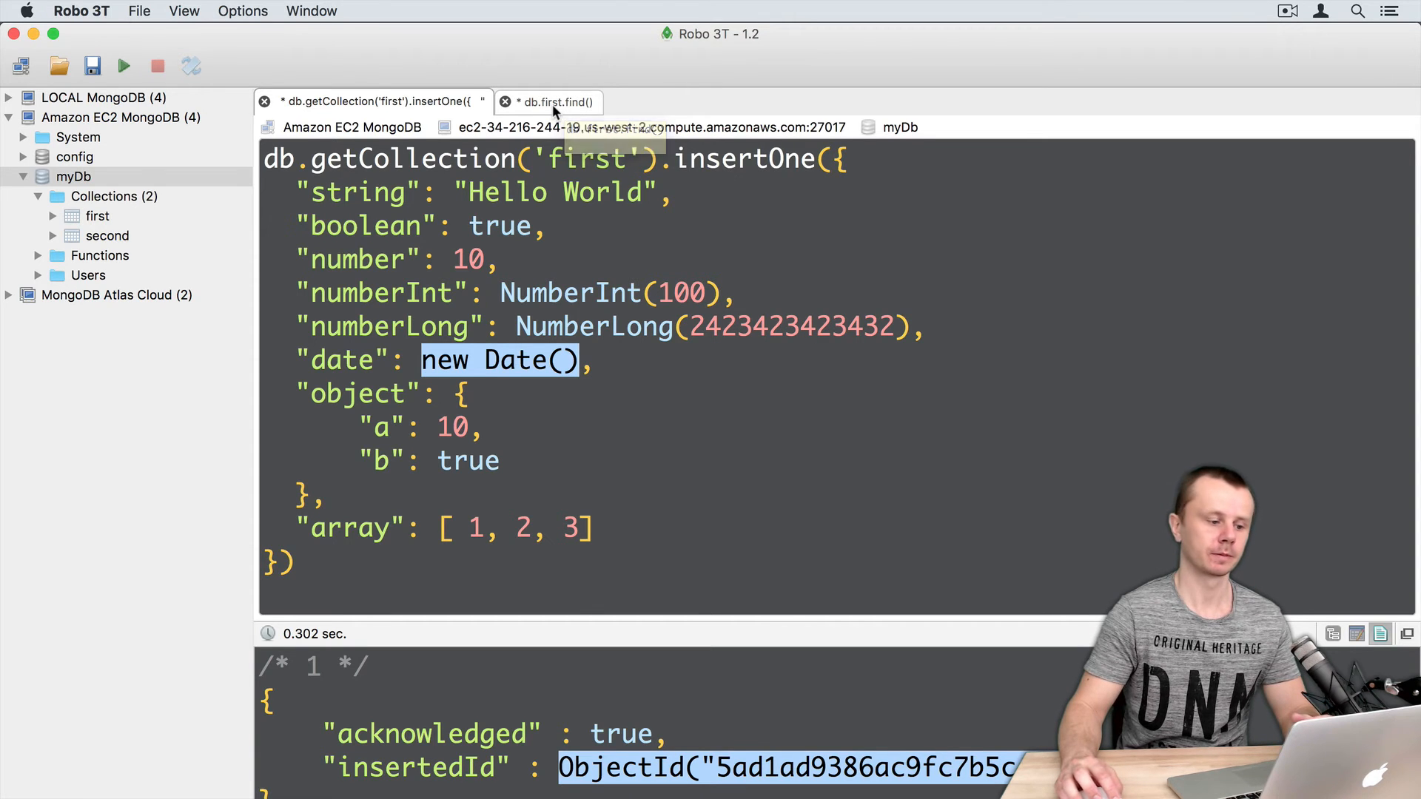
{"action": "left_click", "coordinate": [557, 102]}
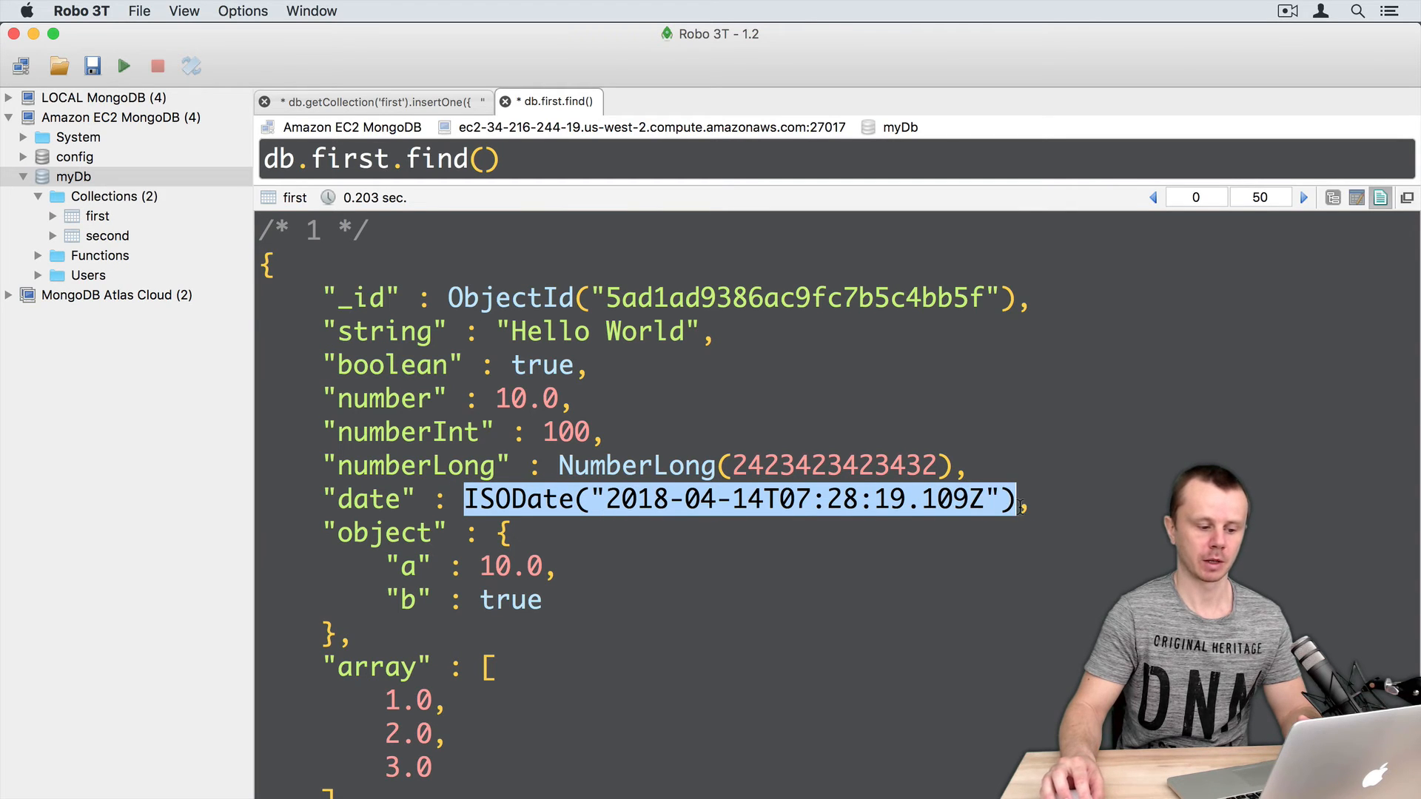
{"action": "mouse_move", "coordinate": [743, 514]}
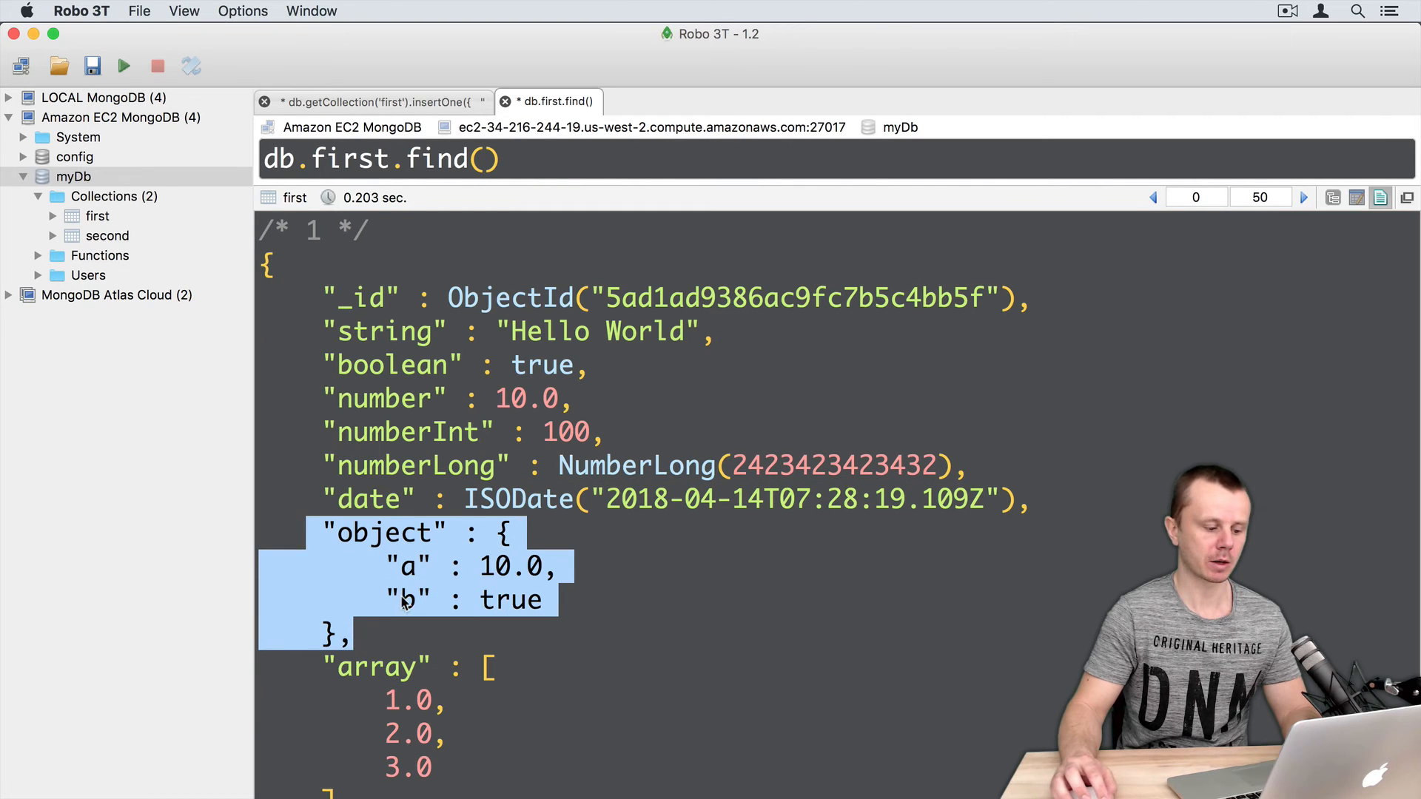
{"action": "double_click", "coordinate": [494, 567]}
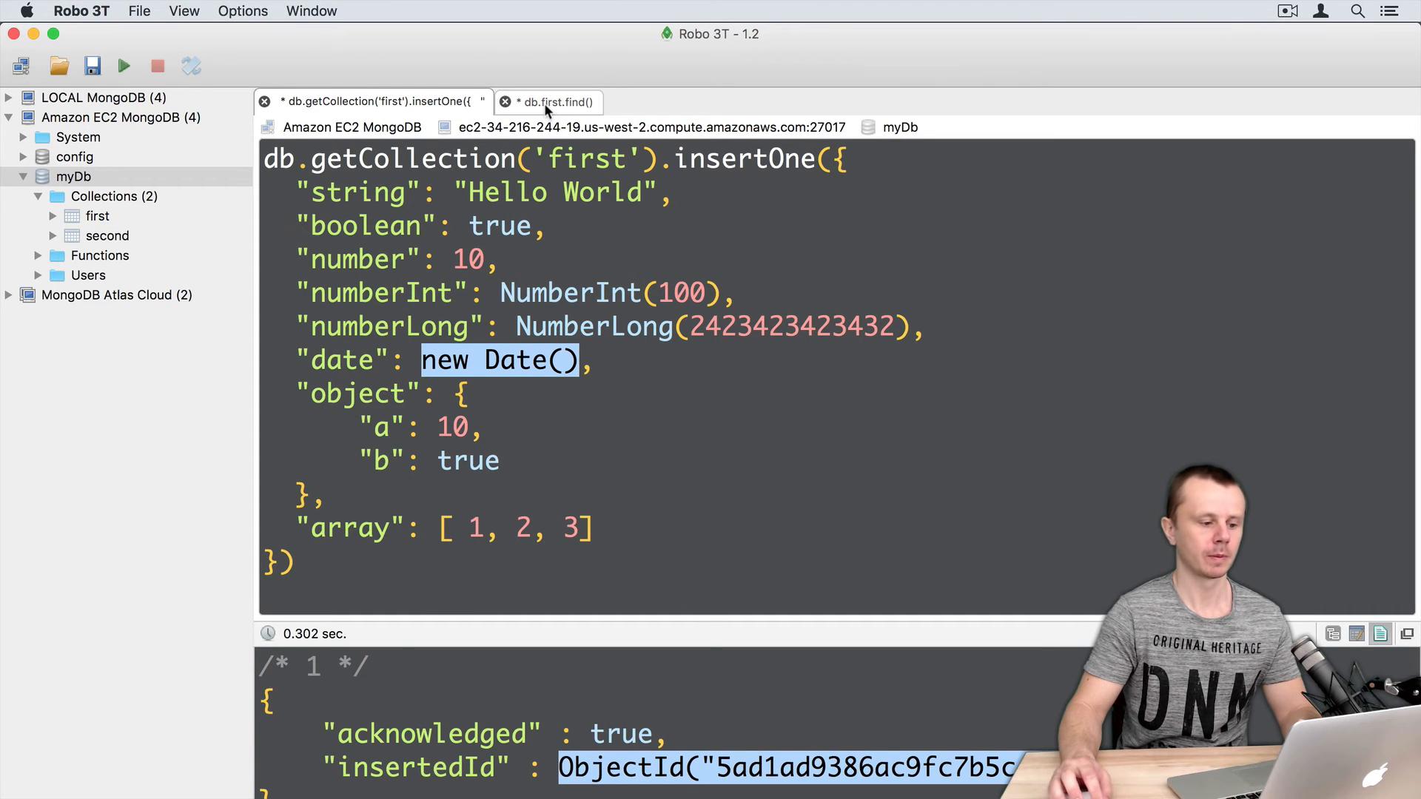
{"action": "left_click", "coordinate": [559, 102]}
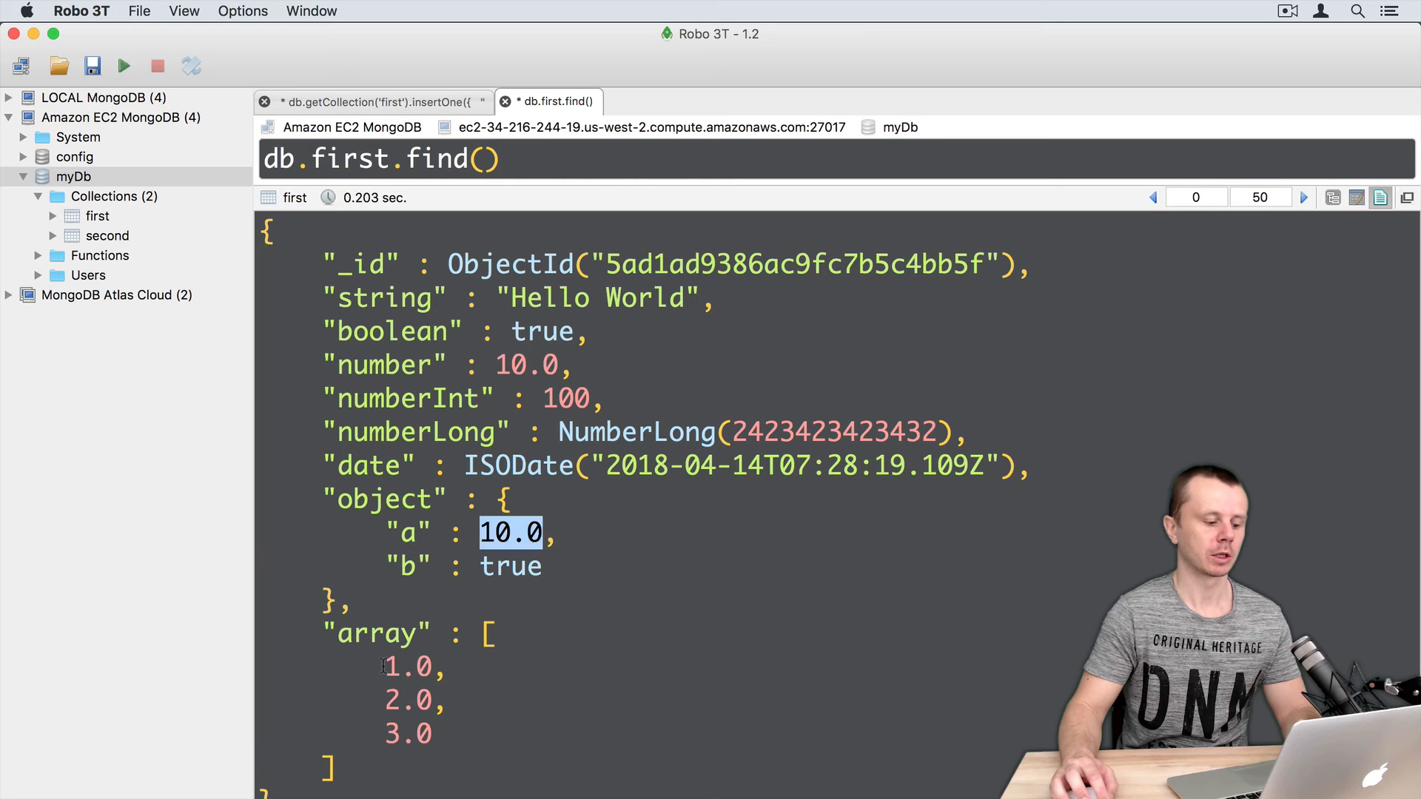
{"action": "left_click_drag", "start_coordinate": [381, 667], "coordinate": [435, 733]}
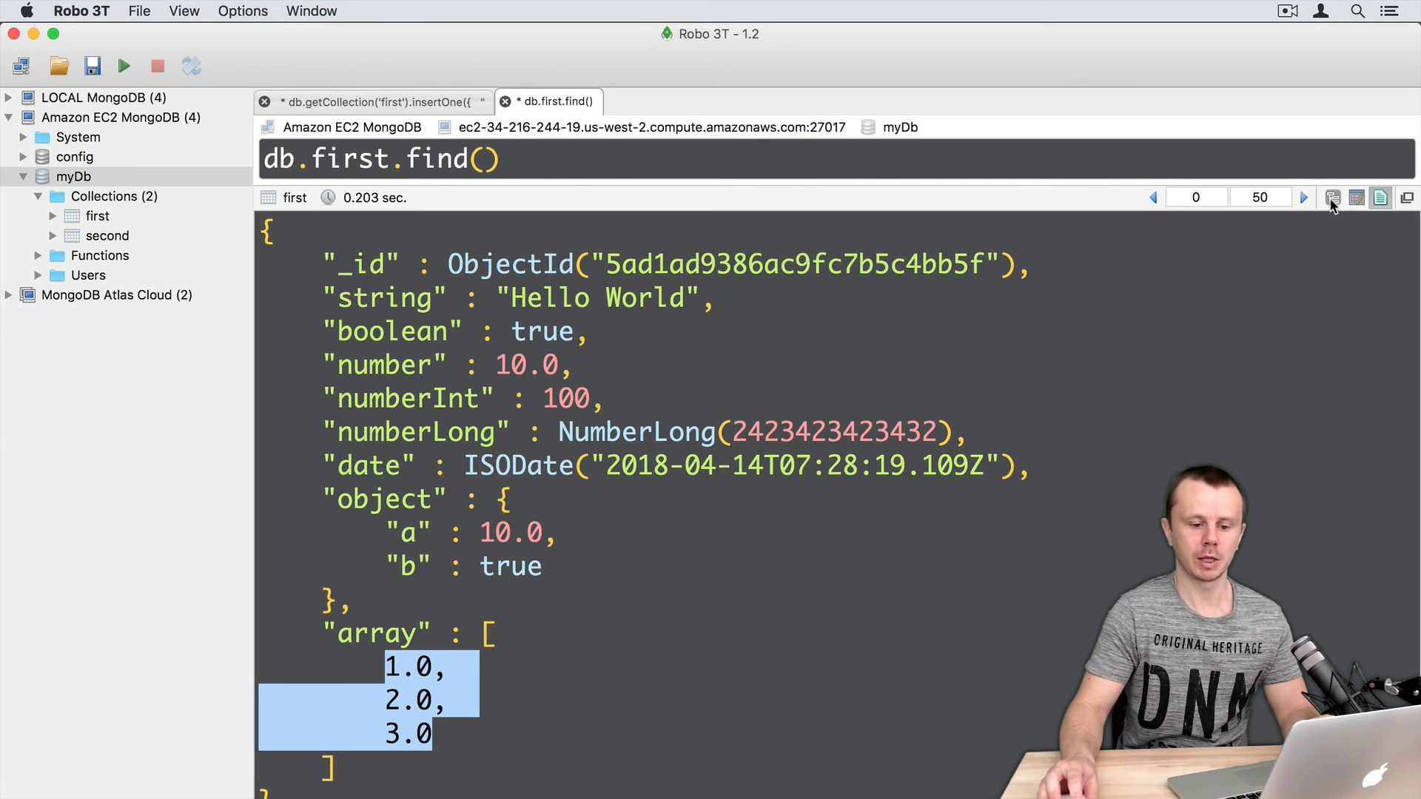
- Switch the results to tree mode and expand the document's fields
{"action": "left_click", "coordinate": [1332, 197]}
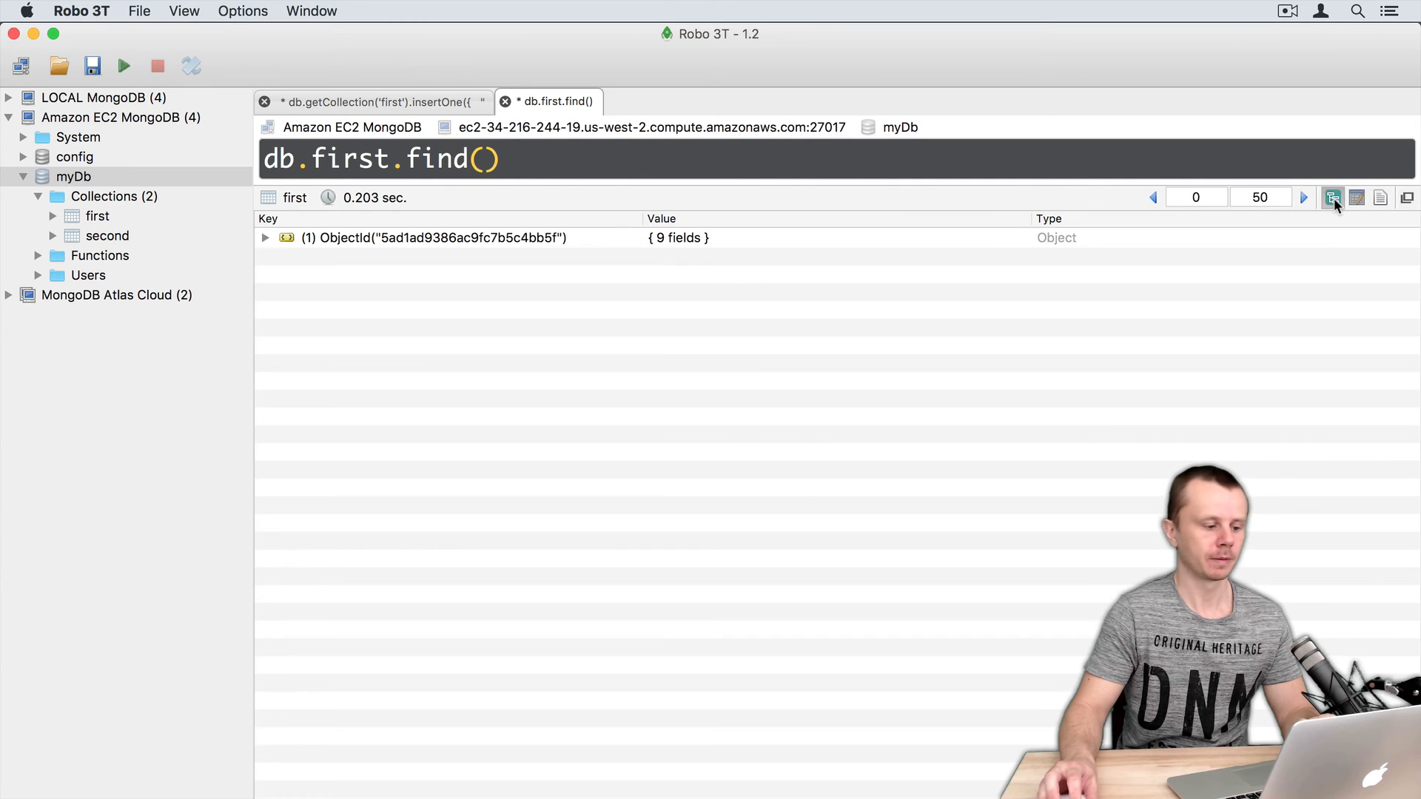
{"action": "left_click", "coordinate": [267, 237]}
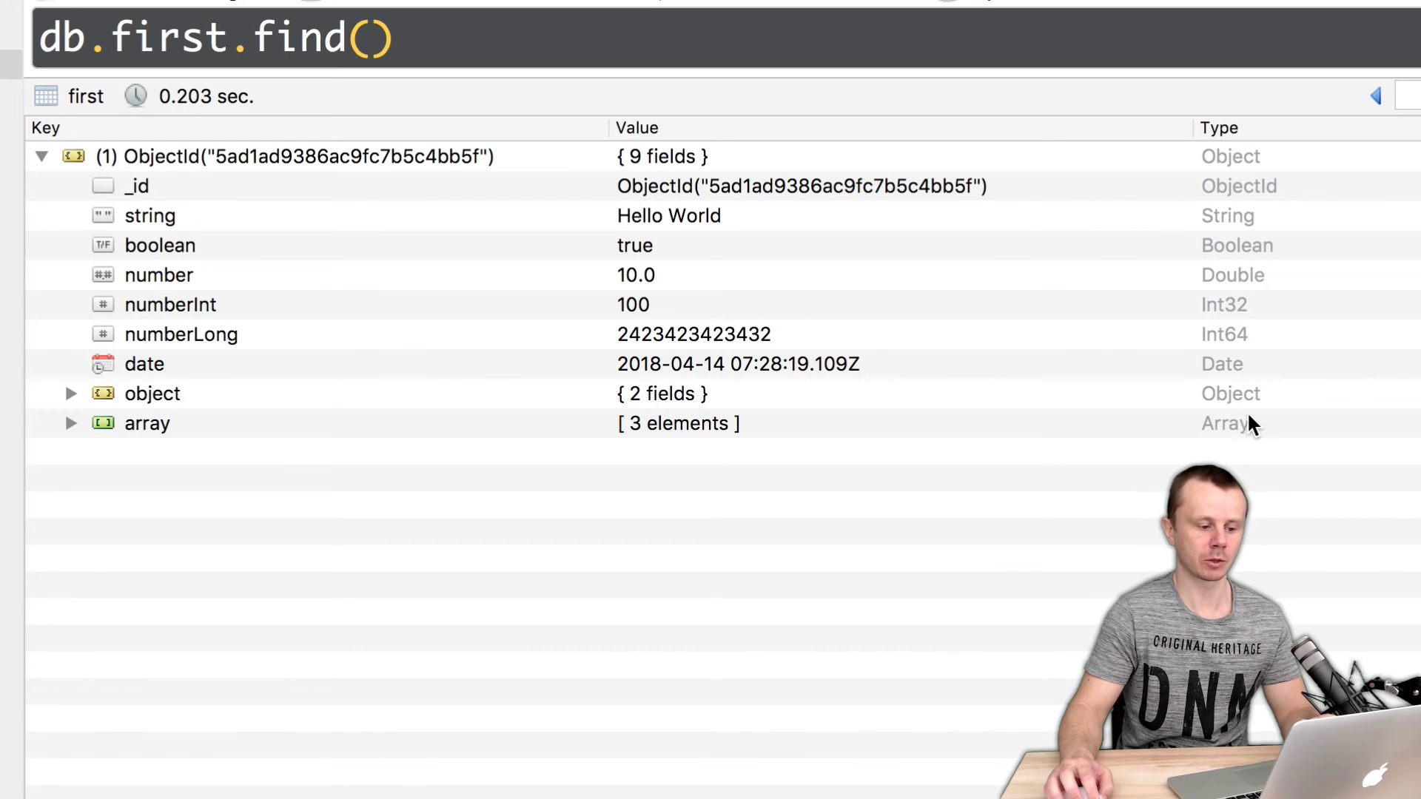
{"action": "mouse_move", "coordinate": [1257, 424]}
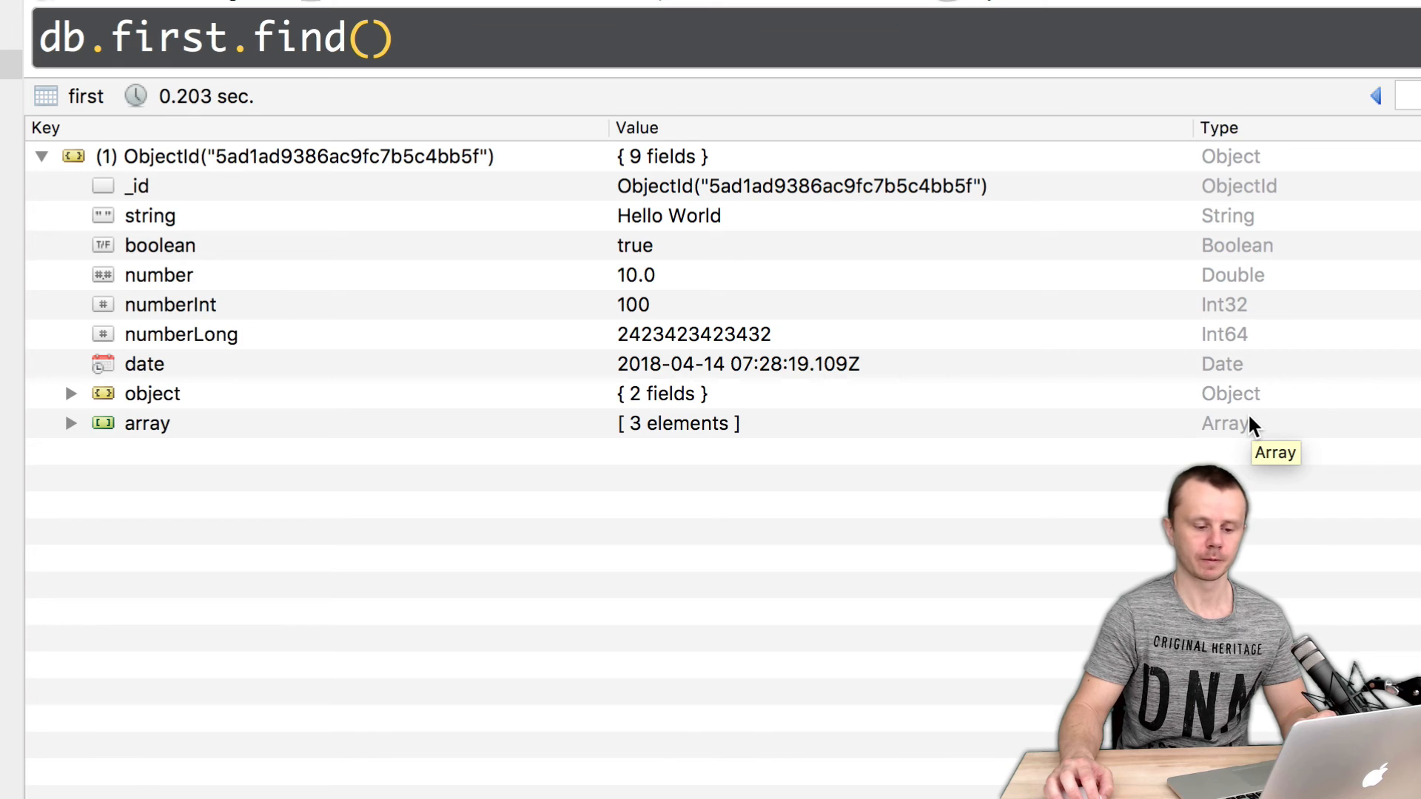
- Point out the ObjectId, String, Double and Object types of _id, string, number and object
{"action": "left_click", "coordinate": [136, 187]}
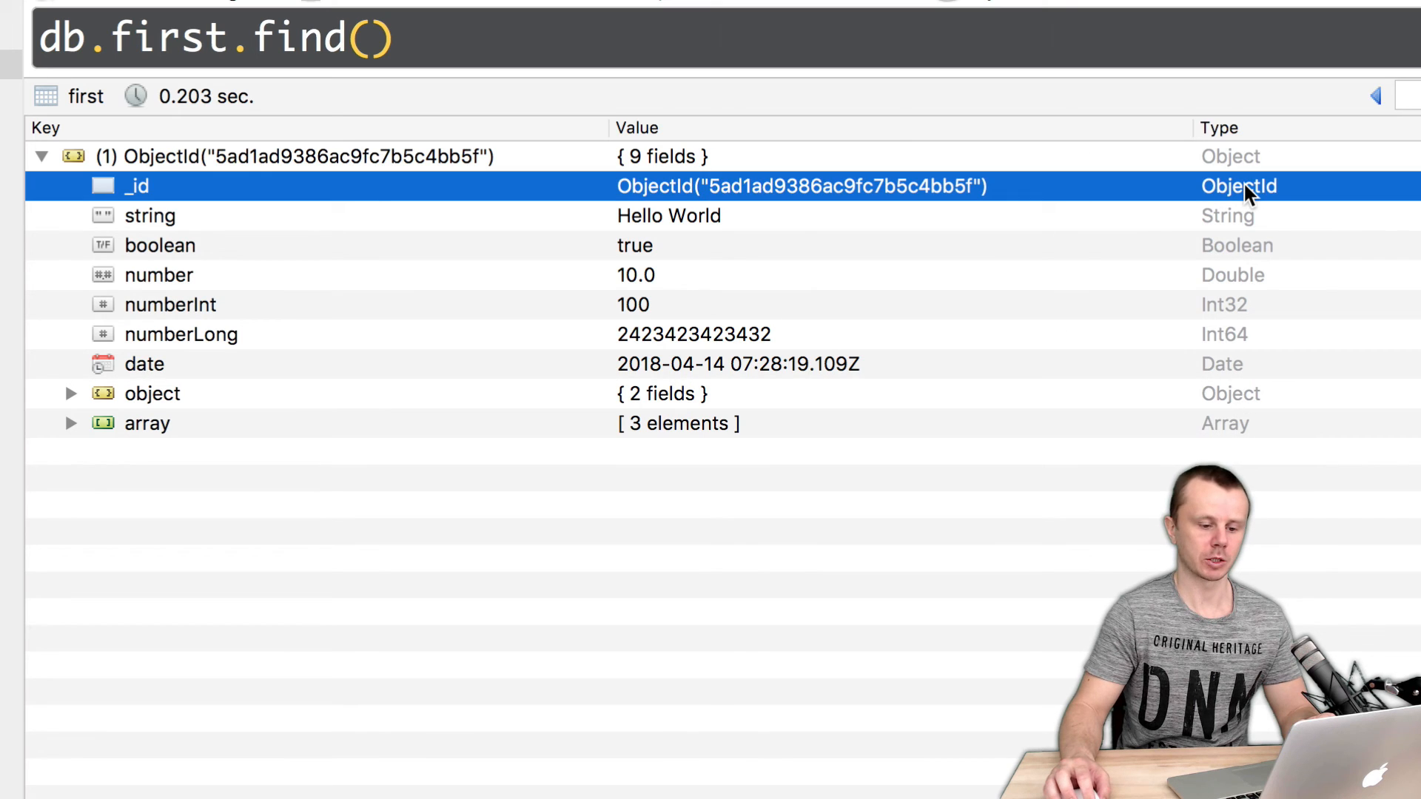
{"action": "left_click", "coordinate": [150, 216]}
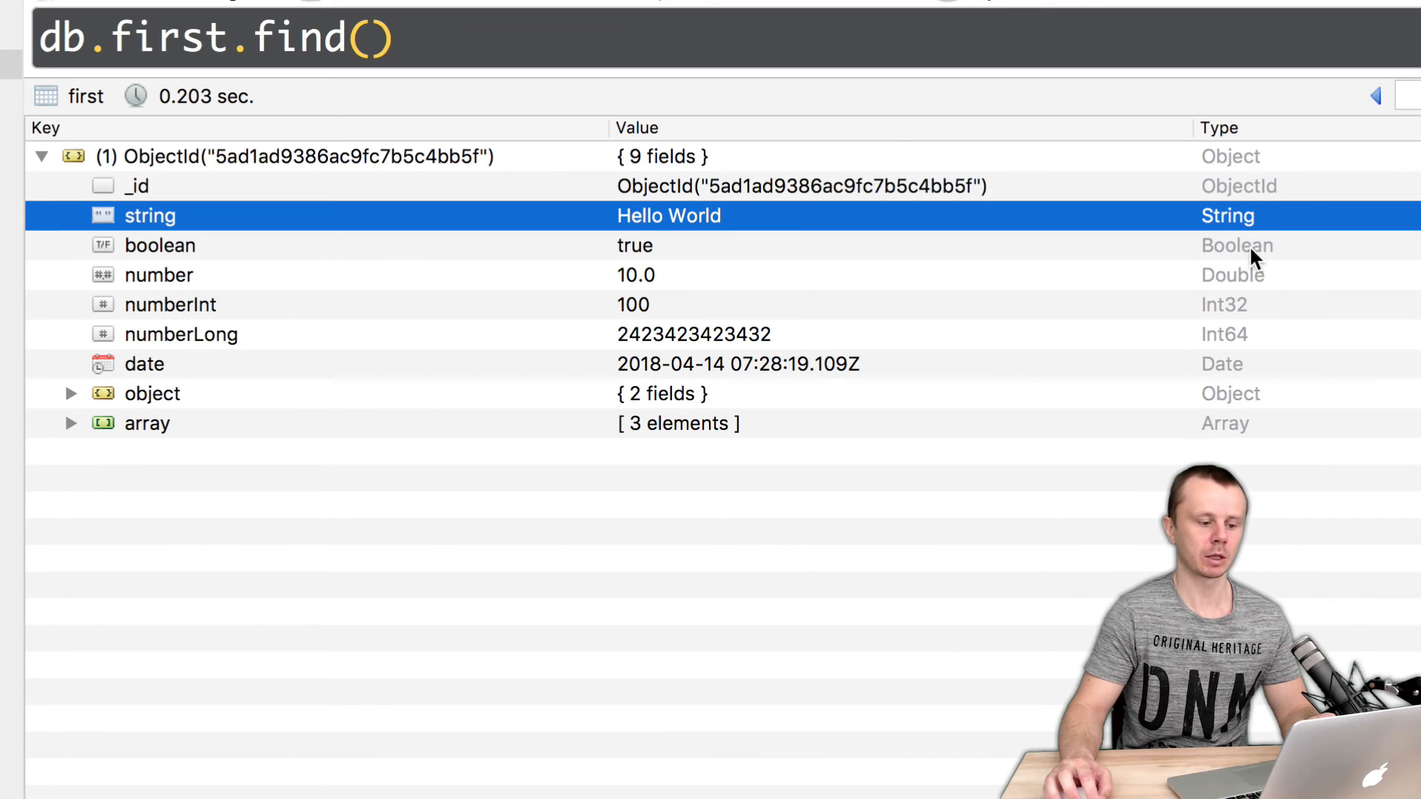
{"action": "left_click", "coordinate": [160, 246]}
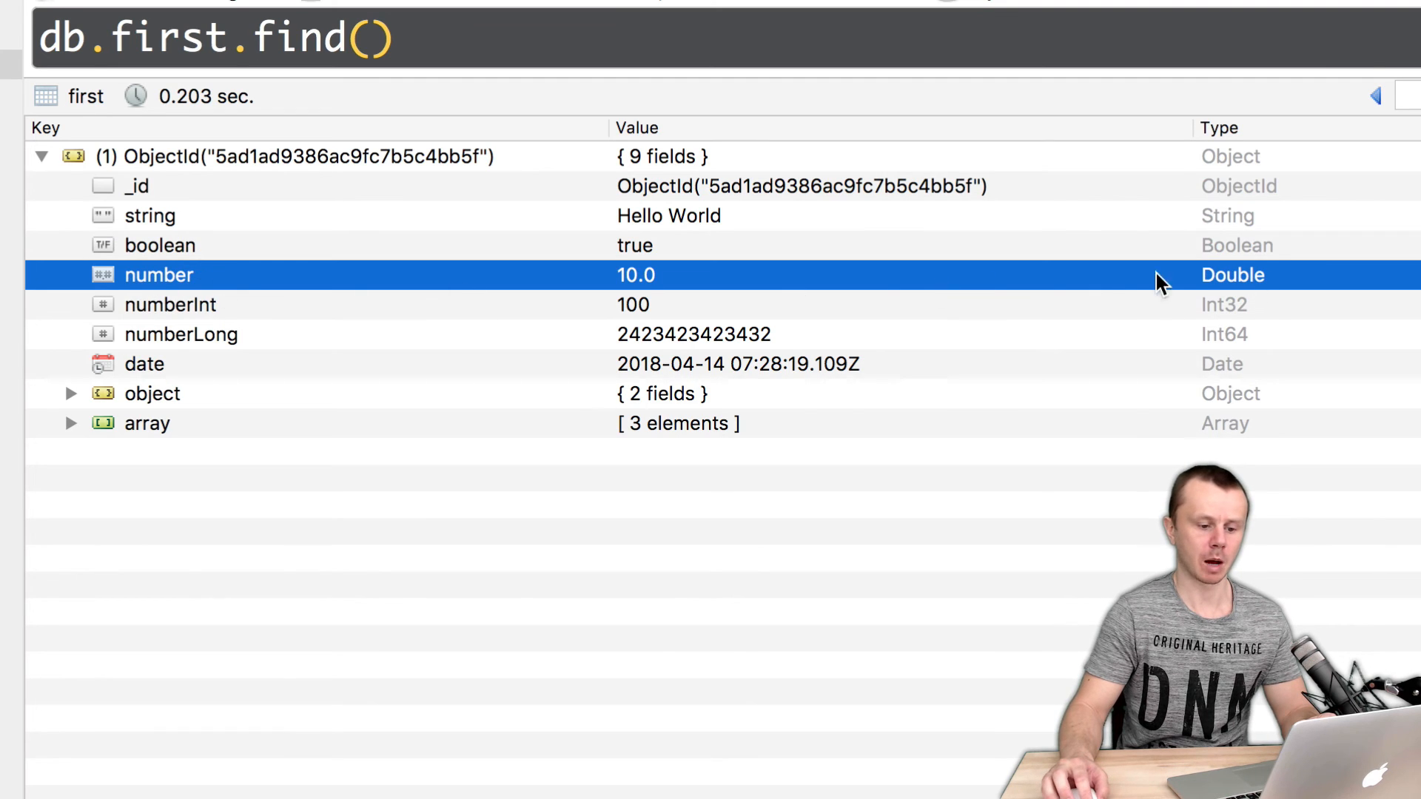
{"action": "mouse_move", "coordinate": [1234, 309]}
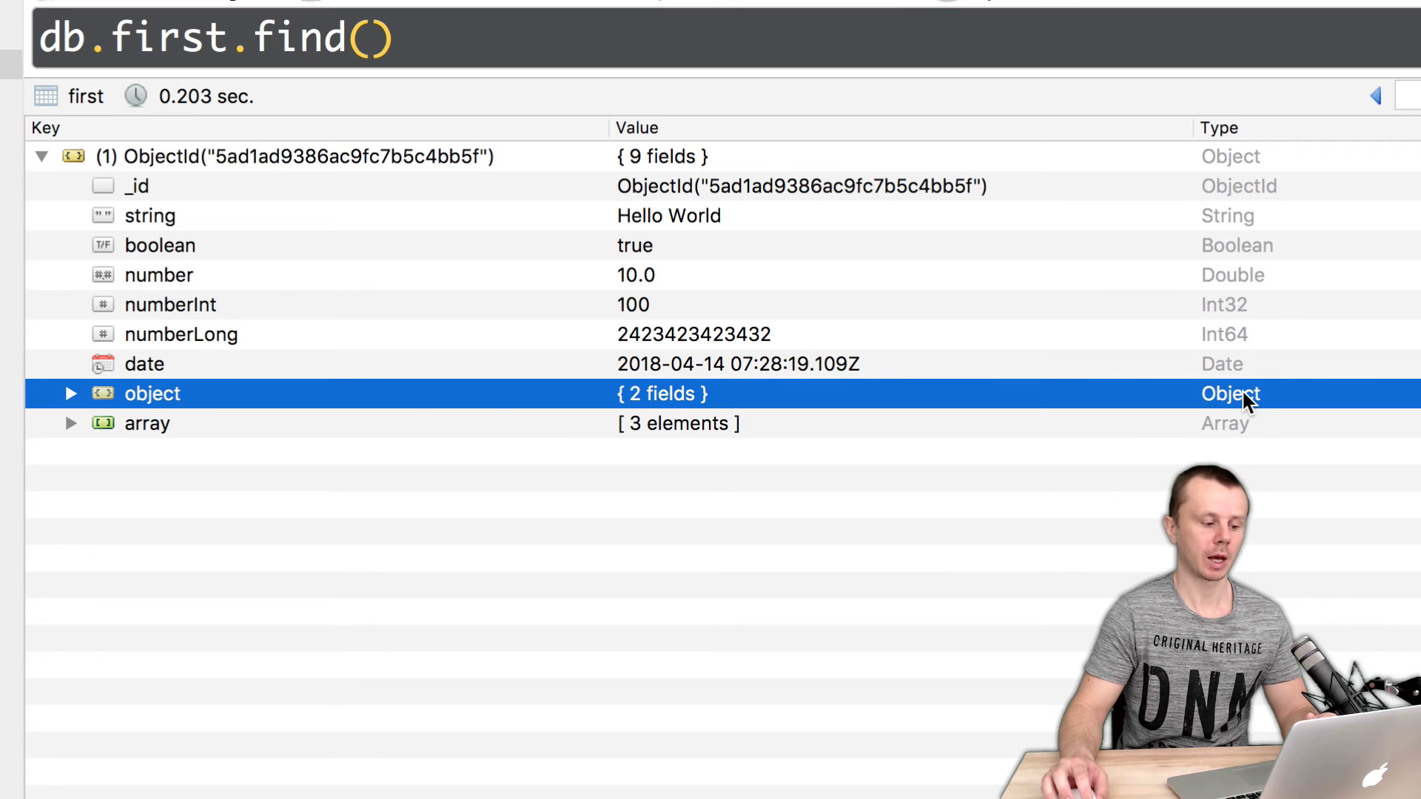
{"action": "left_click", "coordinate": [145, 383]}
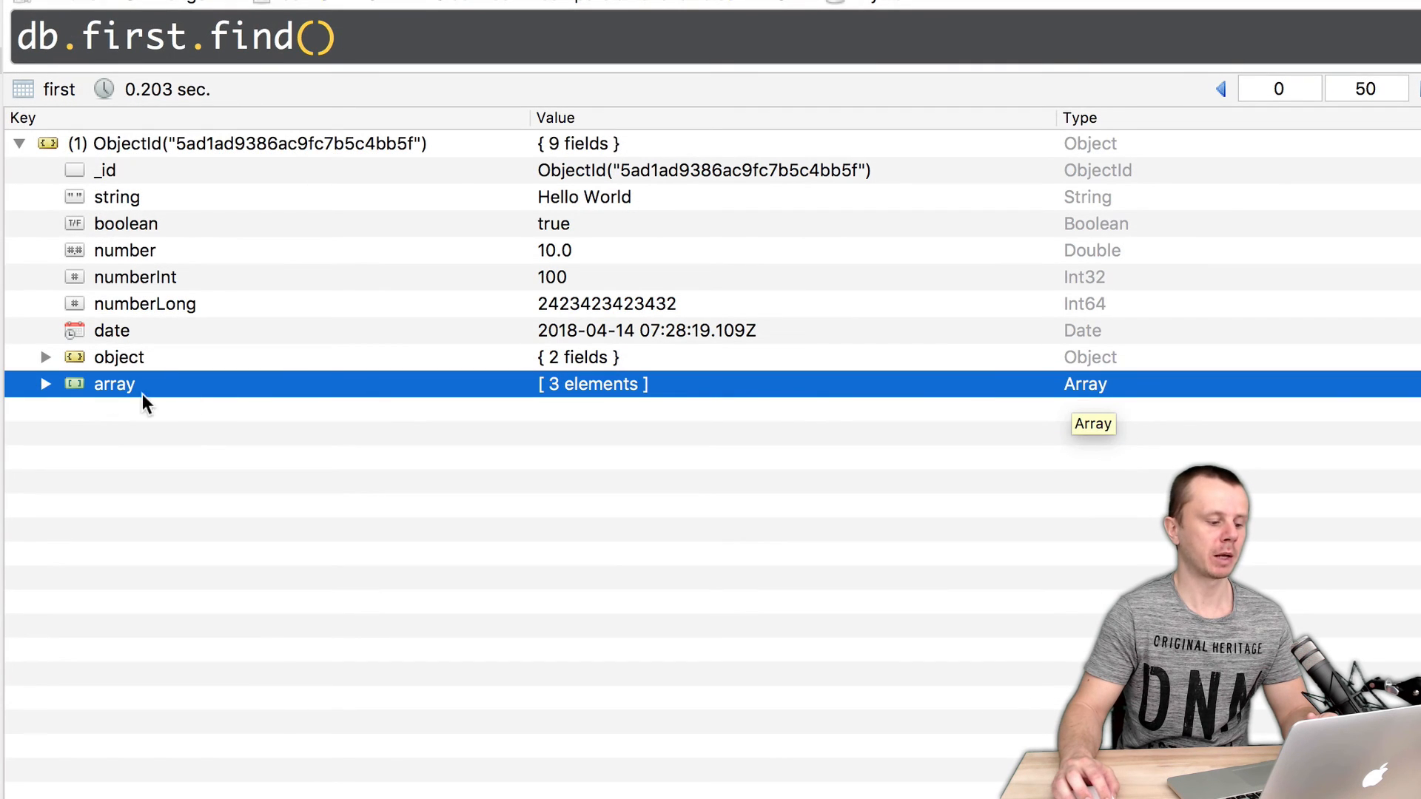
- Expand the array and object nodes and highlight field a as Double
{"action": "left_click", "coordinate": [45, 383]}
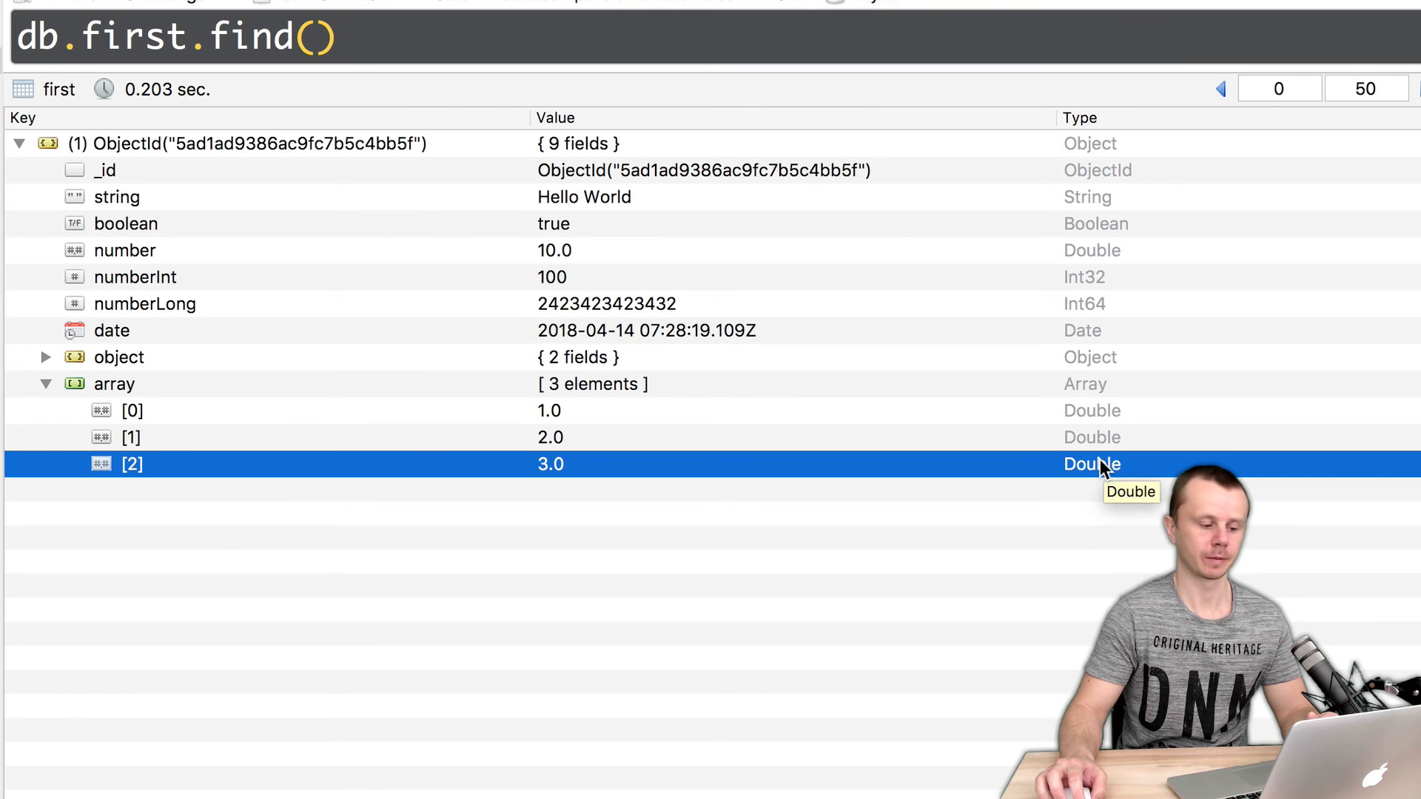
{"action": "left_click", "coordinate": [65, 356]}
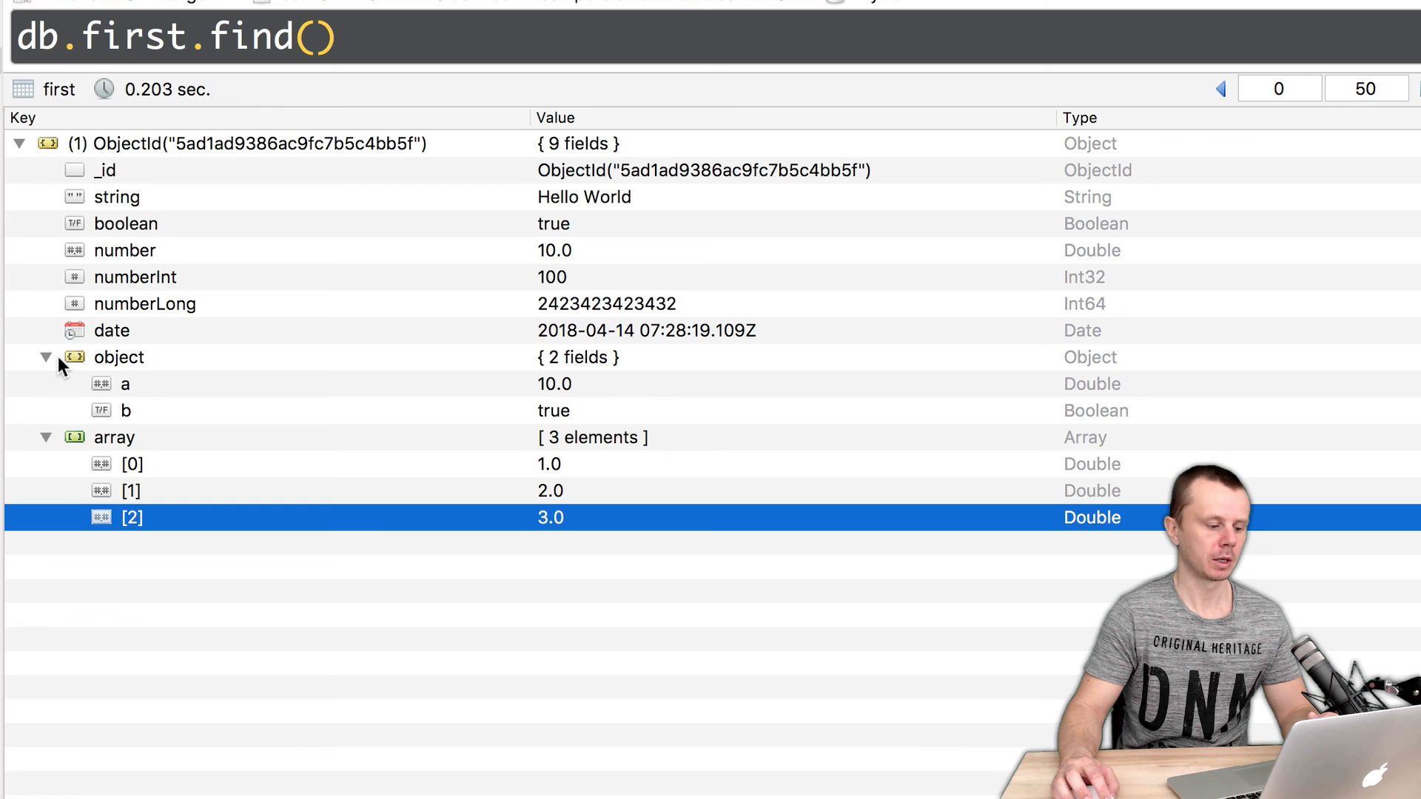
{"action": "left_click", "coordinate": [126, 384]}
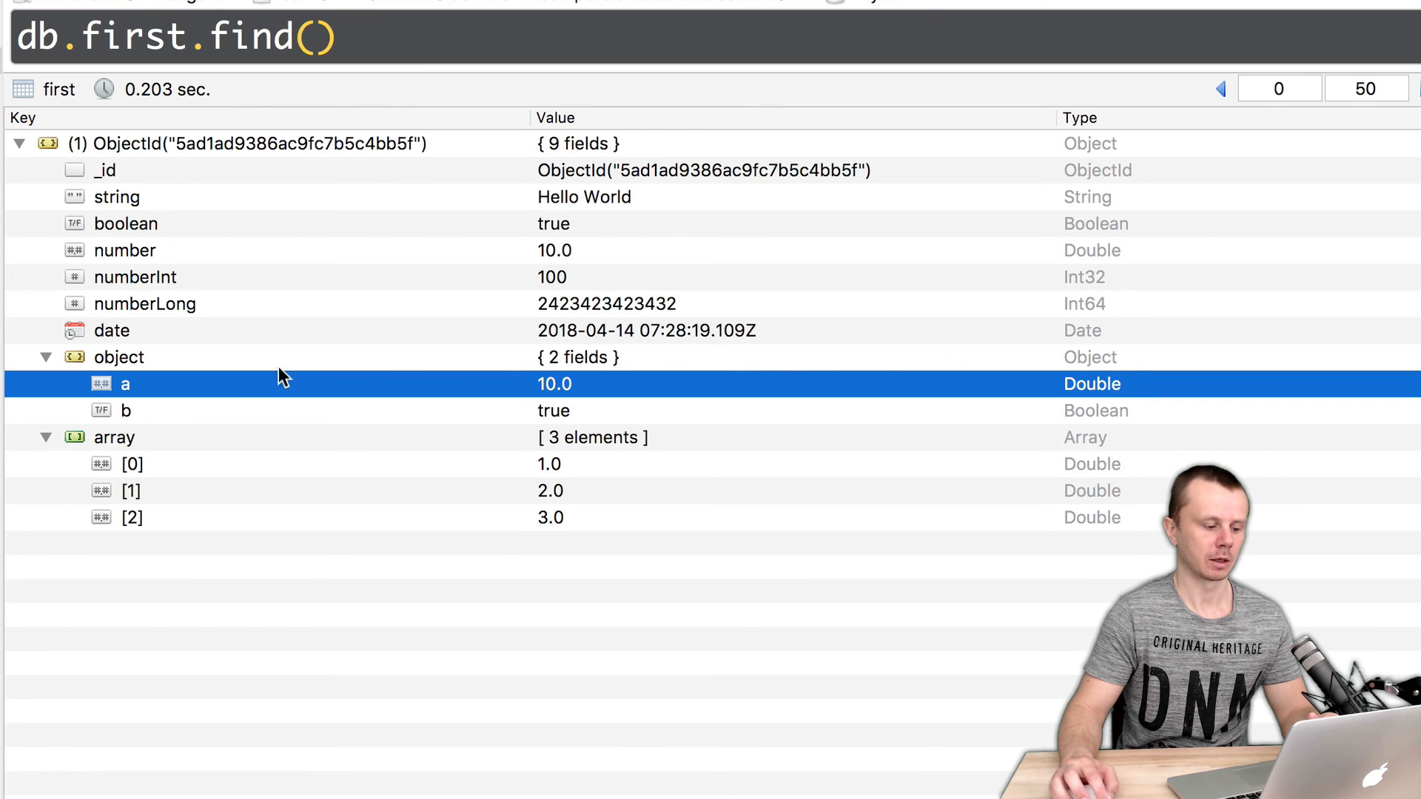
{"action": "mouse_move", "coordinate": [1122, 435]}
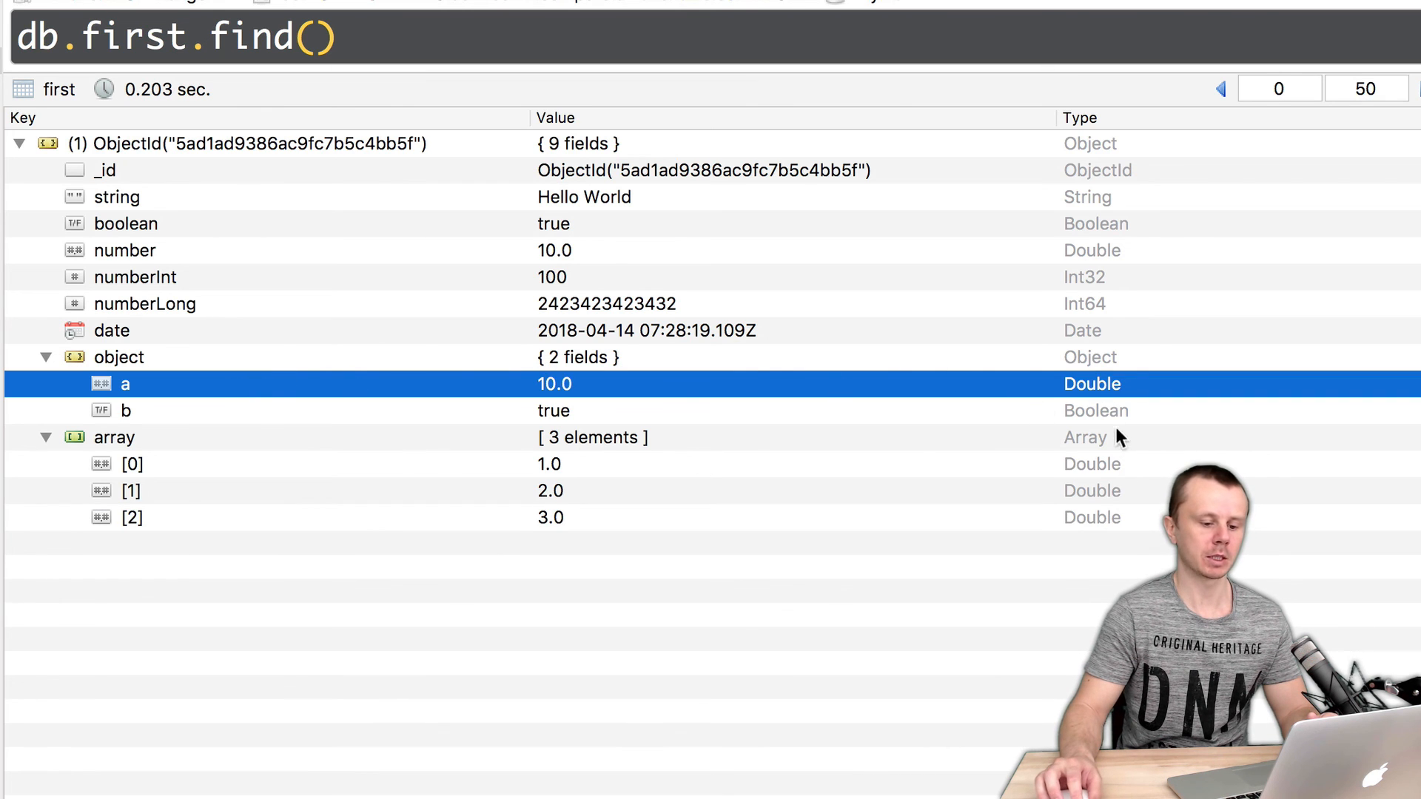